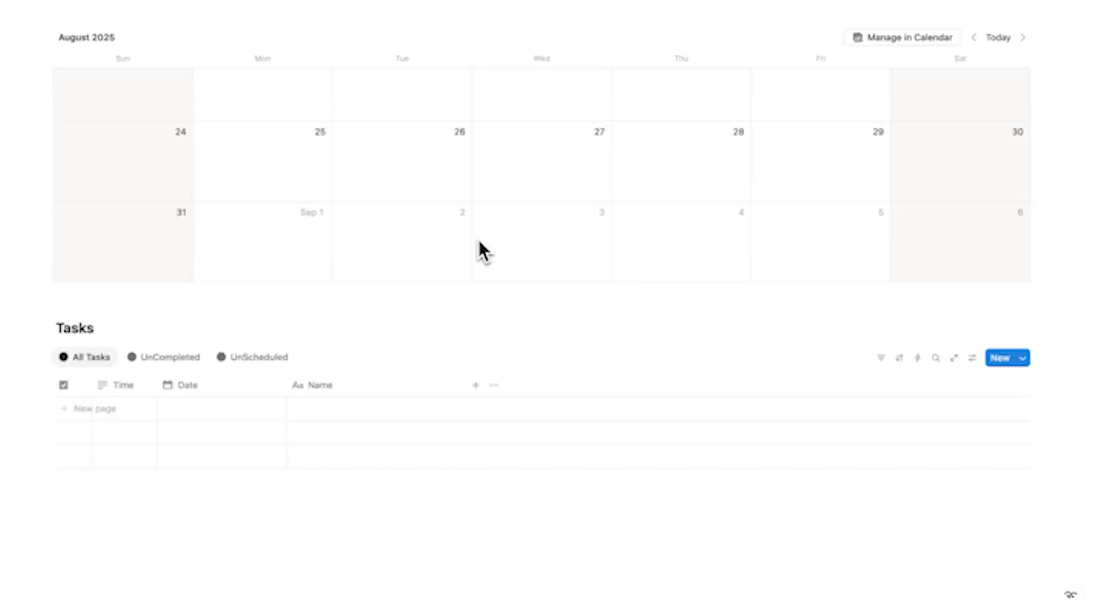
- Scroll the Basic OS page to the Tasks table showing uncompleted Task 1 dated August 12, 2025
{"action": "scroll", "scroll_direction": "up", "scroll_amount": 3}
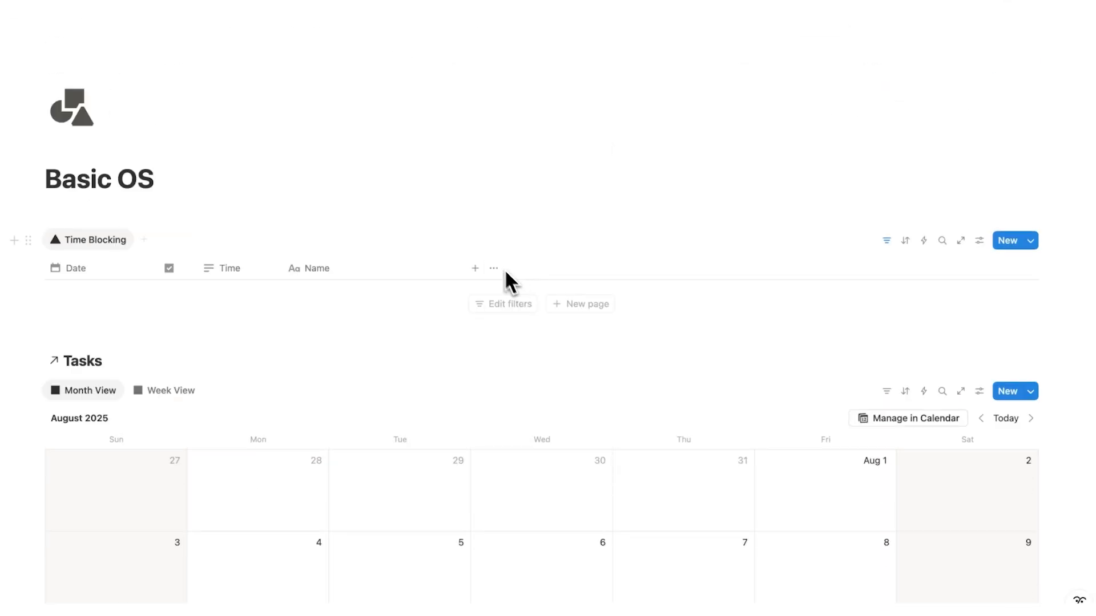
{"action": "mouse_move", "coordinate": [140, 263]}
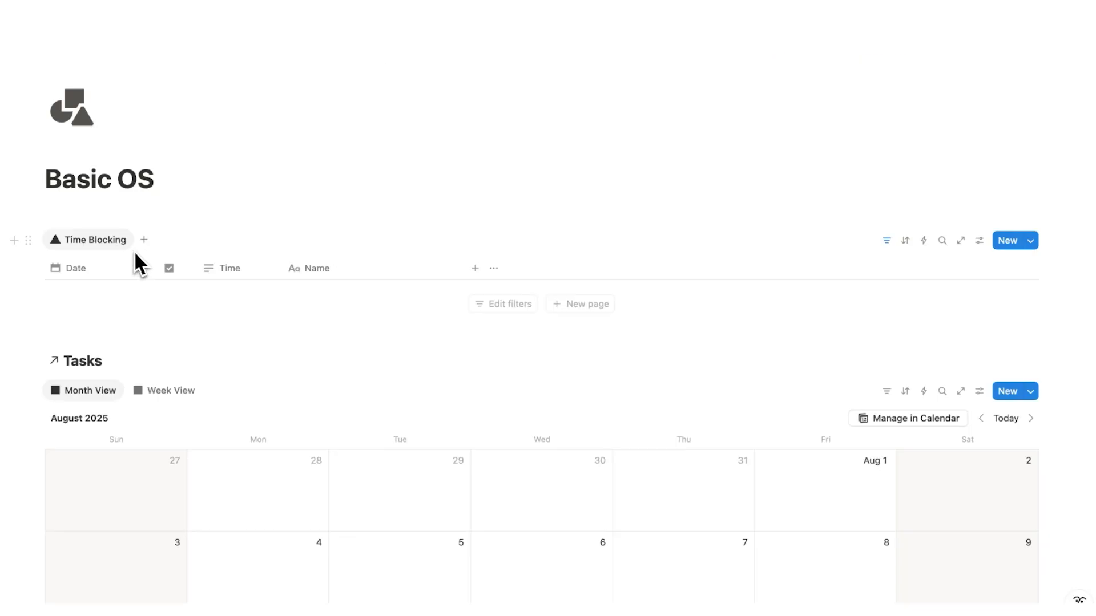
{"action": "scroll", "scroll_direction": "down", "scroll_amount": 3}
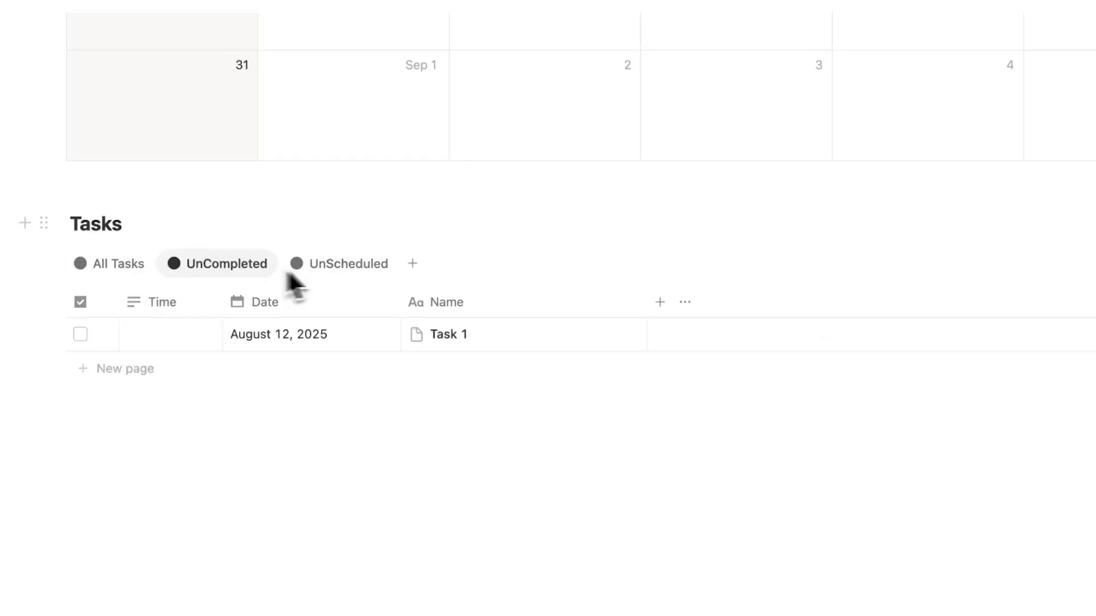
{"action": "mouse_move", "coordinate": [451, 339]}
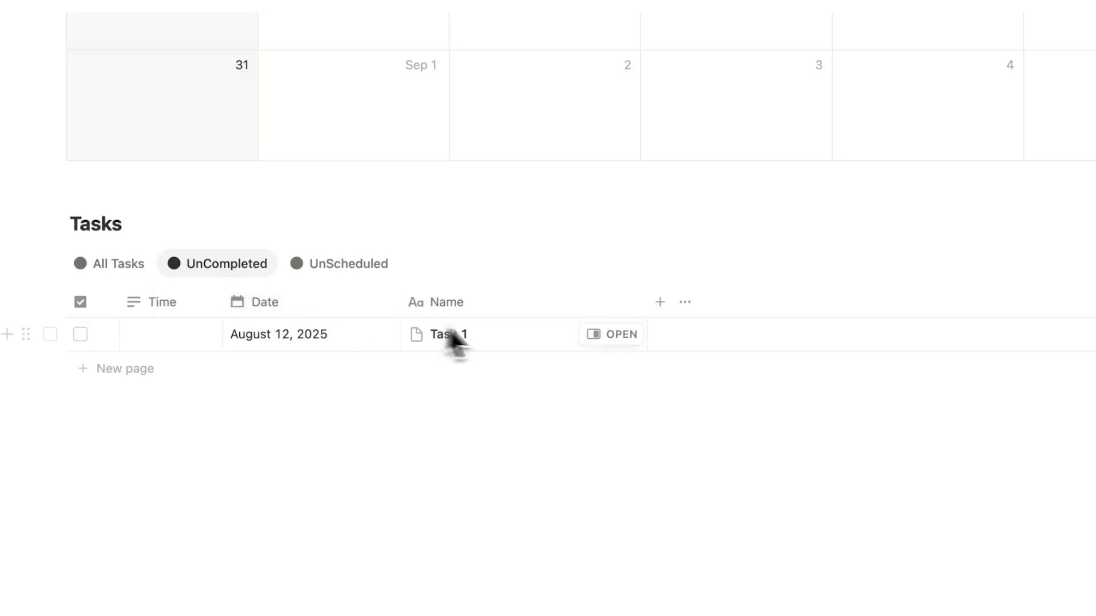
{"action": "mouse_move", "coordinate": [304, 356]}
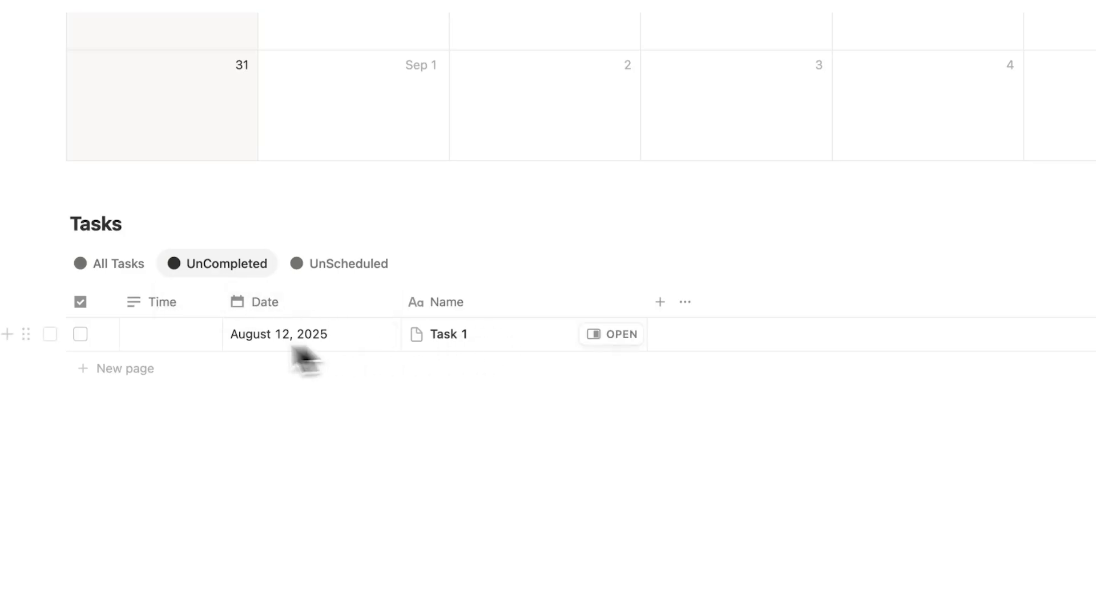
- Tick Task 1 as done in the UnCompleted view, leaving undated Tasks 2–4 in UnScheduled
{"action": "left_click", "coordinate": [347, 264]}
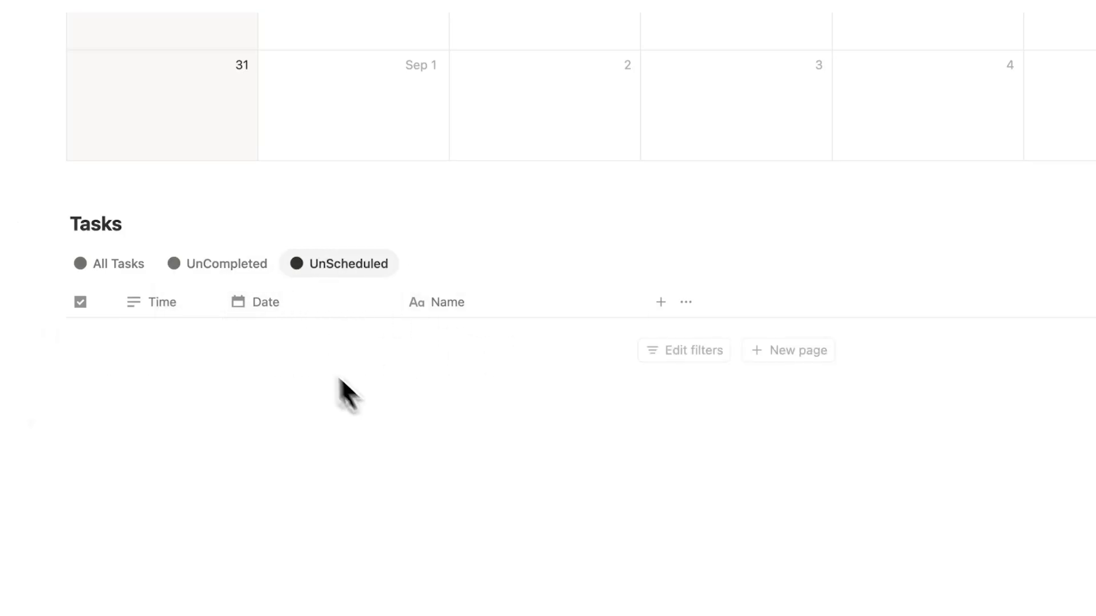
{"action": "left_click", "coordinate": [225, 264]}
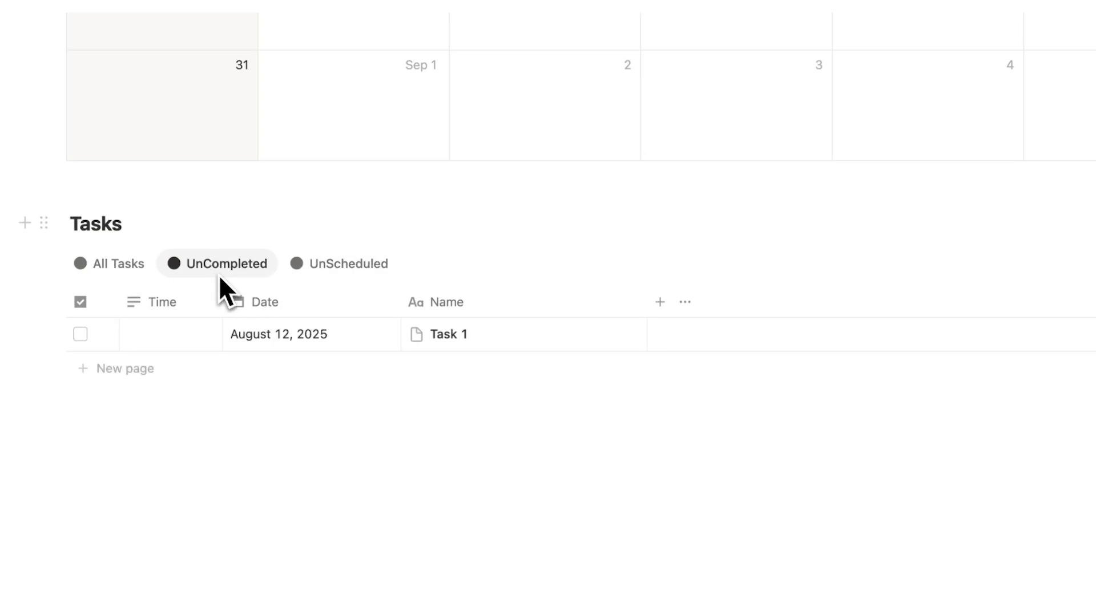
{"action": "mouse_move", "coordinate": [145, 362]}
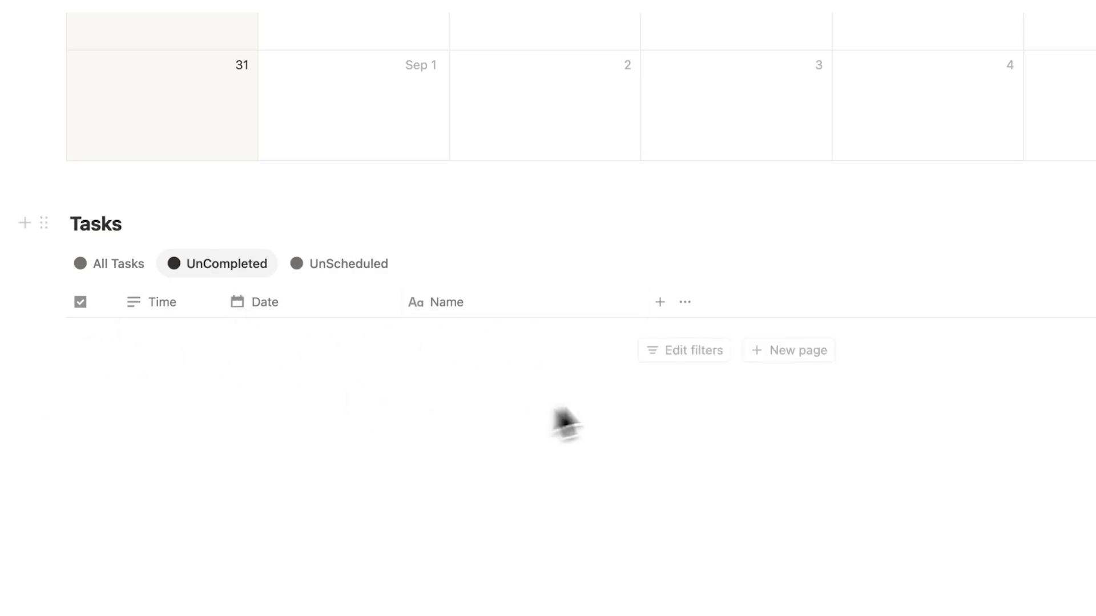
{"action": "left_click", "coordinate": [108, 264]}
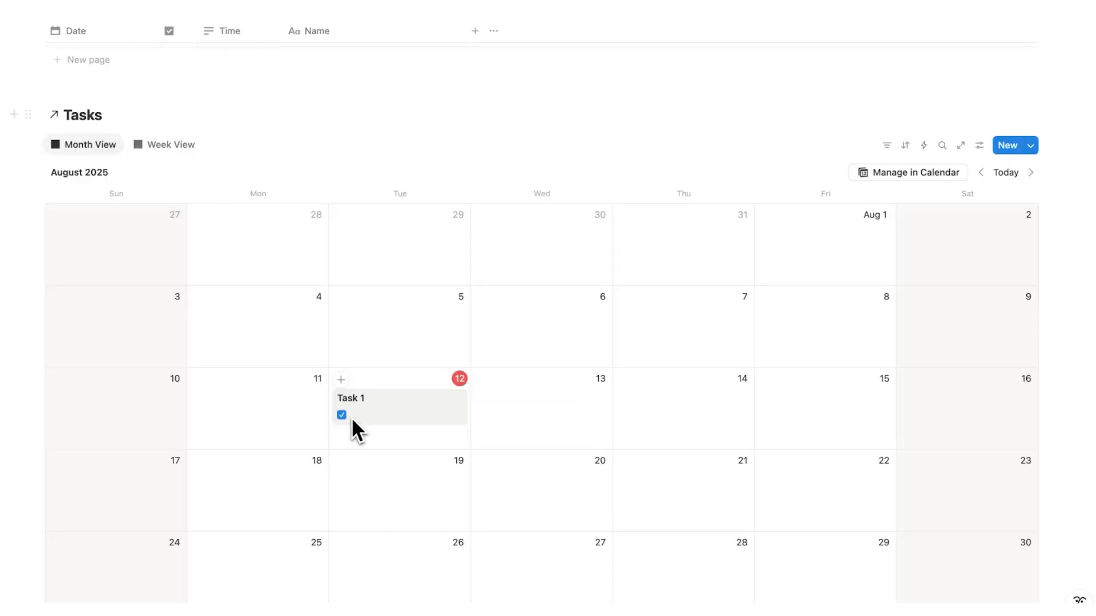
{"action": "scroll", "scroll_direction": "up", "scroll_amount": 3}
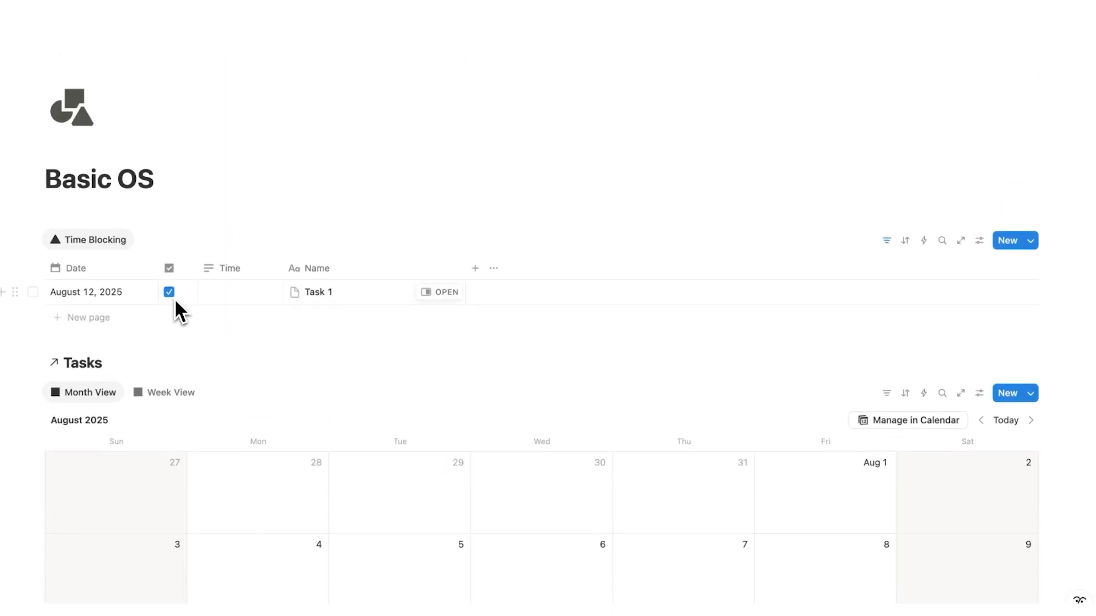
{"action": "scroll", "scroll_direction": "down", "scroll_amount": 3}
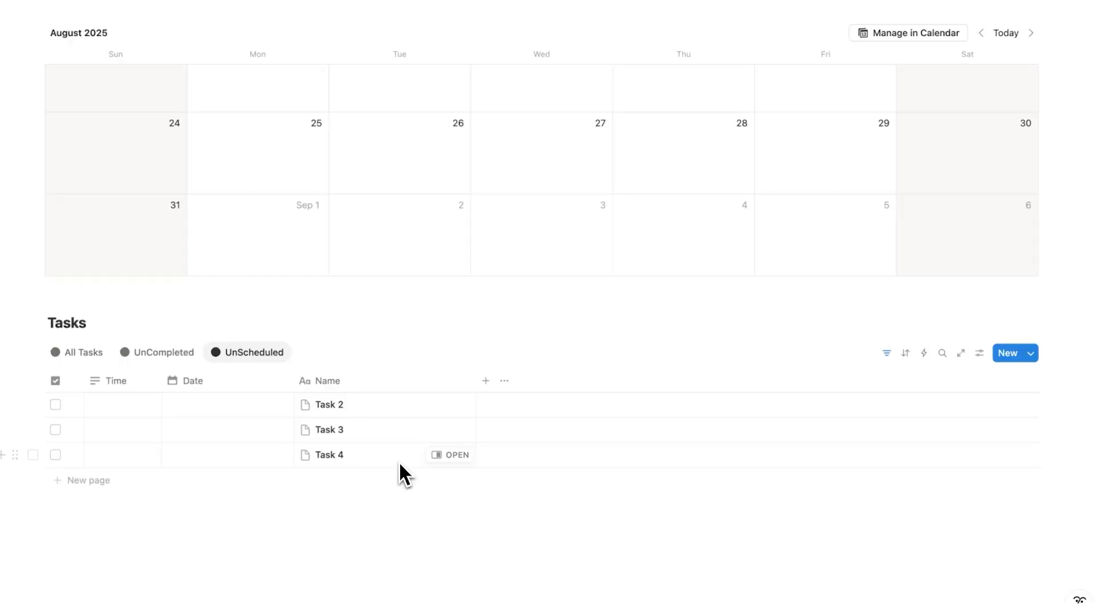
{"action": "mouse_move", "coordinate": [369, 419]}
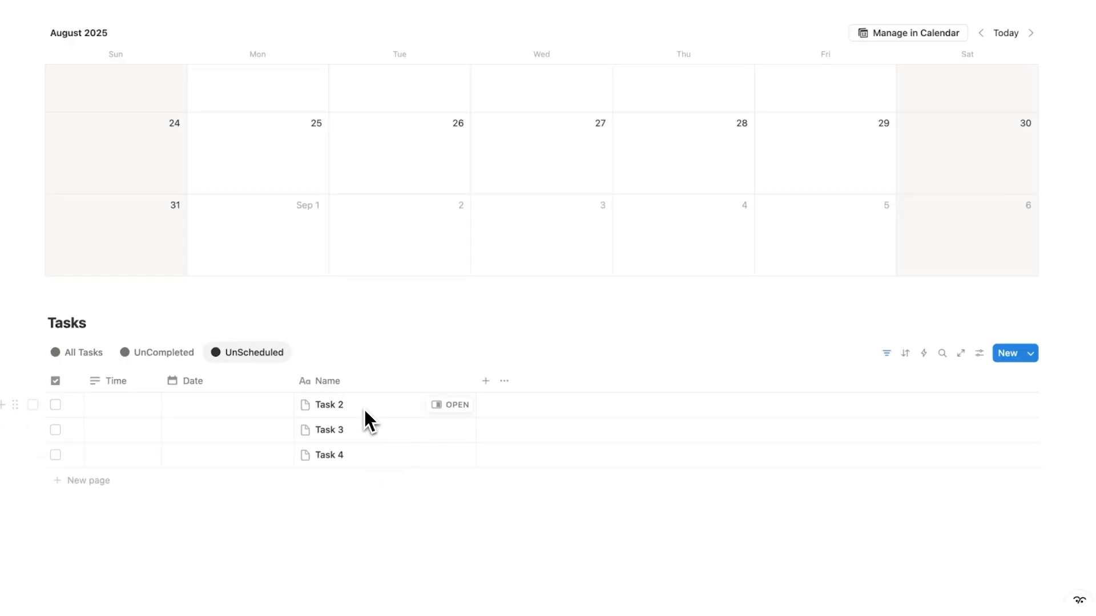
- Add undated rows Task 2, Task 3 and Task 4 to the UnScheduled table
{"action": "scroll", "scroll_direction": "up", "scroll_amount": 3}
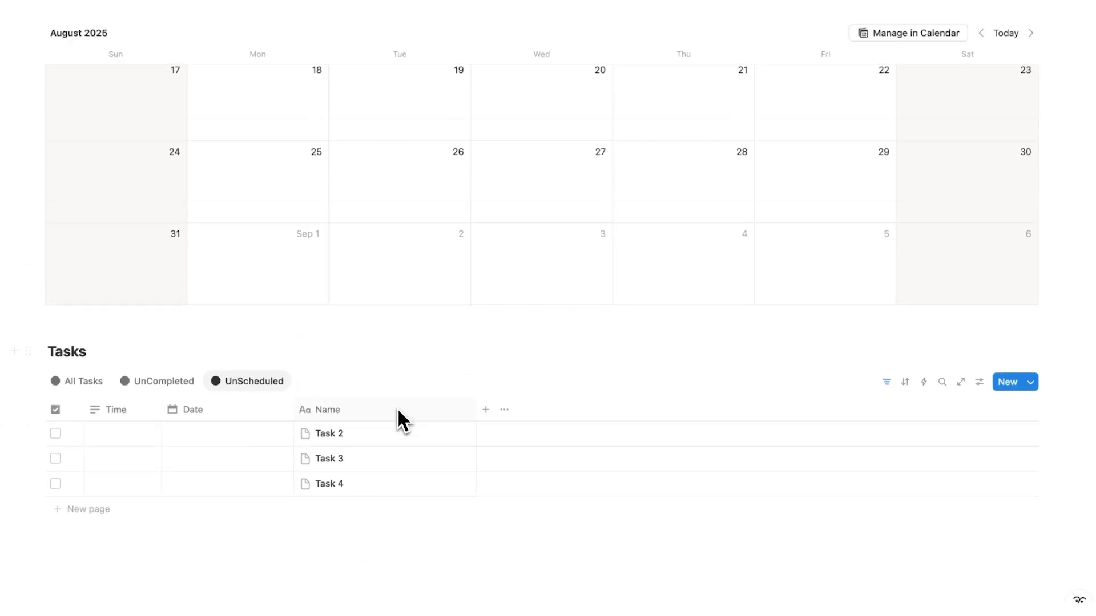
{"action": "scroll", "scroll_direction": "down", "scroll_amount": 3}
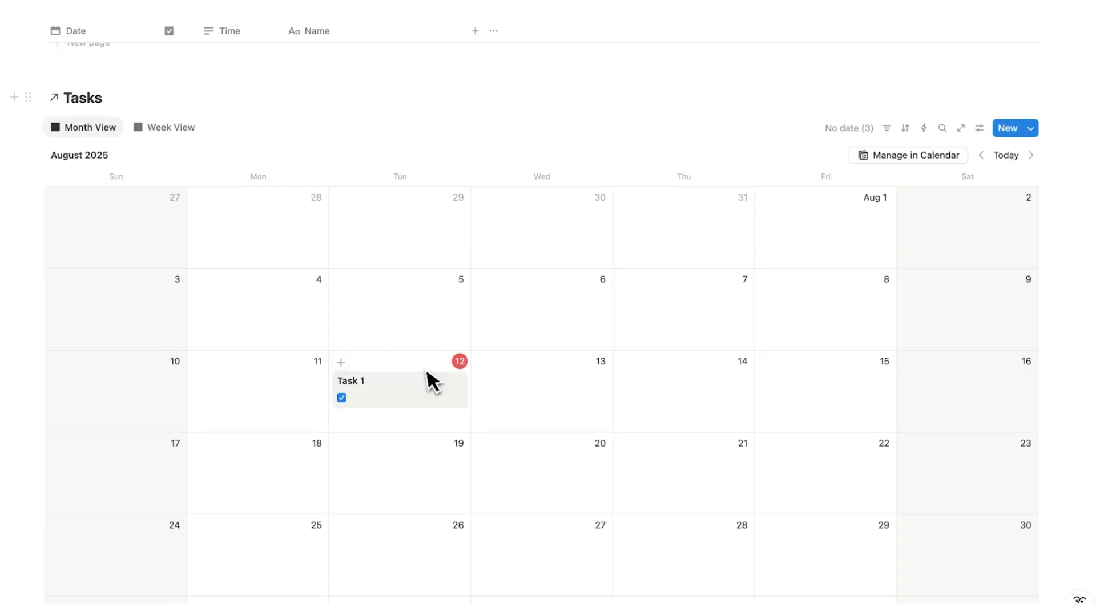
{"action": "mouse_move", "coordinate": [402, 402]}
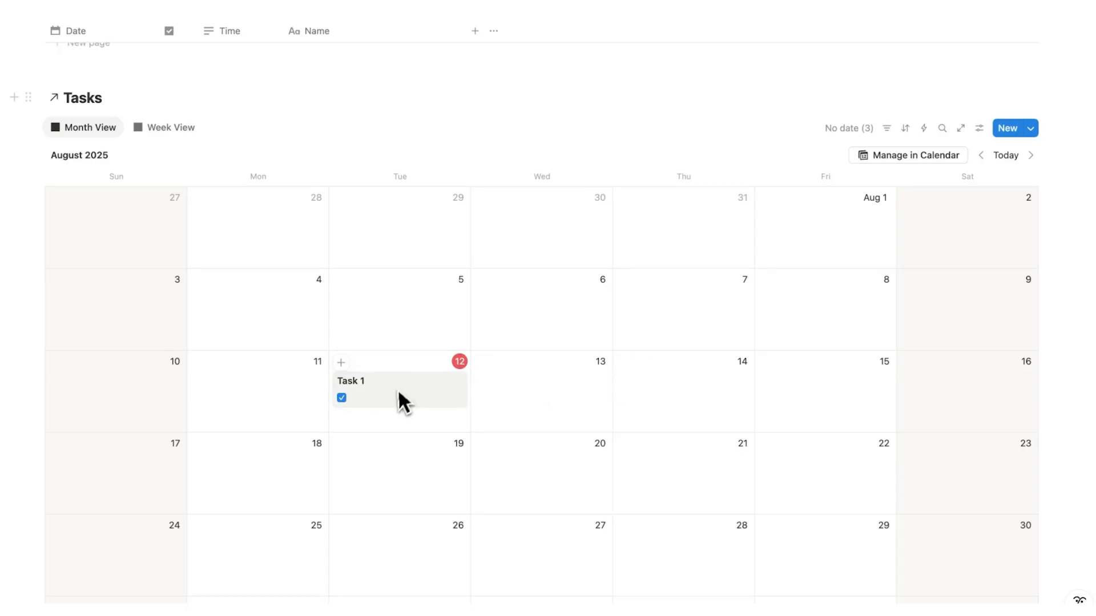
{"action": "scroll", "scroll_direction": "up", "scroll_amount": 3}
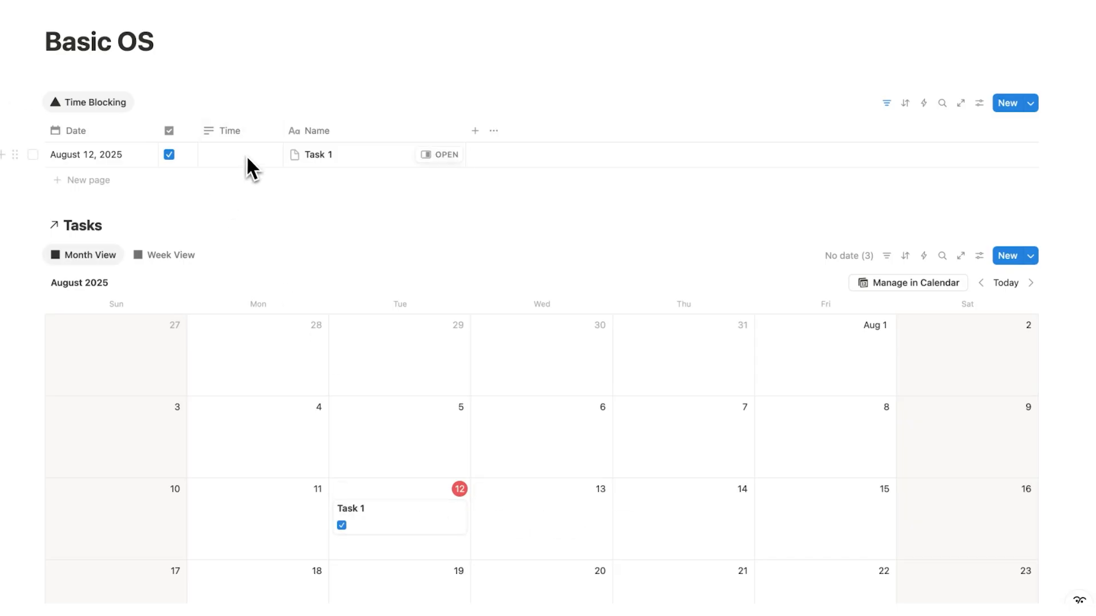
{"action": "scroll", "scroll_direction": "down", "scroll_amount": 3}
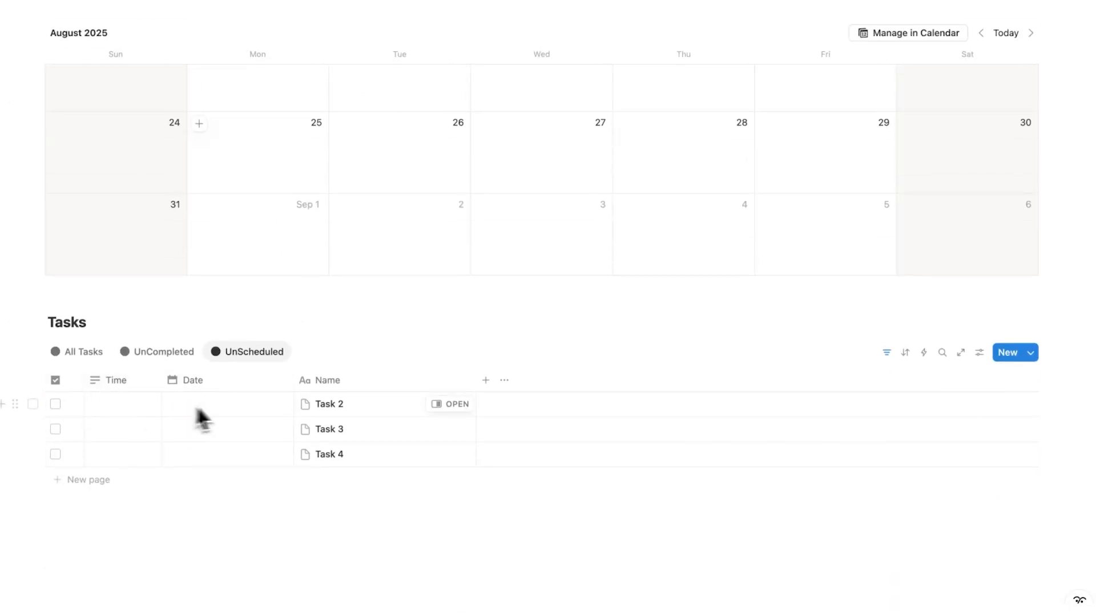
- Date Task 2 and Task 4 on Aug 12 and Task 3 on Aug 13 via their Date cells
{"action": "left_click", "coordinate": [203, 404]}
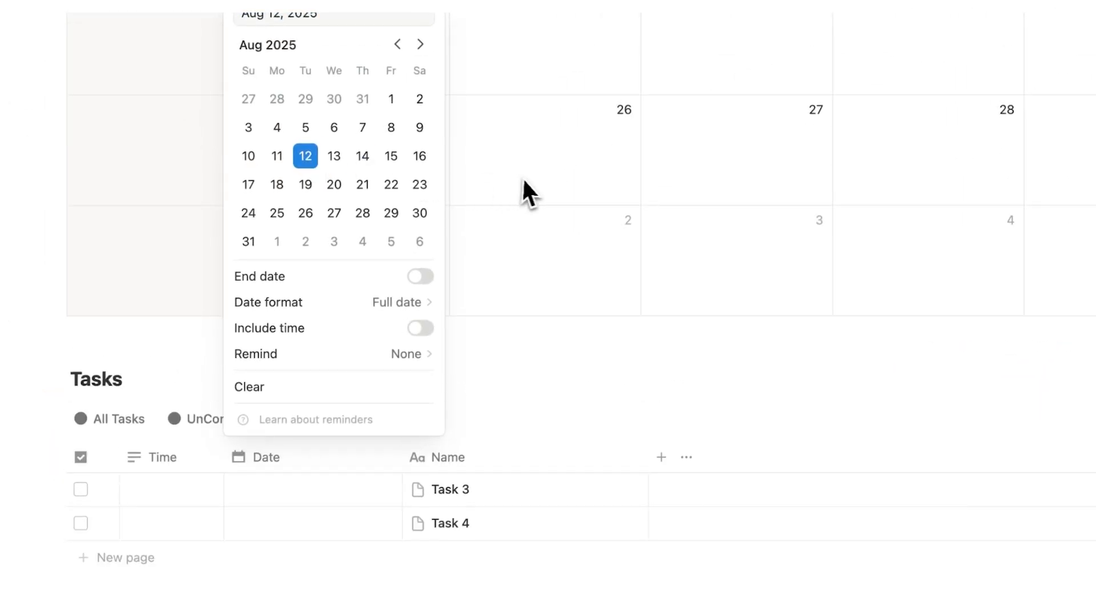
{"action": "left_click", "coordinate": [333, 157]}
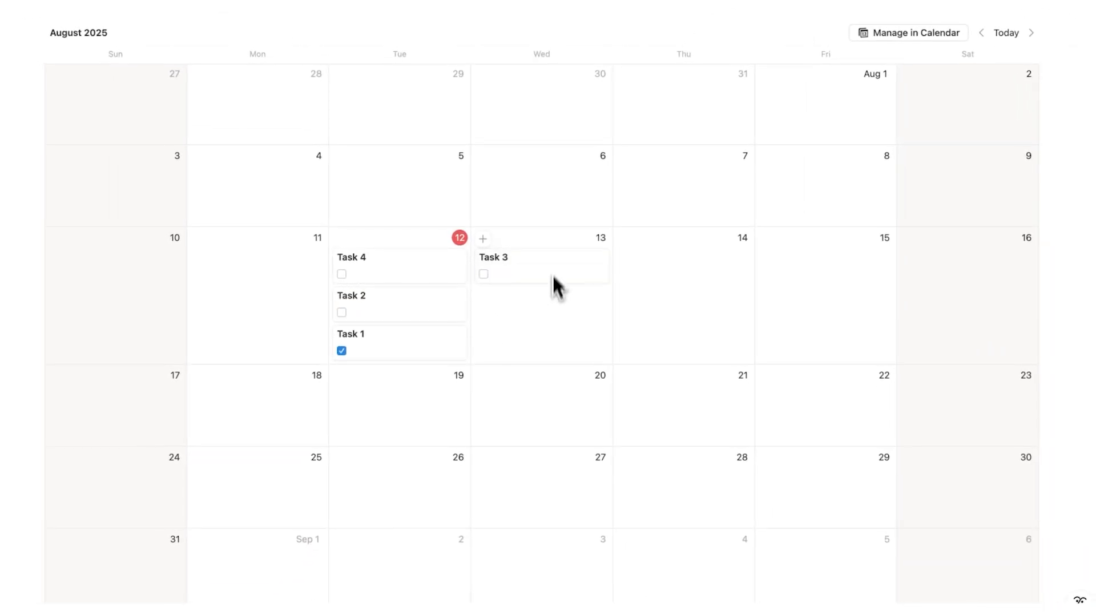
{"action": "scroll", "scroll_direction": "down", "scroll_amount": 3}
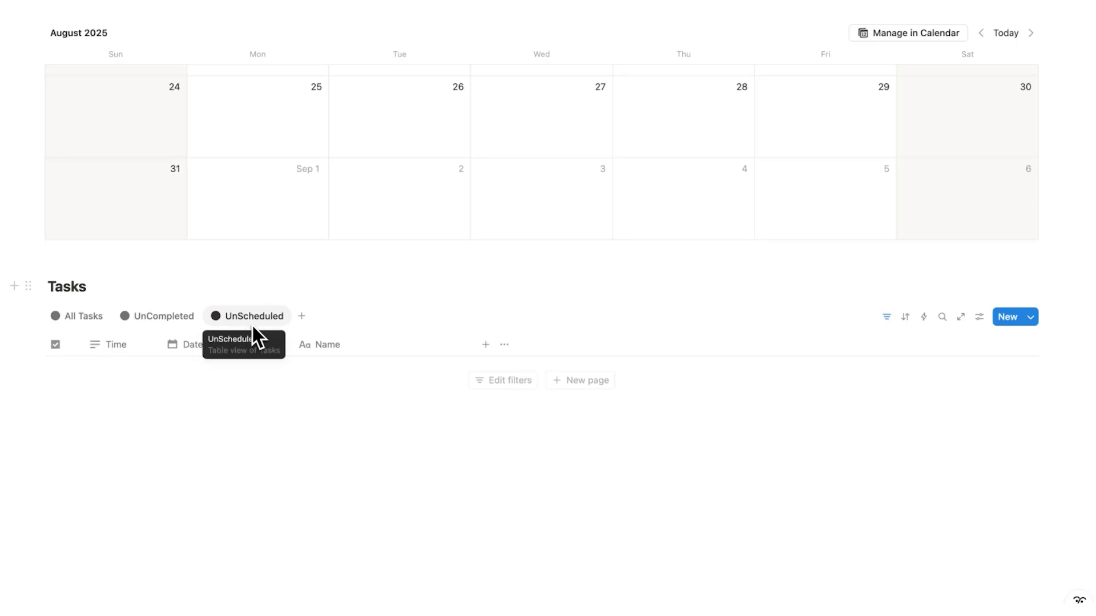
{"action": "mouse_move", "coordinate": [347, 448]}
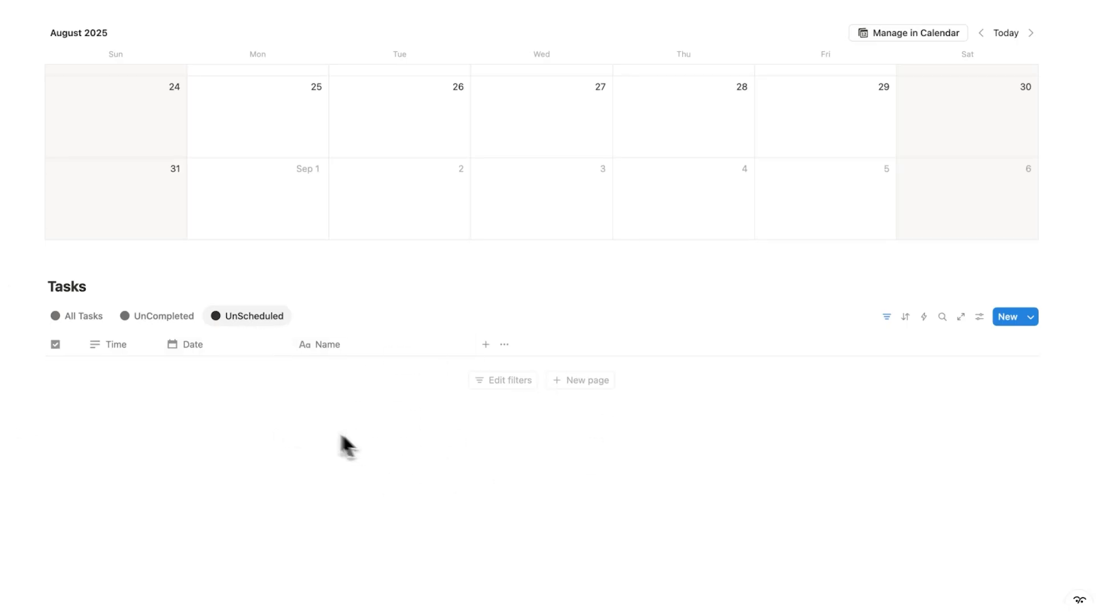
{"action": "mouse_move", "coordinate": [378, 428]}
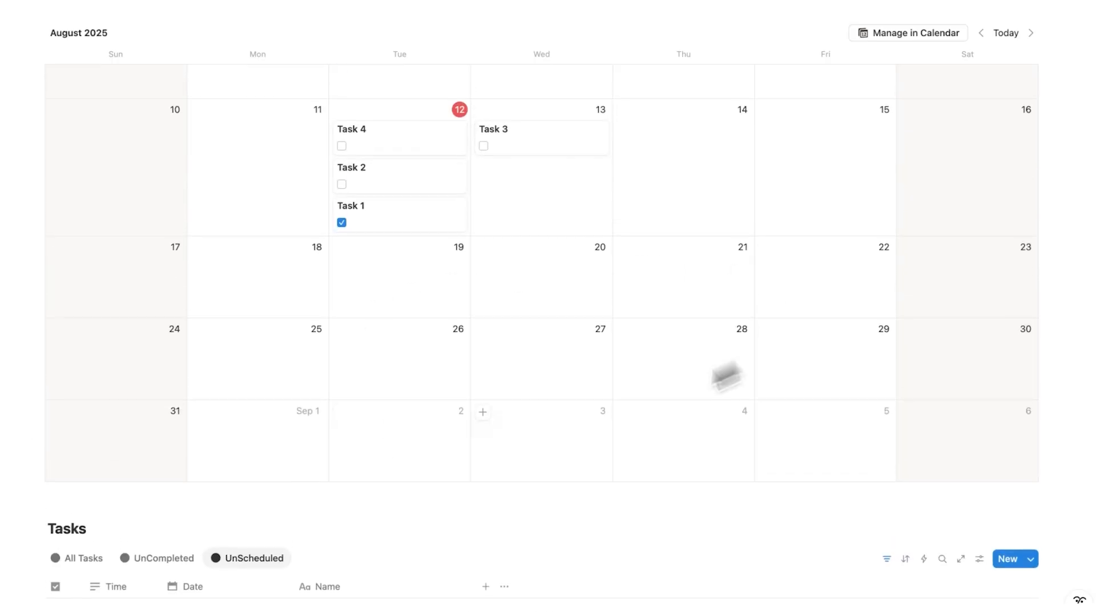
{"action": "mouse_move", "coordinate": [677, 336]}
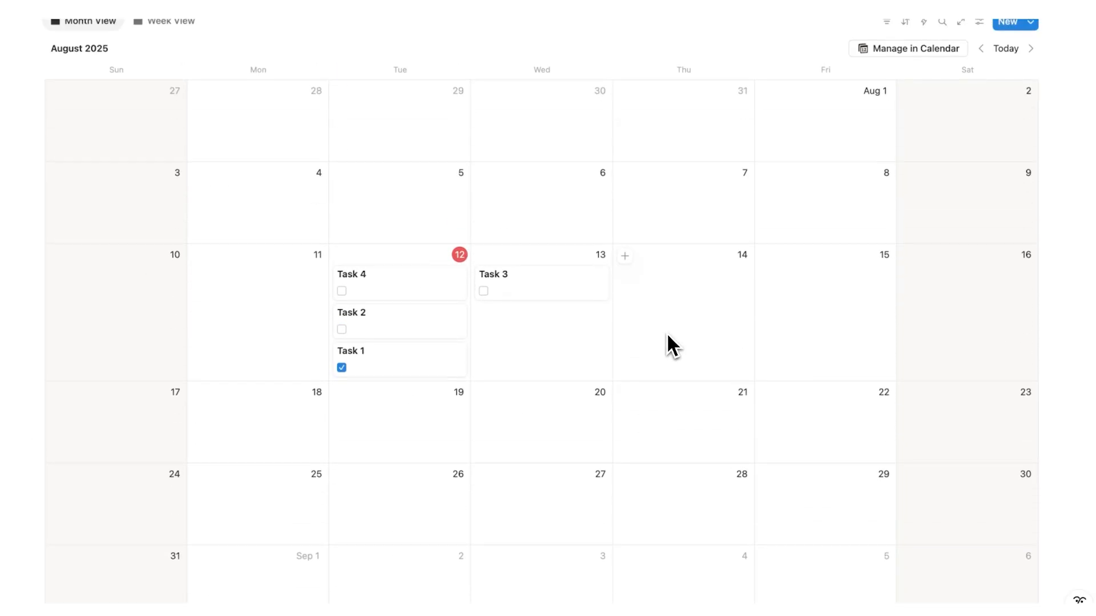
- Fill the Time Blocking times: Task 1 at 10, Task 2 at 11, Task 4 at 3
{"action": "scroll", "scroll_direction": "up", "scroll_amount": 3}
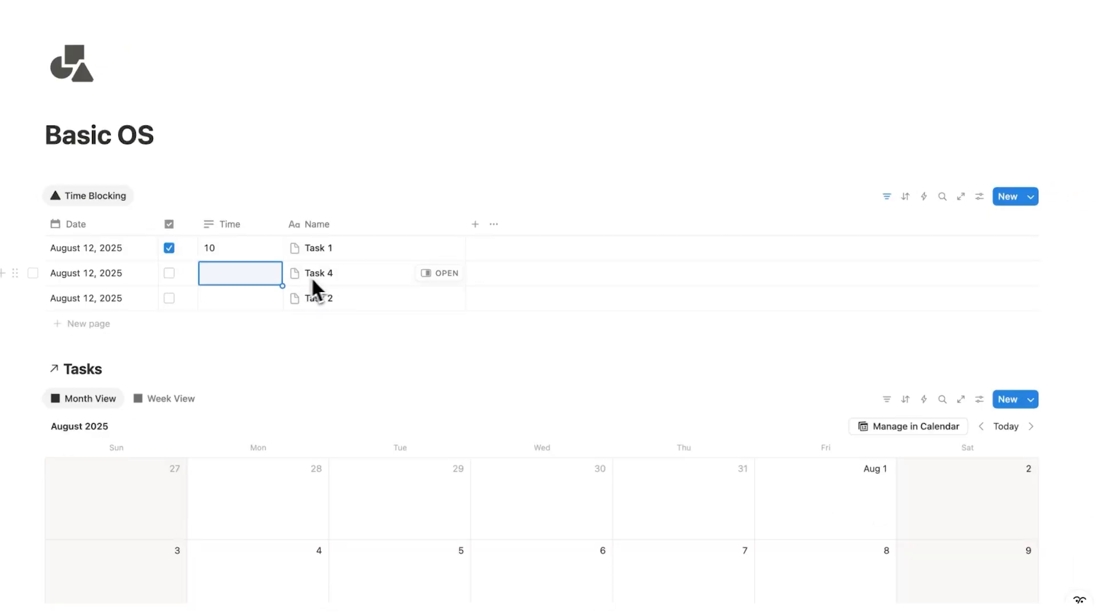
{"action": "mouse_move", "coordinate": [33, 311]}
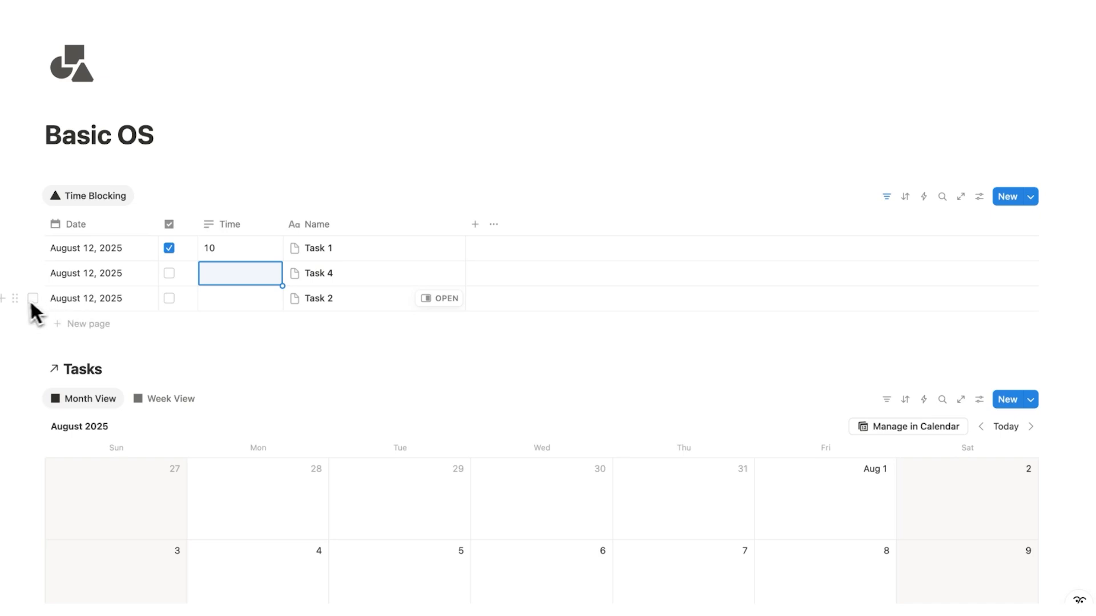
{"action": "left_click", "coordinate": [33, 298]}
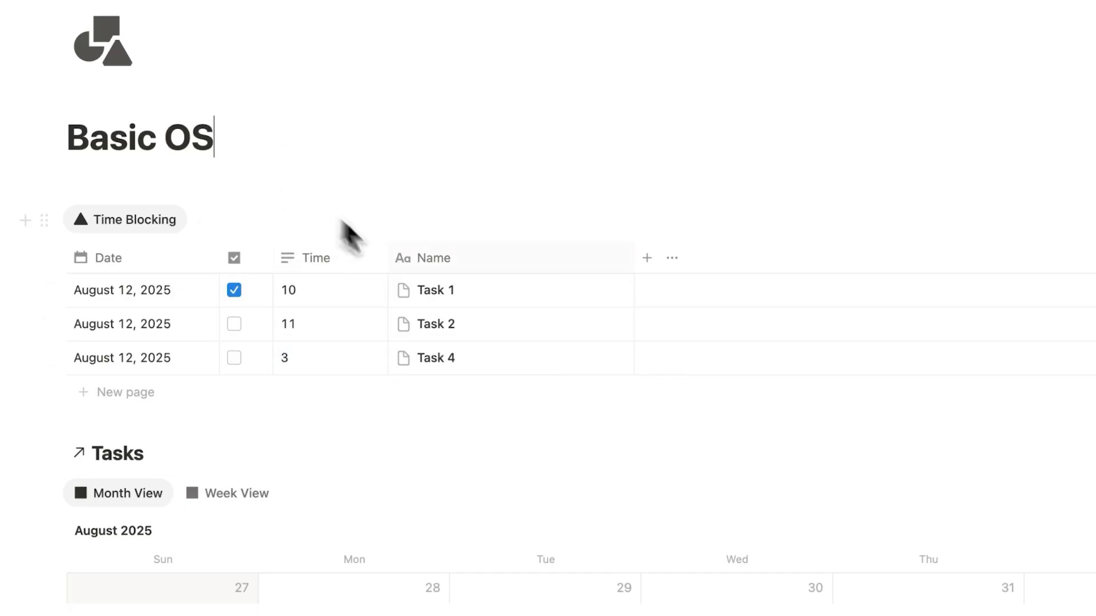
{"action": "mouse_move", "coordinate": [502, 290]}
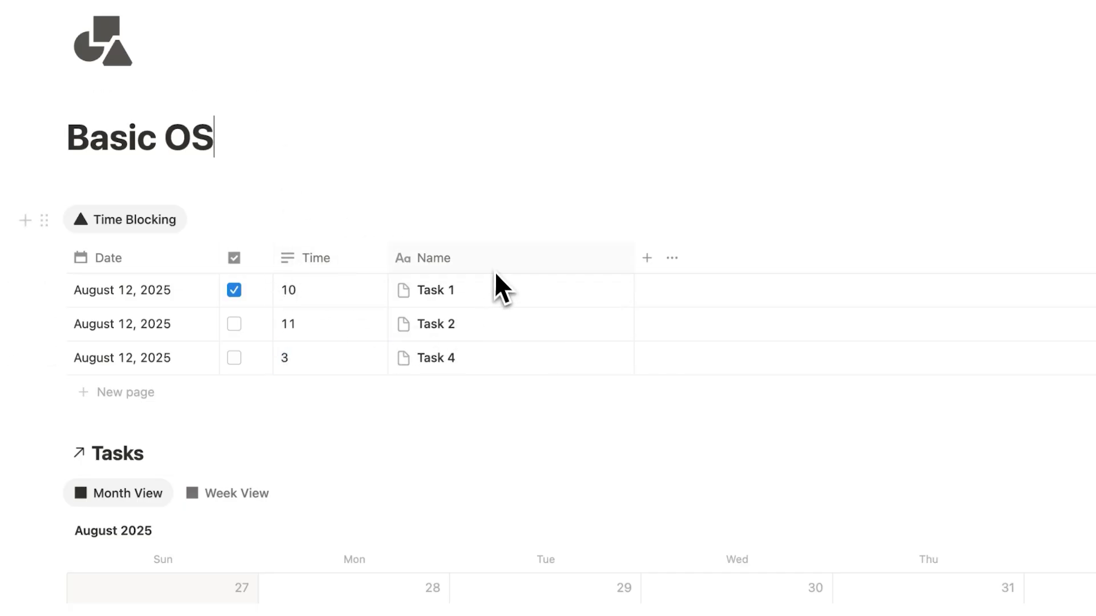
{"action": "scroll", "scroll_direction": "down", "scroll_amount": 3}
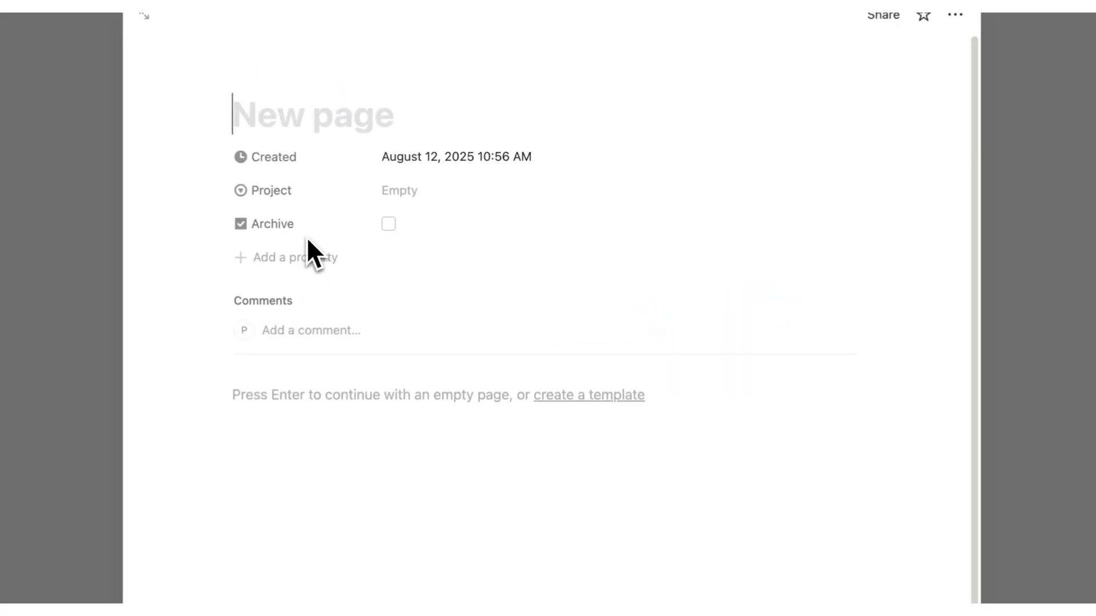
- Title the note Note 1, write 'blah blah blah', and set its Project to Project A
{"action": "type", "text": "No"}
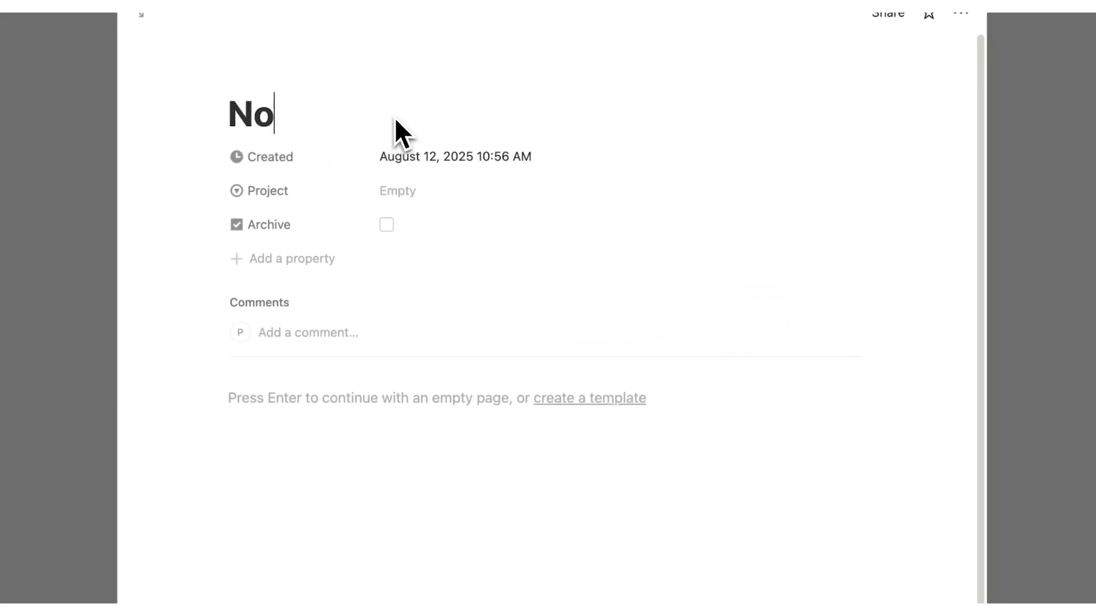
{"action": "type", "text": "te 1"}
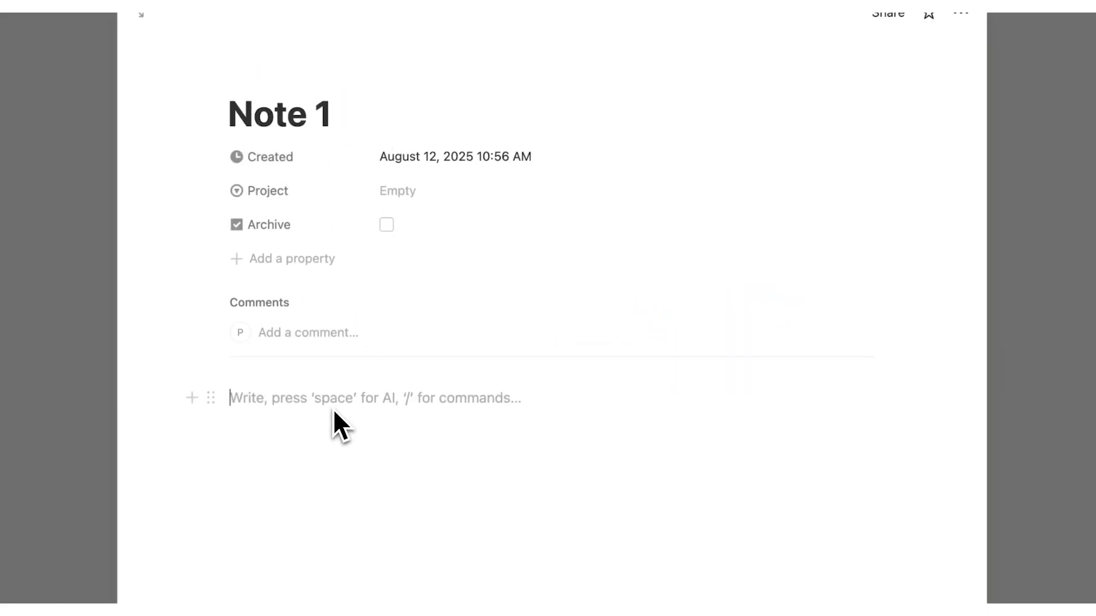
{"action": "type", "text": "blah blah blah"}
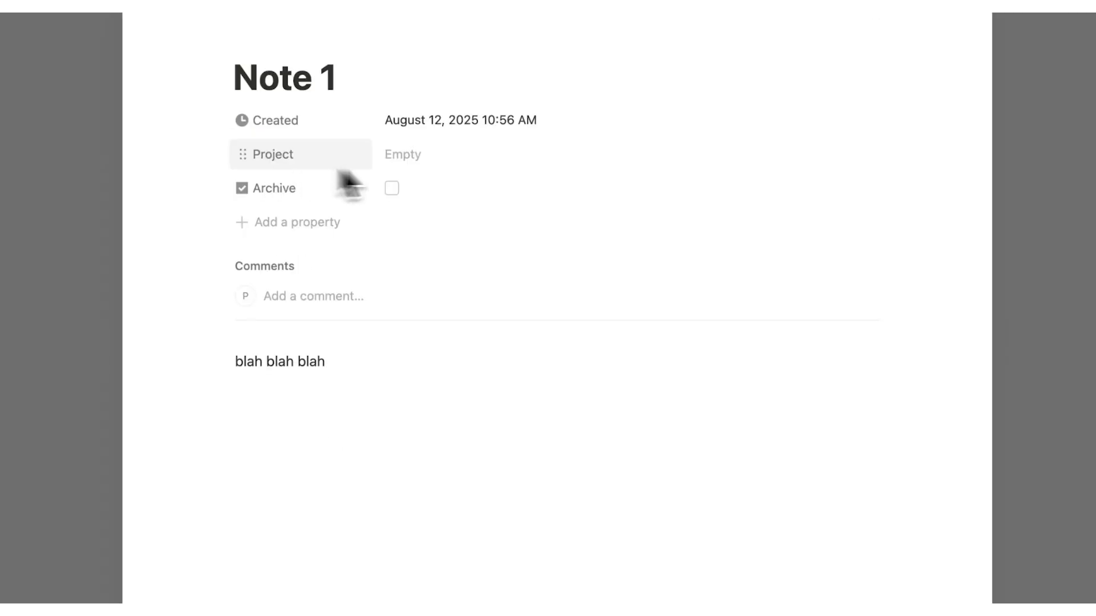
{"action": "left_click", "coordinate": [402, 154]}
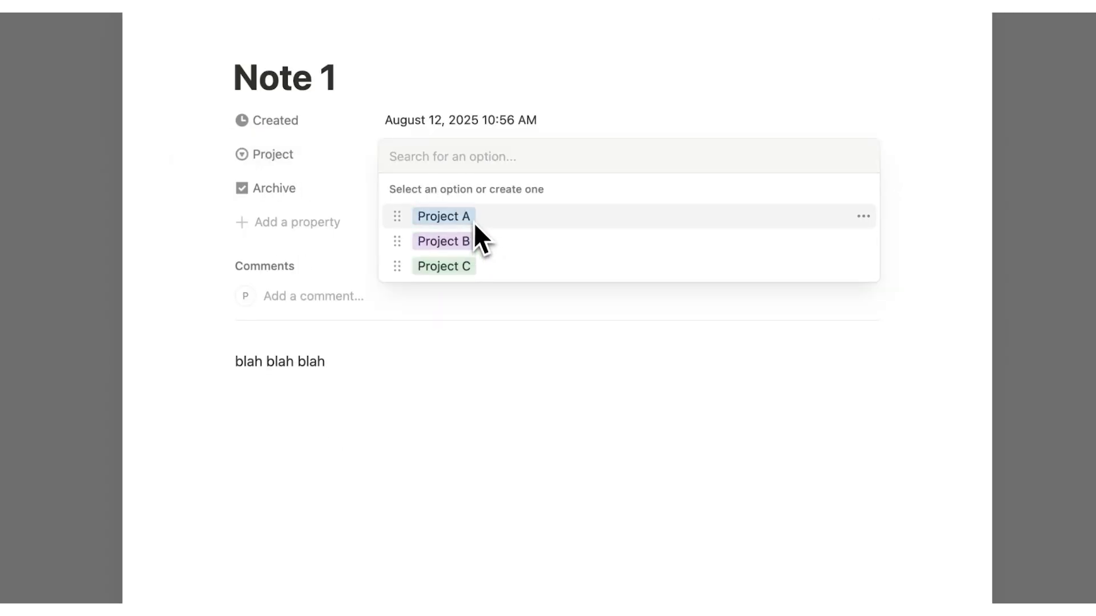
{"action": "left_click", "coordinate": [443, 216]}
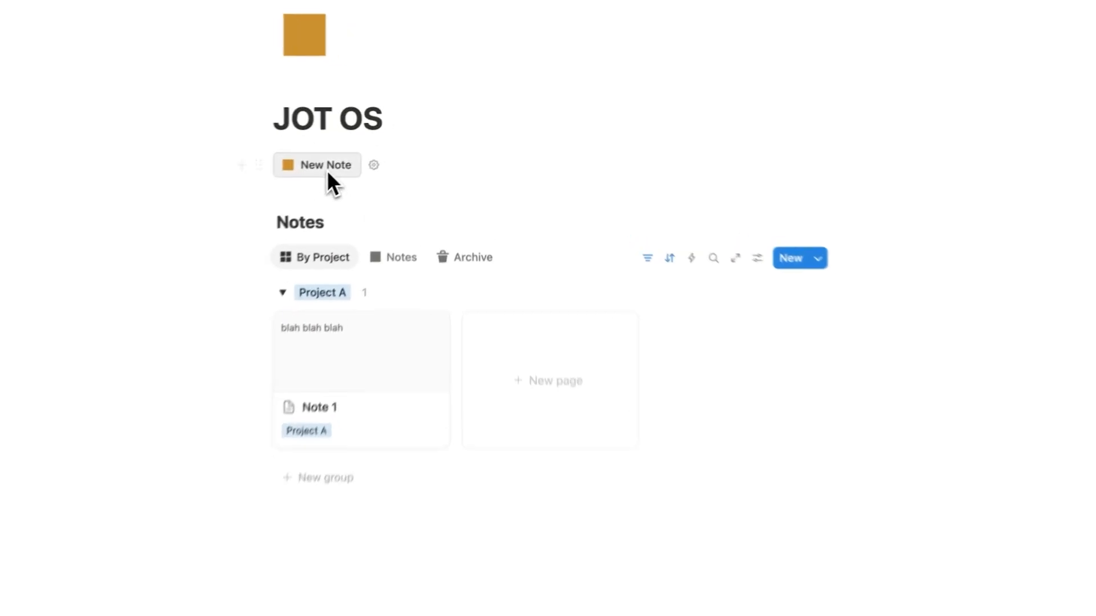
- Create Note 2 with text 'blah' from the New Note button and file it under Project B
{"action": "left_click", "coordinate": [316, 164]}
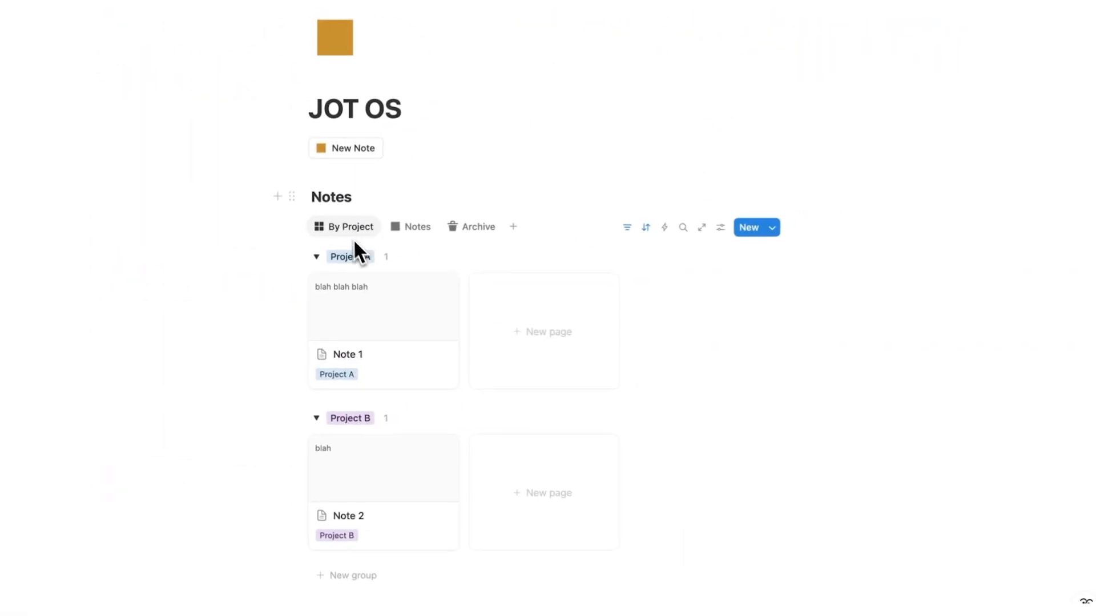
{"action": "mouse_move", "coordinate": [356, 257]}
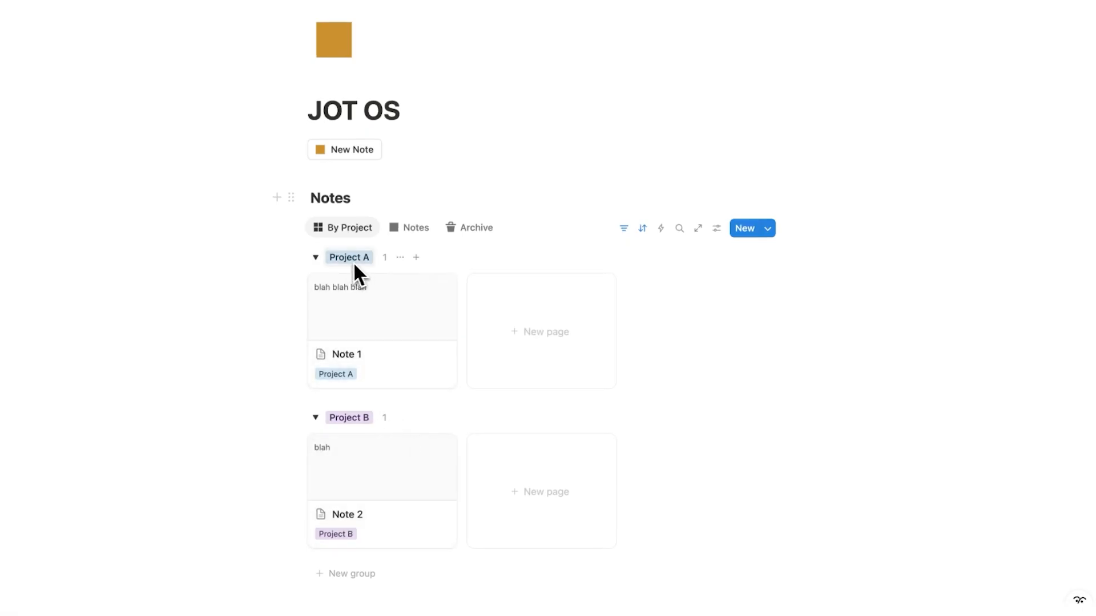
{"action": "scroll", "scroll_direction": "down", "scroll_amount": 3}
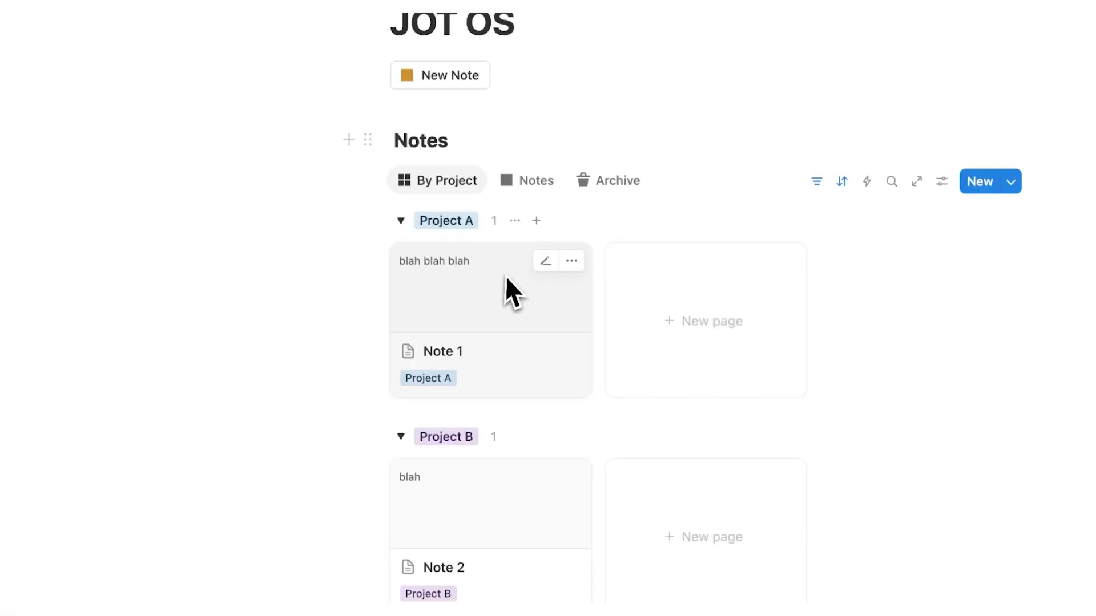
{"action": "scroll", "scroll_direction": "up", "scroll_amount": 3}
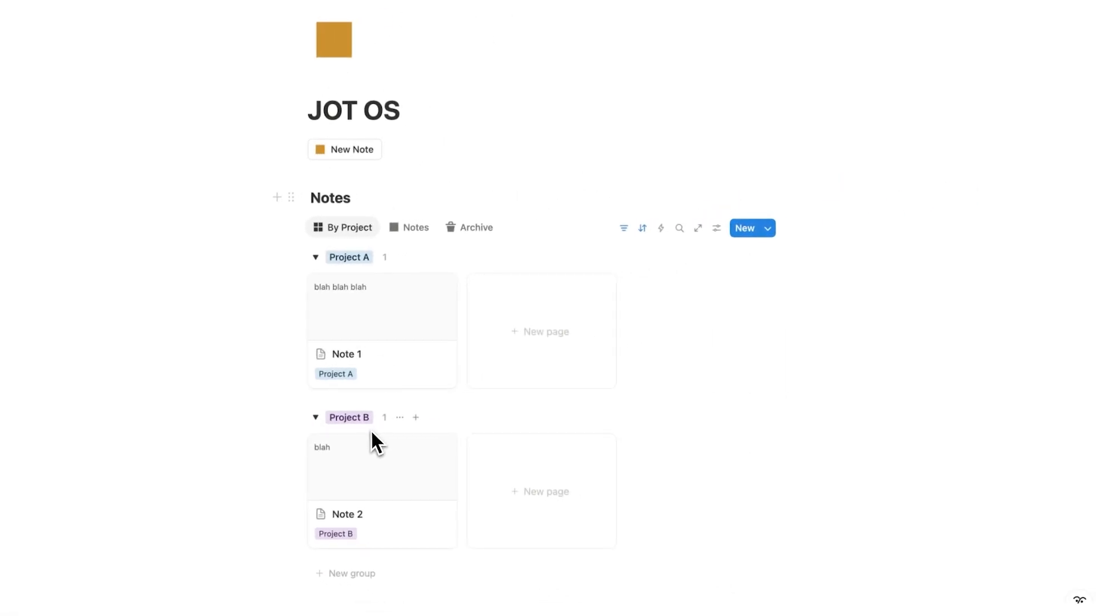
- Replace Note 1's Project A tag with a new Report option and return to the board
{"action": "left_click", "coordinate": [345, 354]}
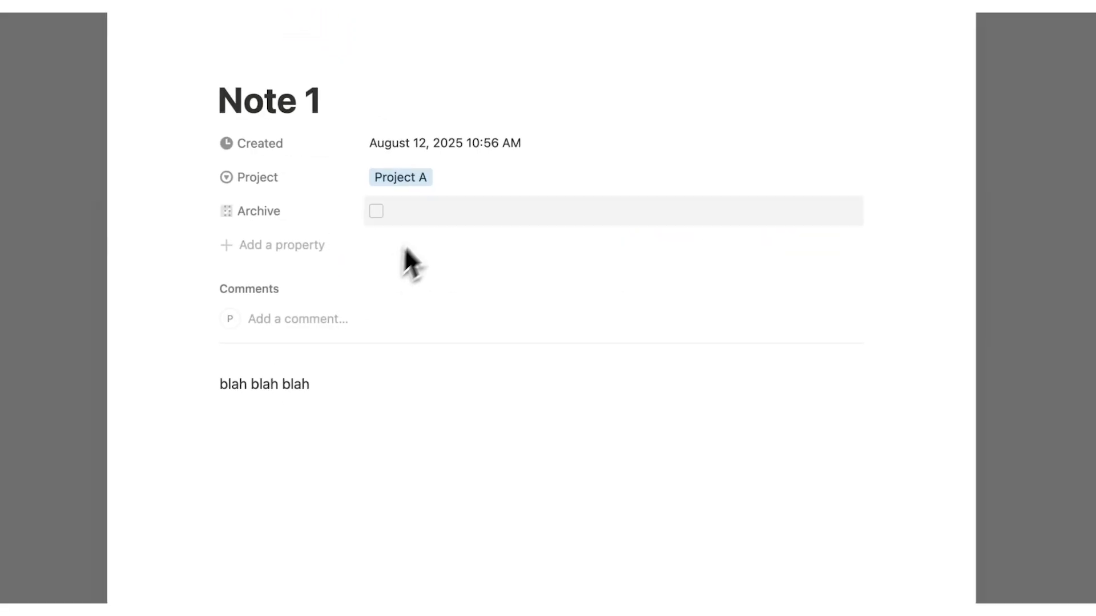
{"action": "left_click", "coordinate": [400, 176]}
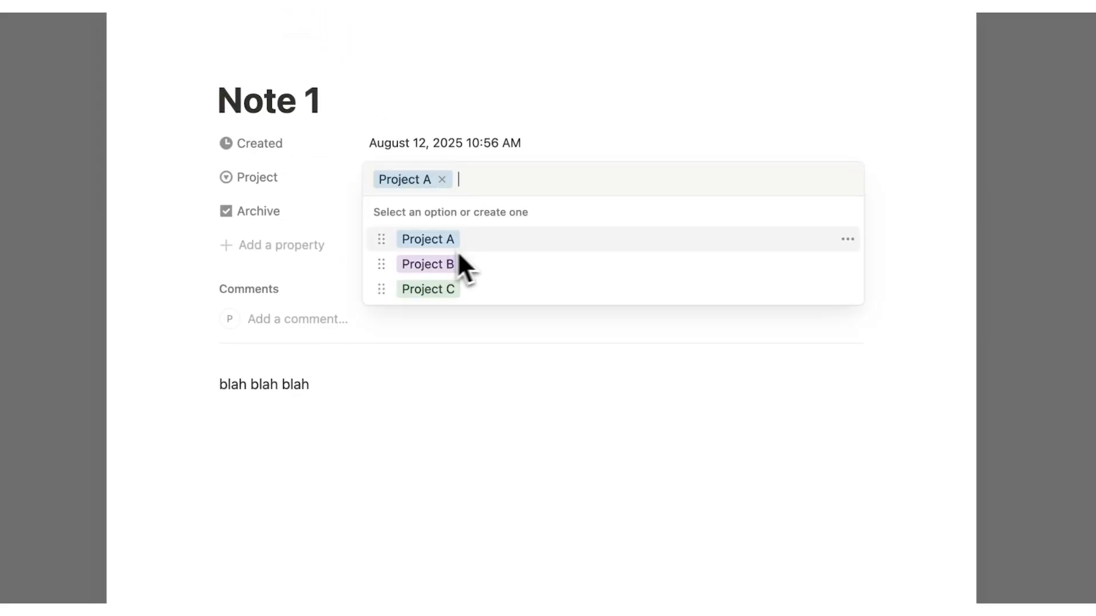
{"action": "left_click", "coordinate": [845, 239]}
{"action": "type", "text": "Report"}
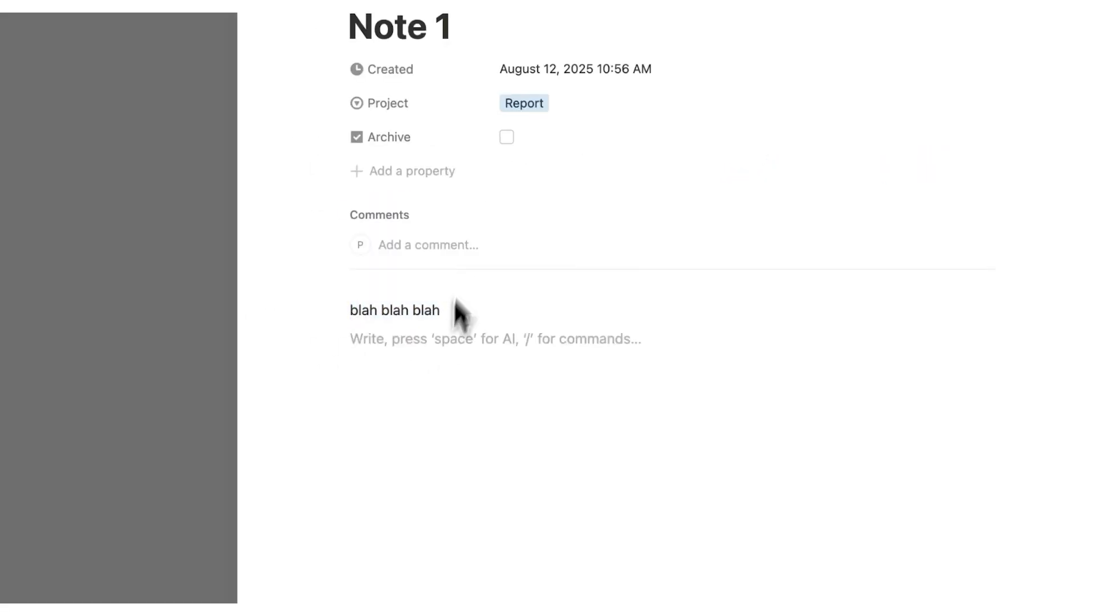
{"action": "left_click", "coordinate": [506, 137]}
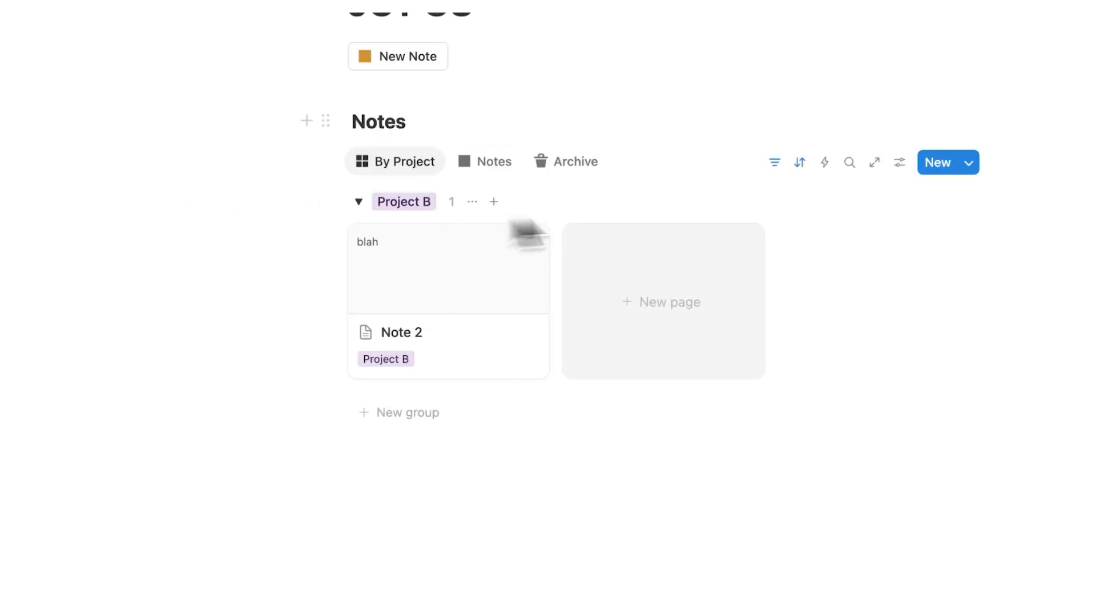
- Check the Archive view, return to By Project, and create Note 3 in Project B
{"action": "scroll", "scroll_direction": "up", "scroll_amount": 3}
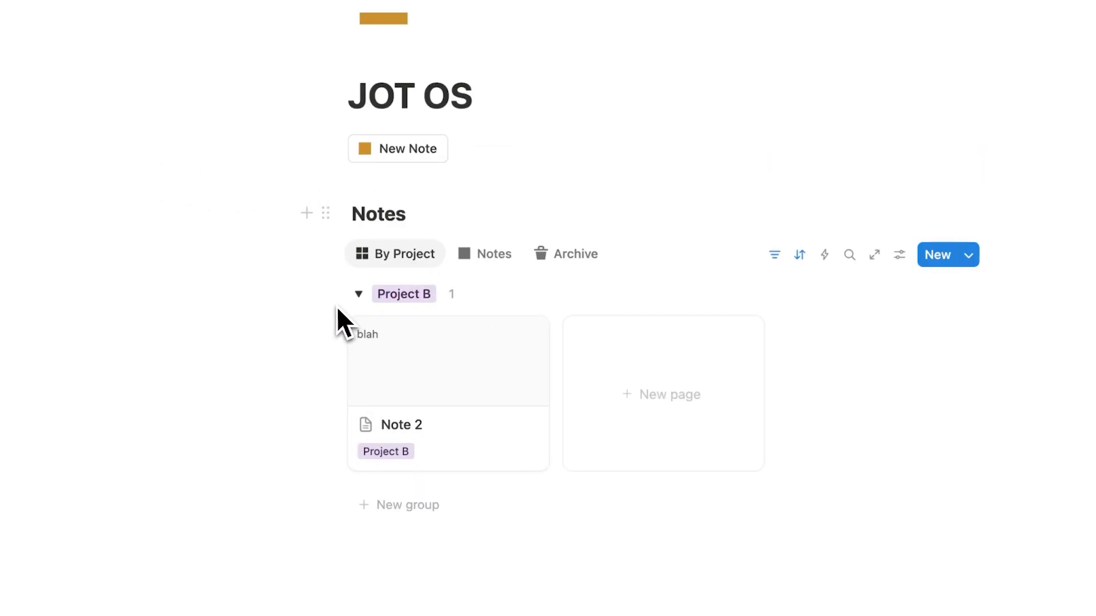
{"action": "left_click", "coordinate": [574, 254]}
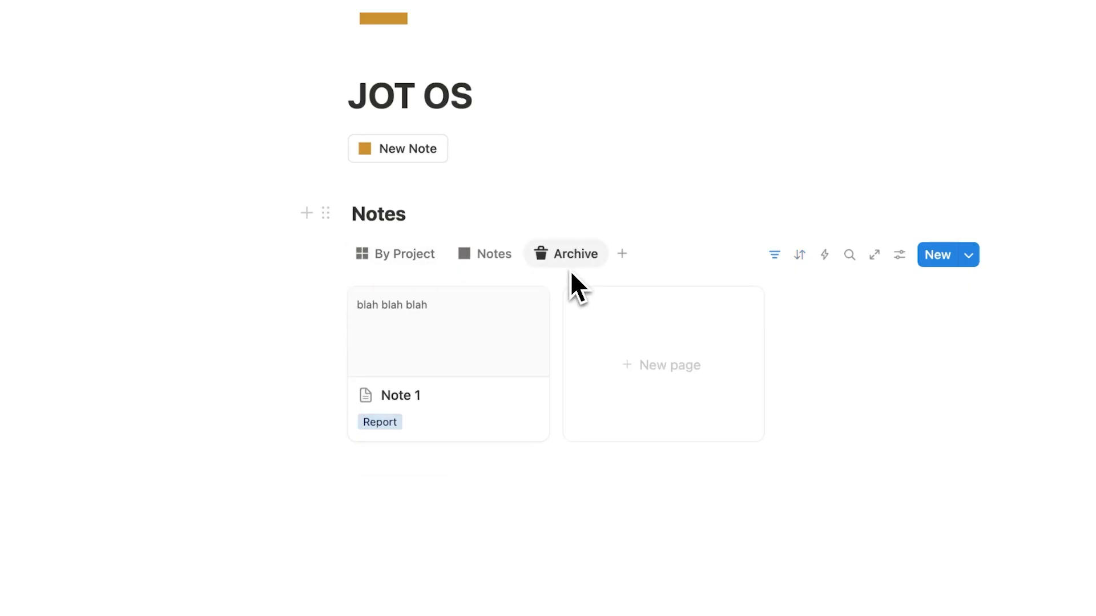
{"action": "mouse_move", "coordinate": [454, 403]}
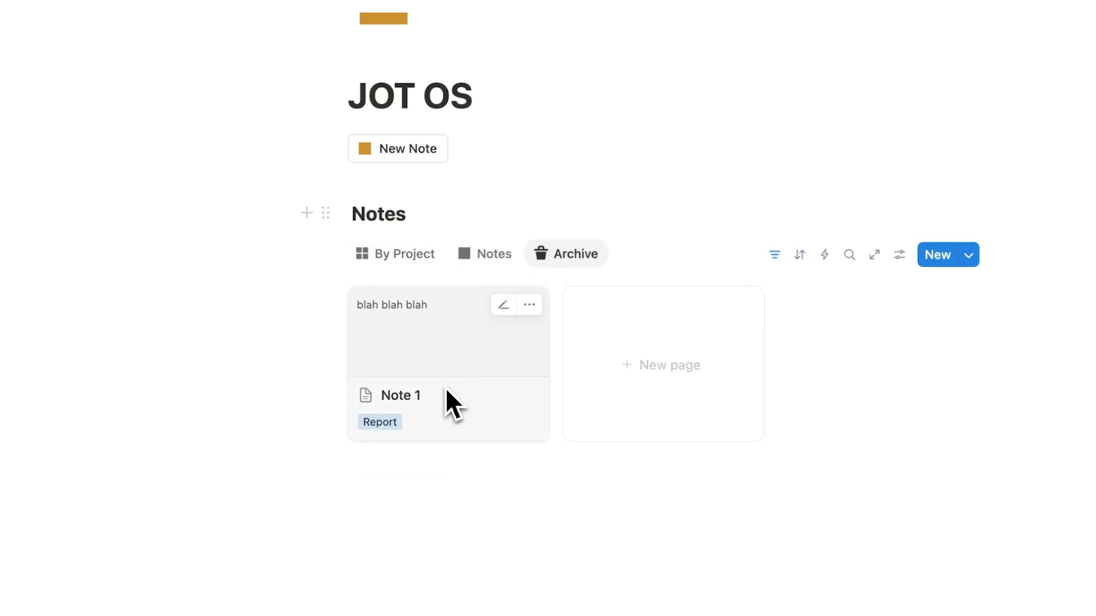
{"action": "left_click", "coordinate": [394, 254]}
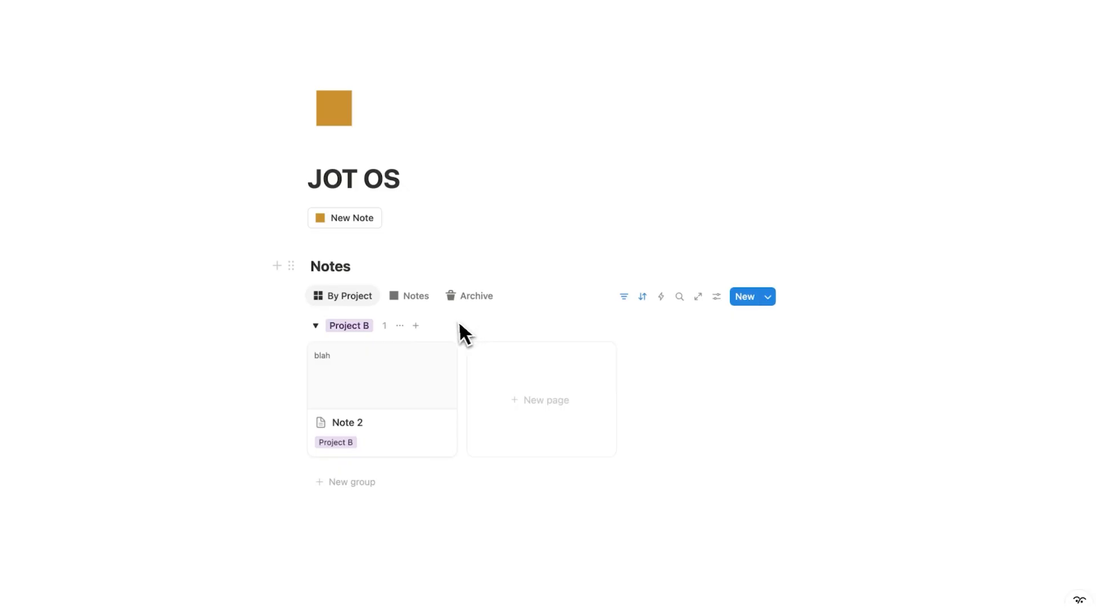
{"action": "mouse_move", "coordinate": [398, 388]}
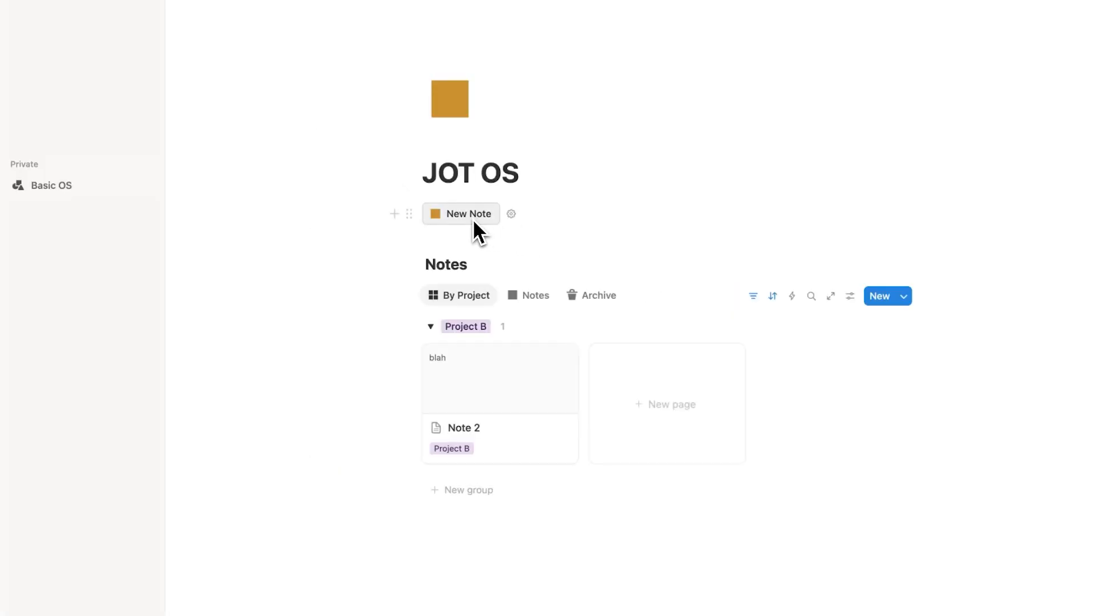
{"action": "mouse_move", "coordinate": [699, 426]}
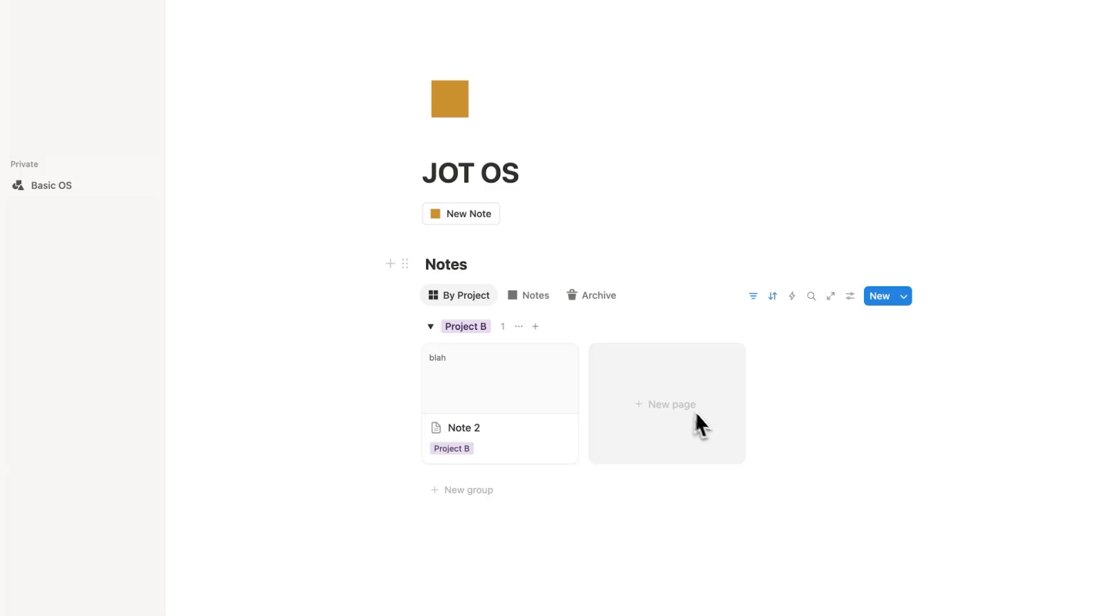
{"action": "left_click", "coordinate": [666, 404]}
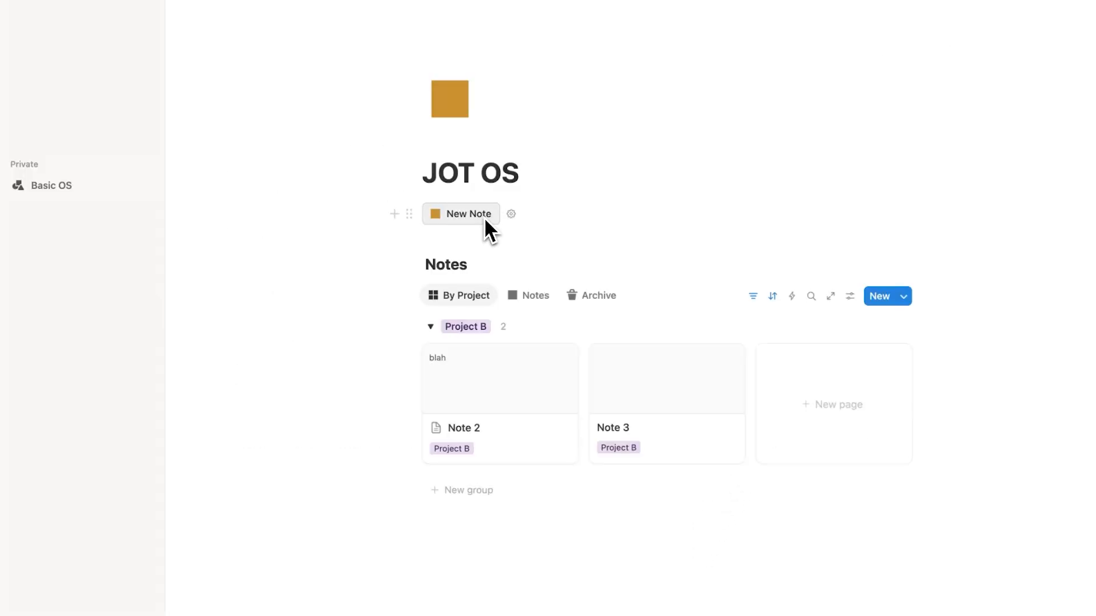
{"action": "mouse_move", "coordinate": [495, 234]}
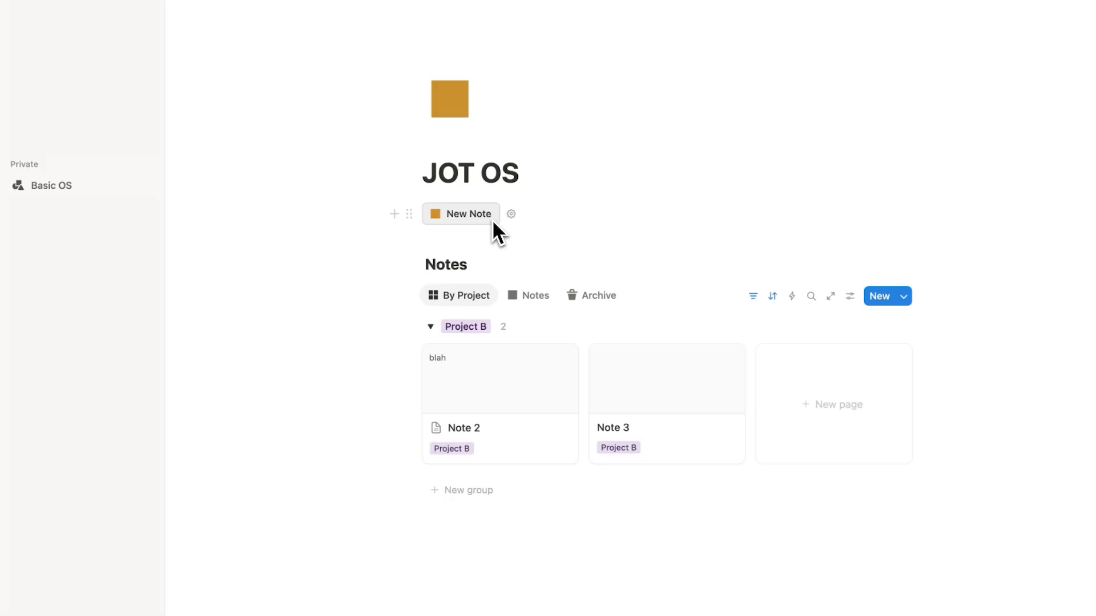
{"action": "mouse_move", "coordinate": [410, 214]}
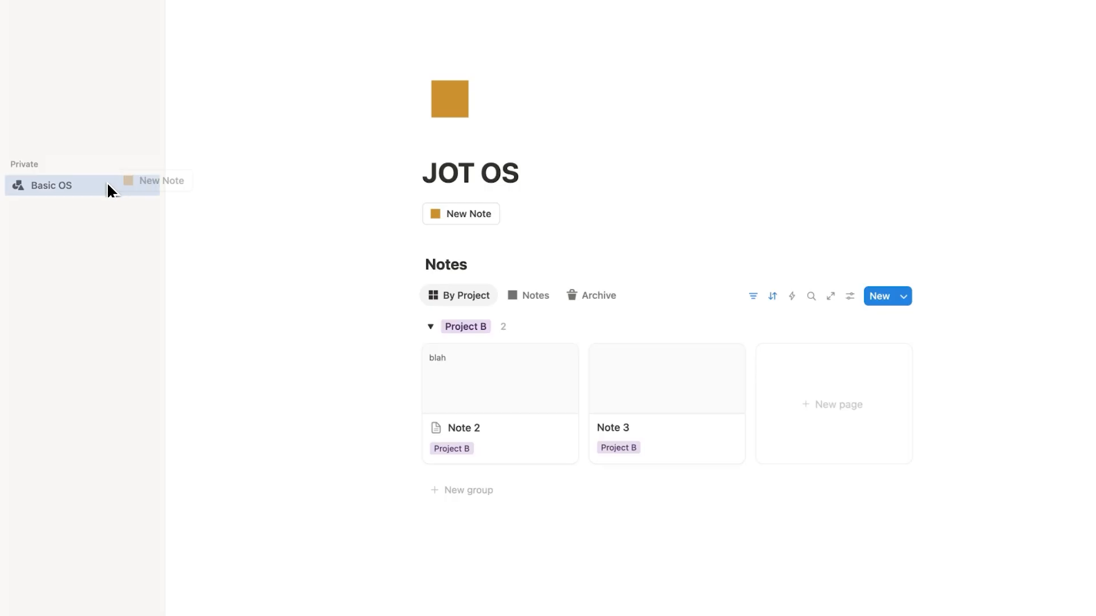
- From Basic OS's New Note button create Note 4 'hello!', landing in the No Project group
{"action": "left_click", "coordinate": [50, 185]}
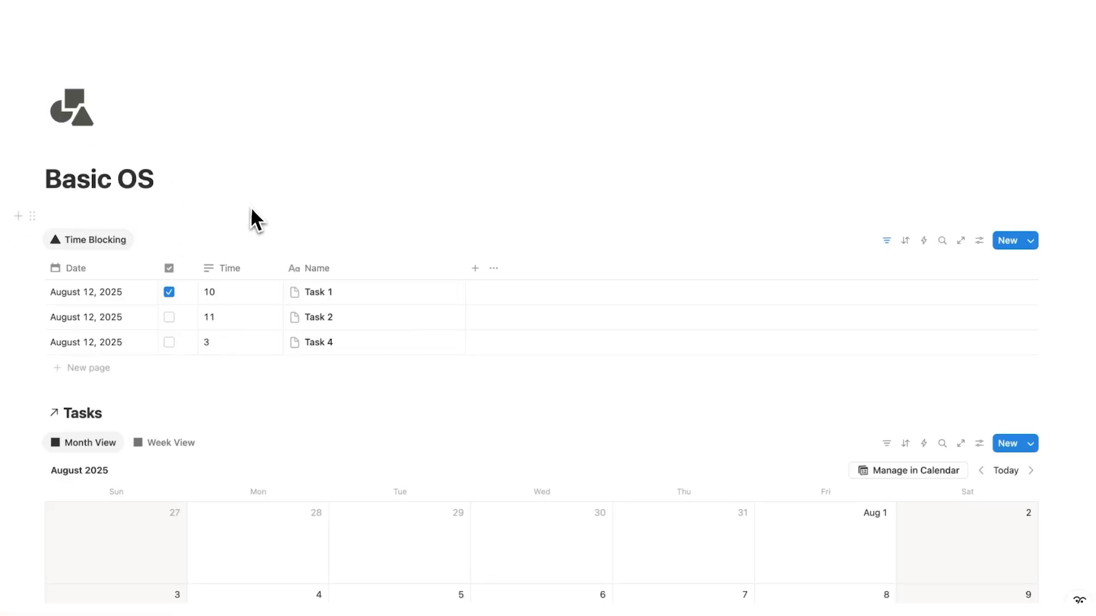
{"action": "scroll", "scroll_direction": "down", "scroll_amount": 3}
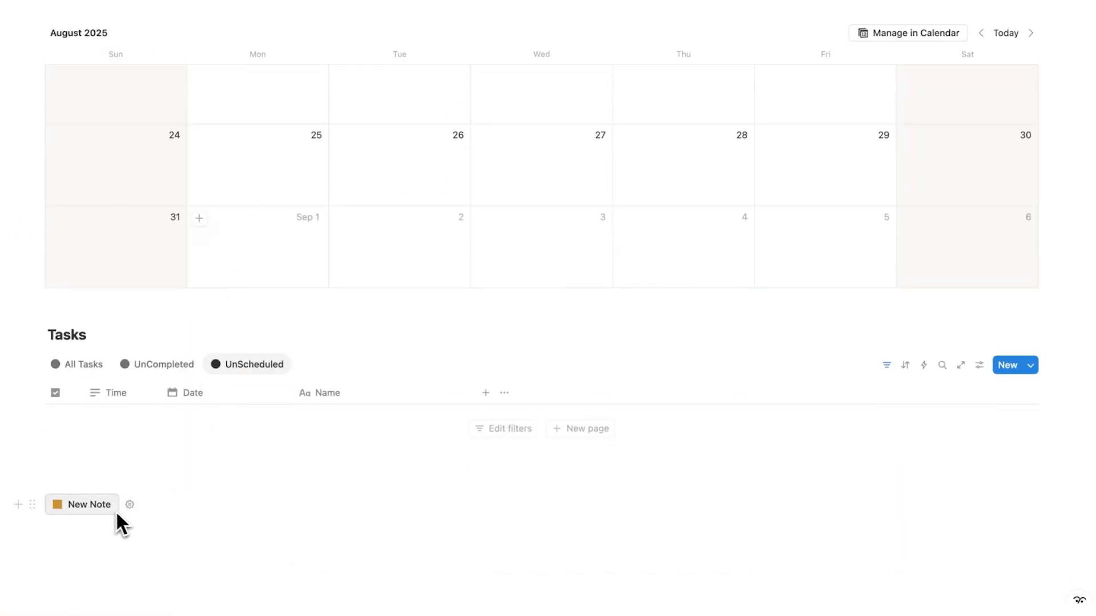
{"action": "scroll", "scroll_direction": "up", "scroll_amount": 3}
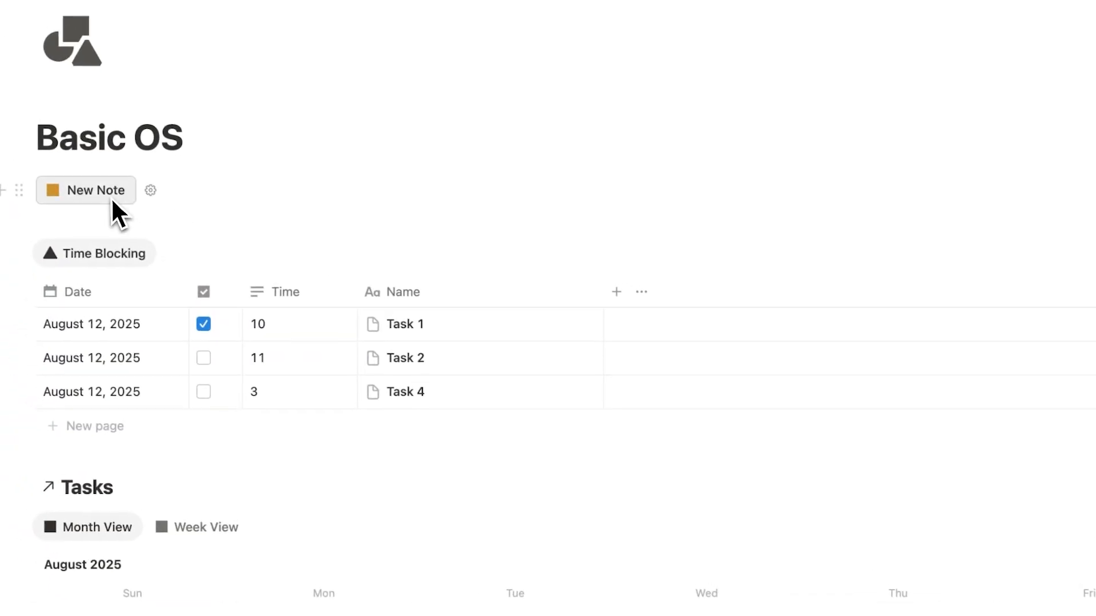
{"action": "left_click", "coordinate": [85, 191]}
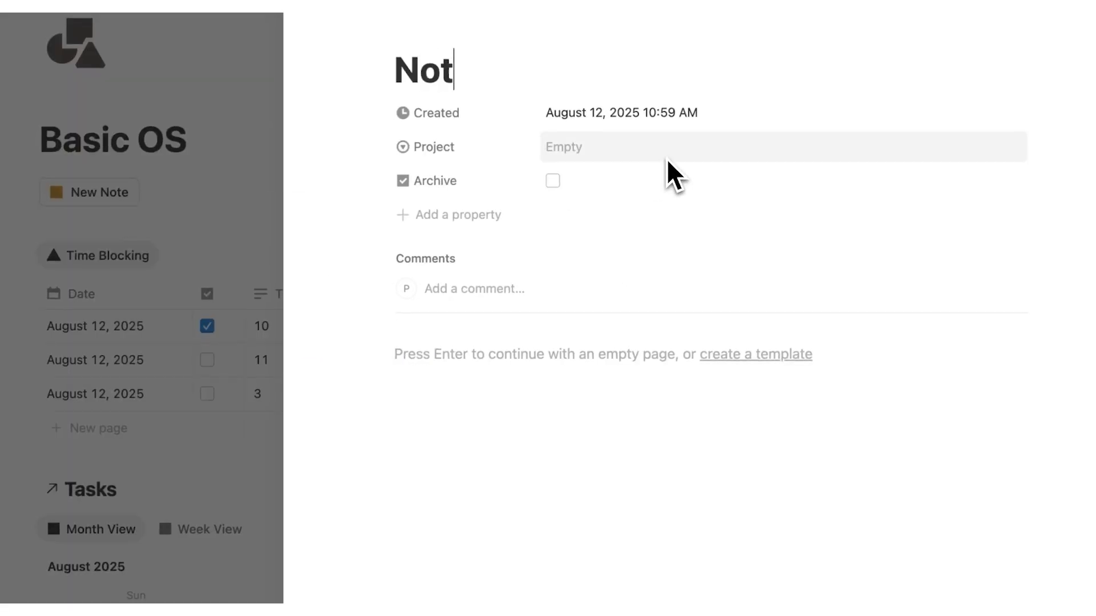
{"action": "key", "text": "Escape"}
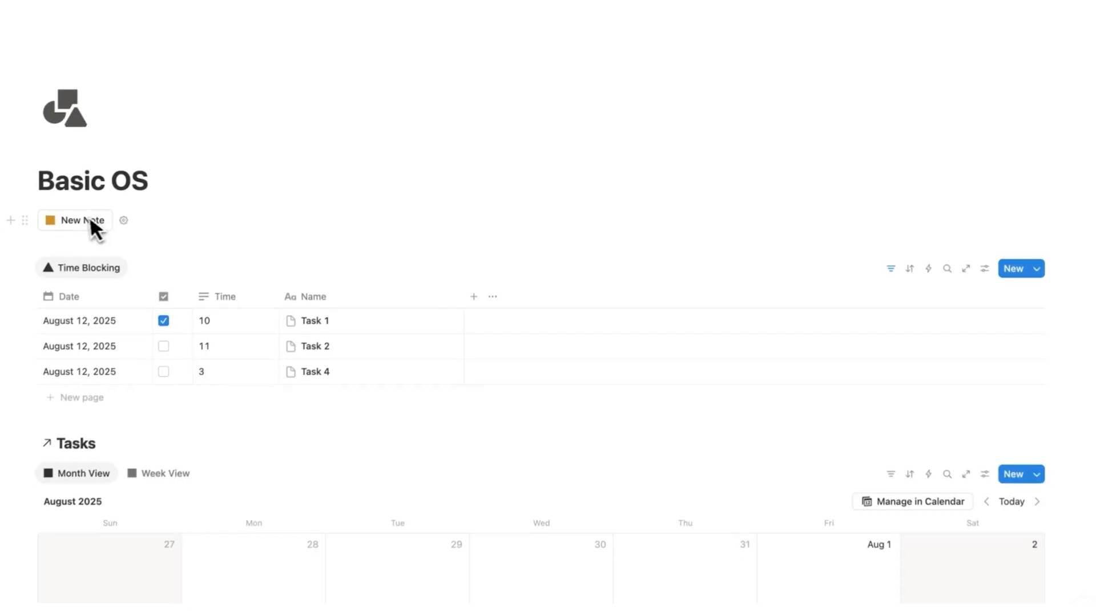
{"action": "scroll", "scroll_direction": "down", "scroll_amount": 3}
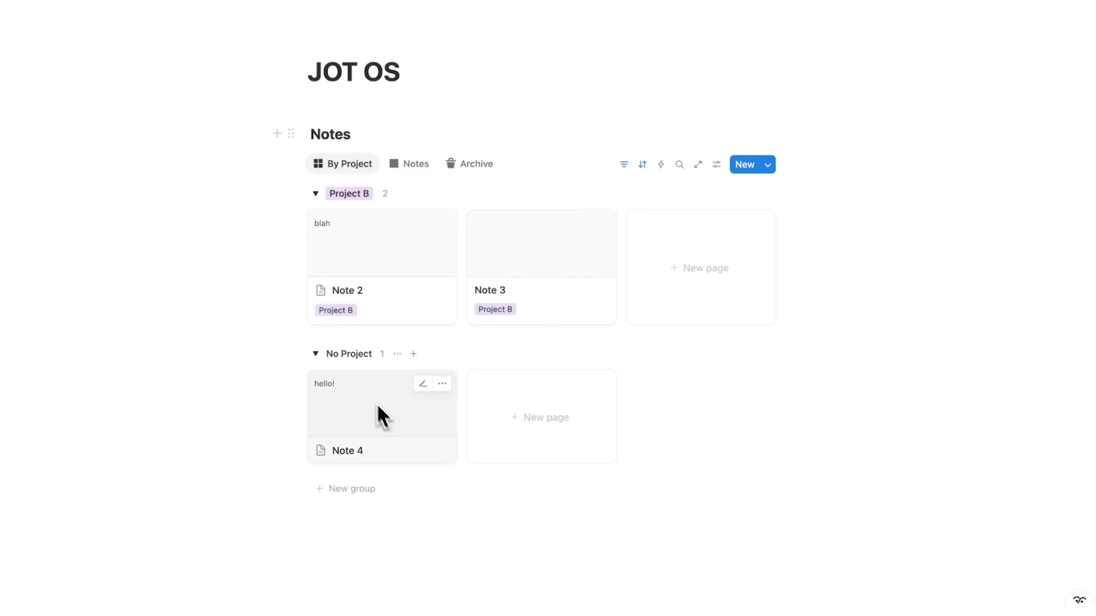
- Set Note 4's Project to Report so it forms its own Report group on the board
{"action": "left_click", "coordinate": [381, 416]}
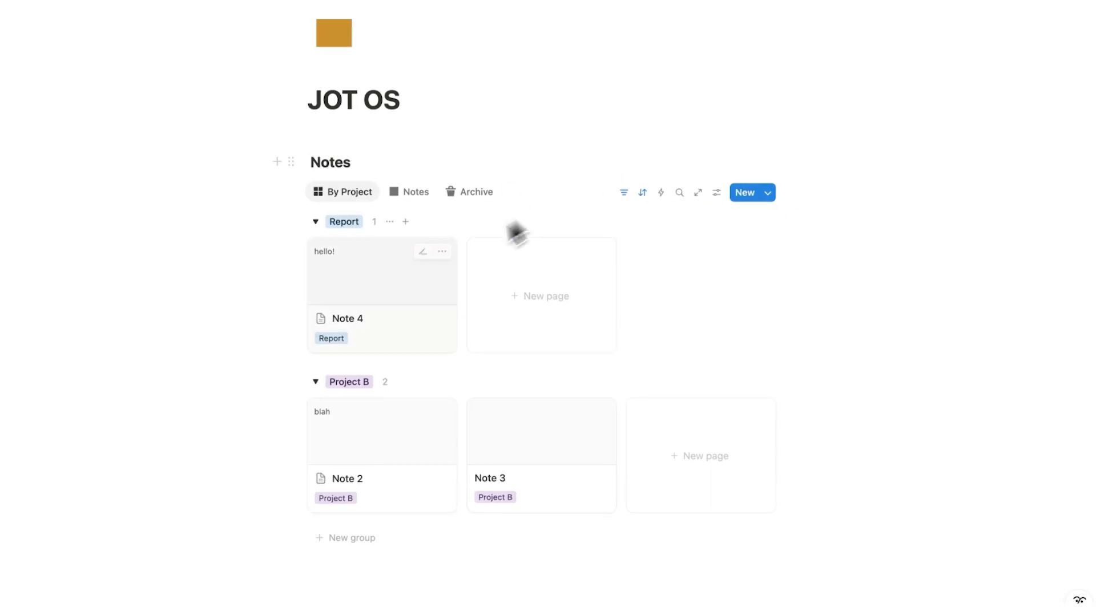
{"action": "mouse_move", "coordinate": [889, 222]}
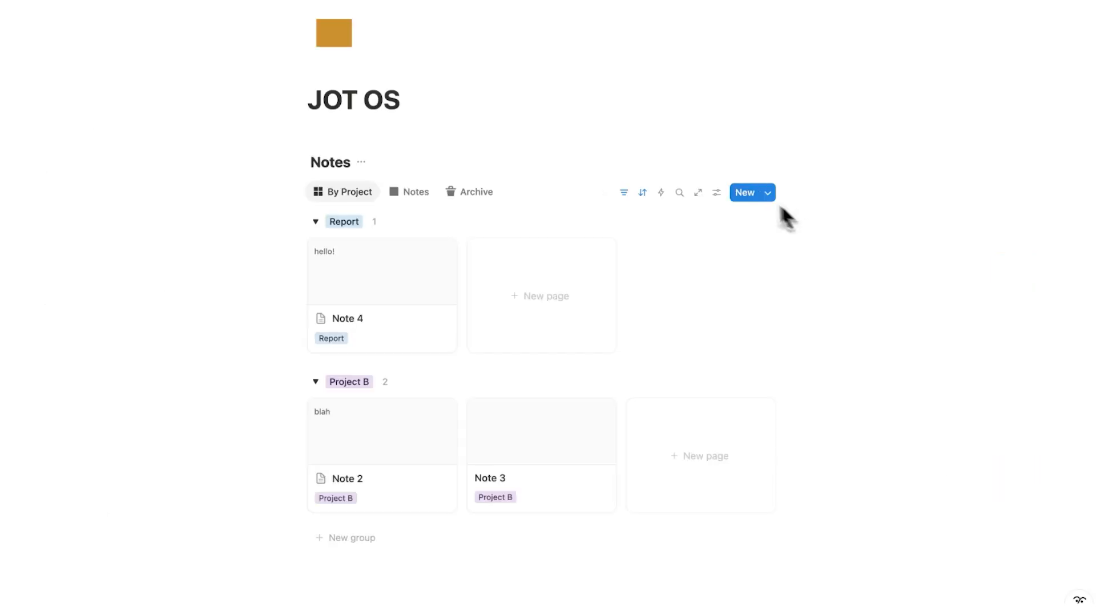
{"action": "mouse_move", "coordinate": [892, 222]}
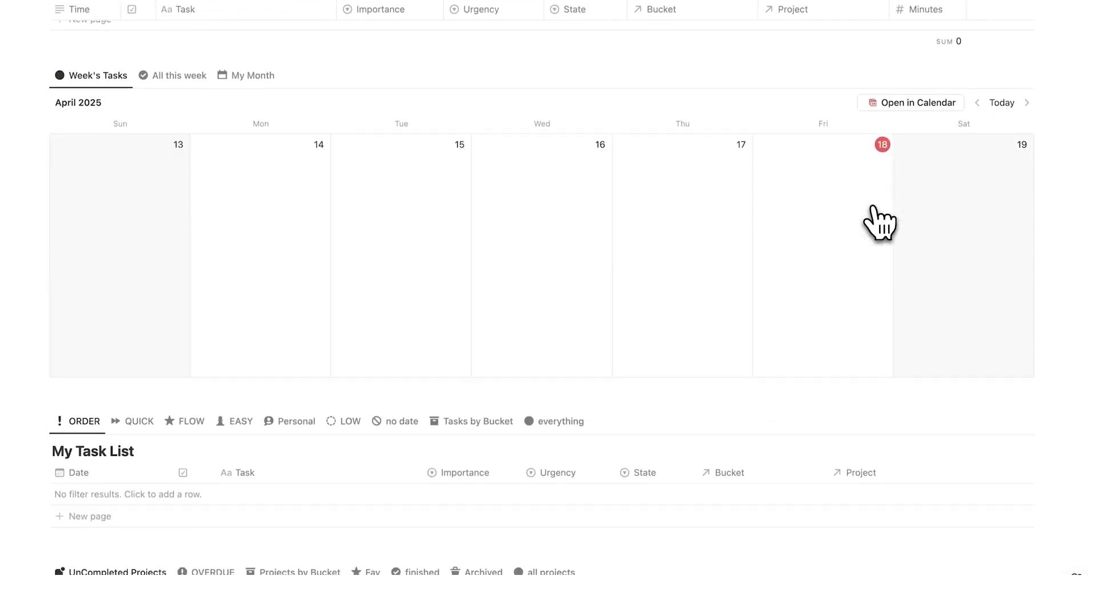
- Link Note 2 to the first life bucket
{"action": "scroll", "scroll_direction": "down", "scroll_amount": 3}
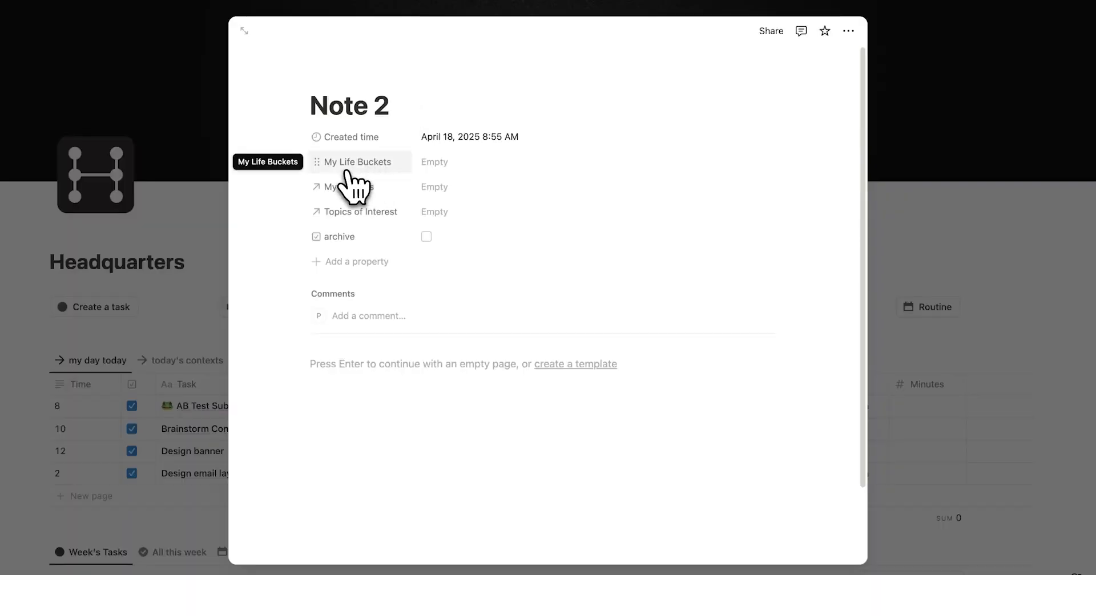
{"action": "left_click", "coordinate": [434, 161]}
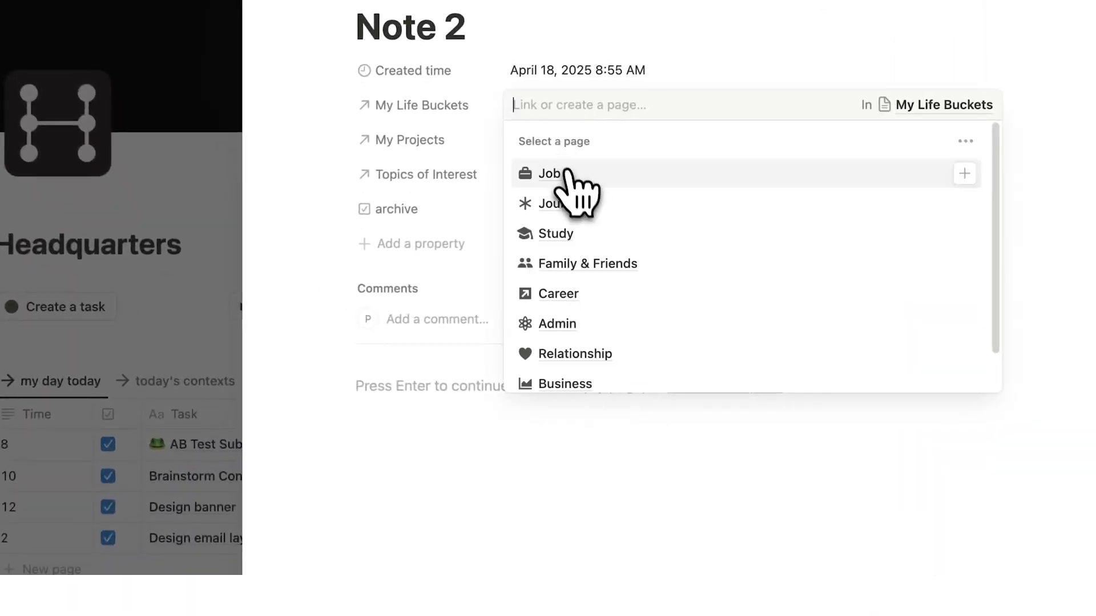
{"action": "left_click", "coordinate": [550, 173]}
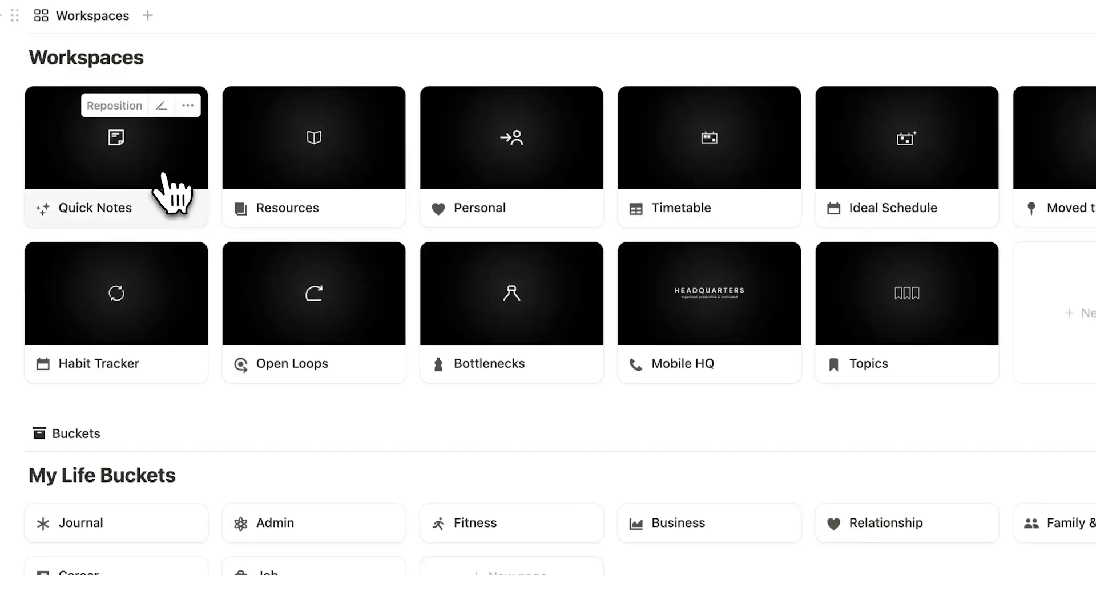
- Expand the Run Marathon project to a full page and browse its tasks and notes
{"action": "left_click", "coordinate": [148, 316]}
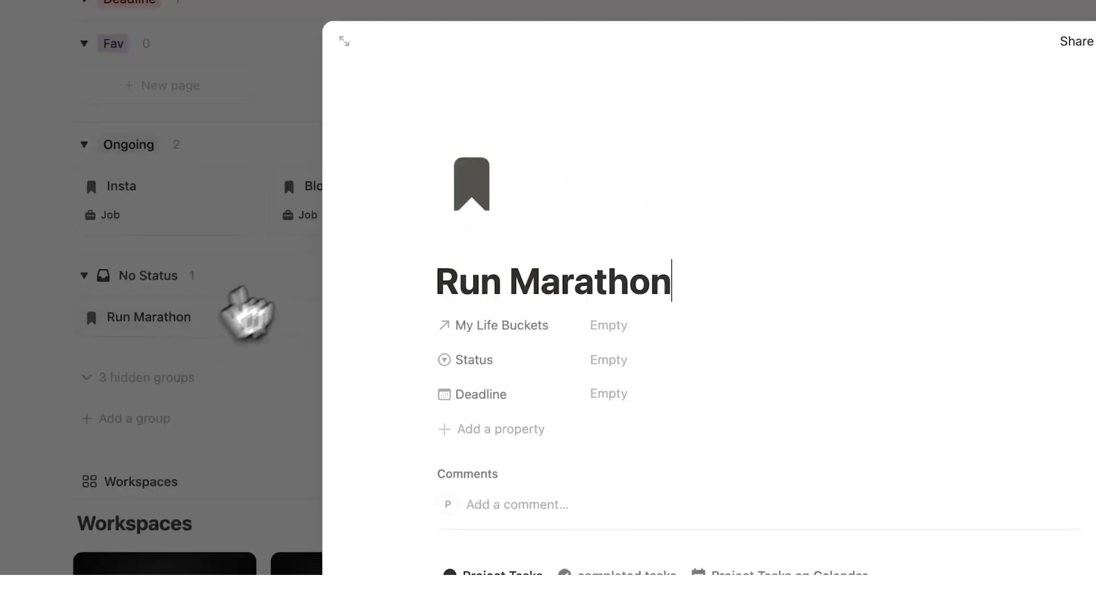
{"action": "left_click", "coordinate": [343, 41]}
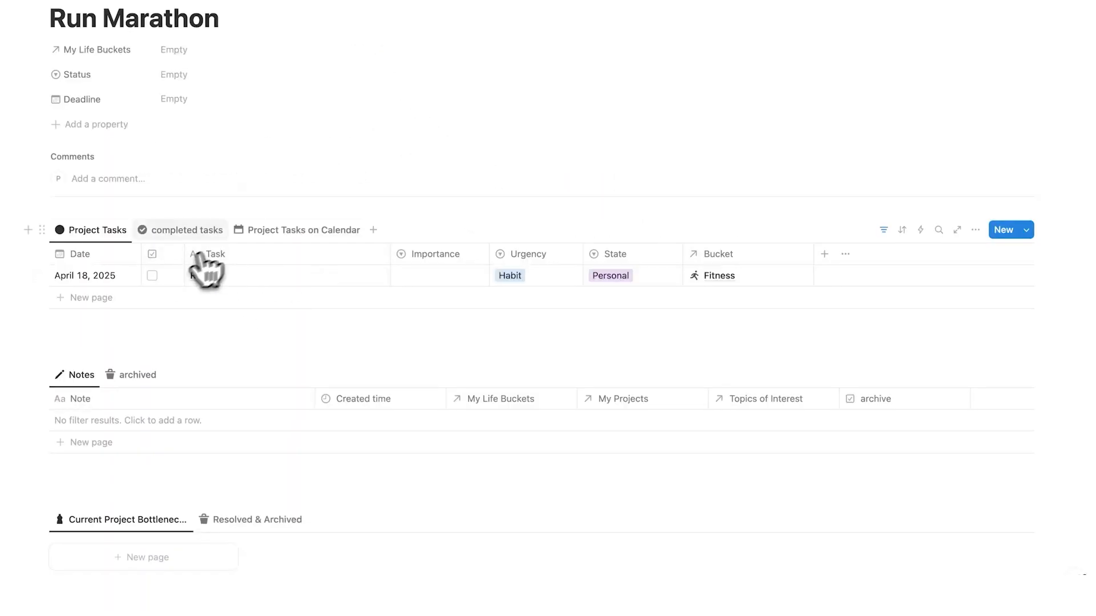
{"action": "scroll", "scroll_direction": "down", "scroll_amount": 3}
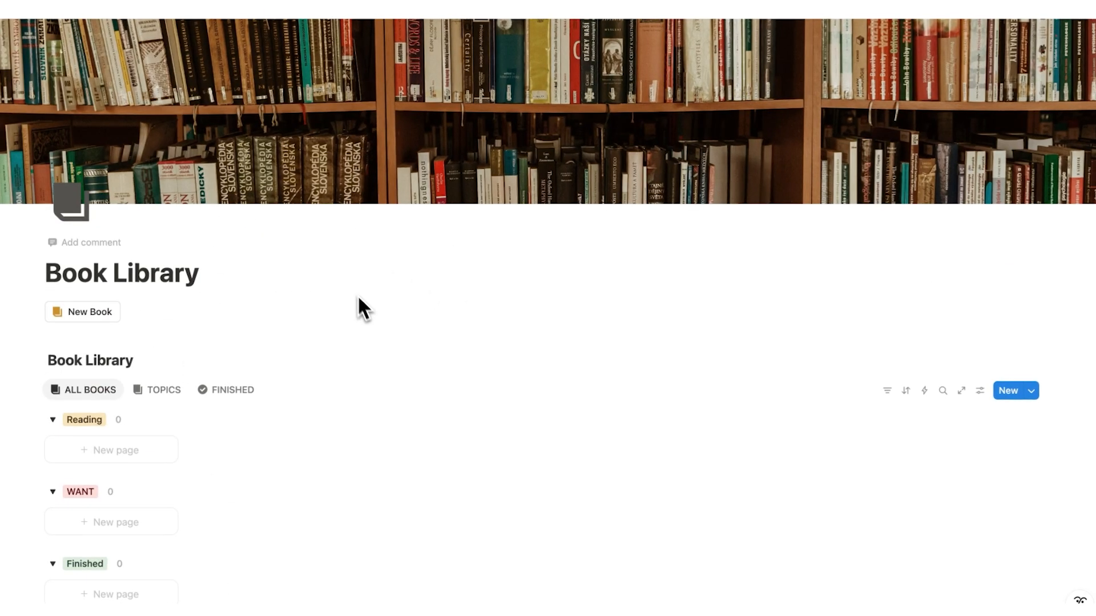
{"action": "mouse_move", "coordinate": [136, 318]}
{"action": "type", "text": "P"}
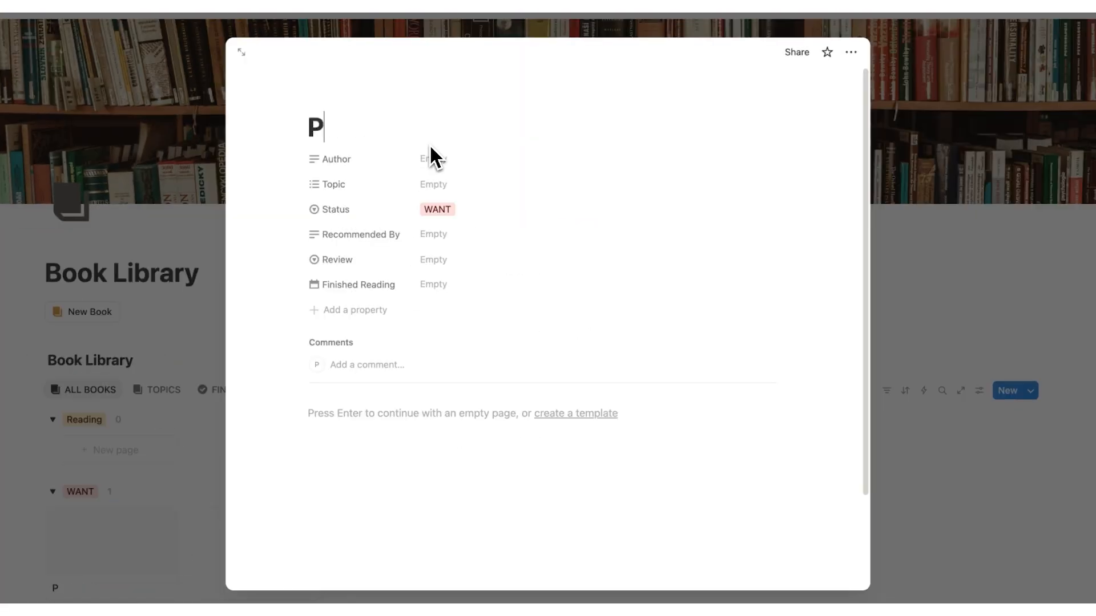
- Name the new book Productive and give it a new Productivity topic
{"action": "type", "text": "roductive"}
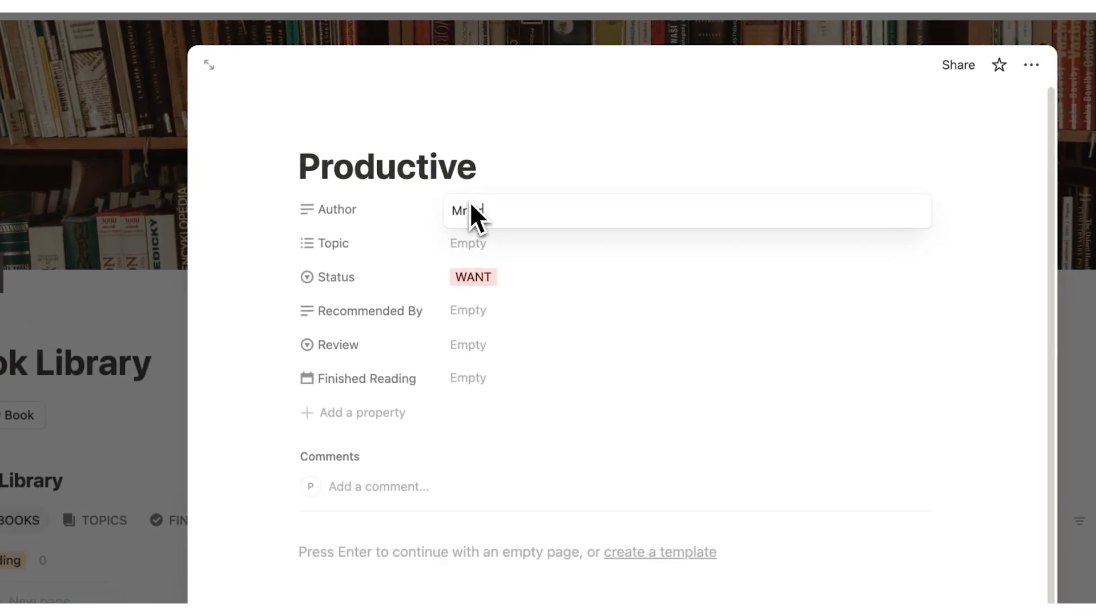
{"action": "left_click", "coordinate": [467, 243]}
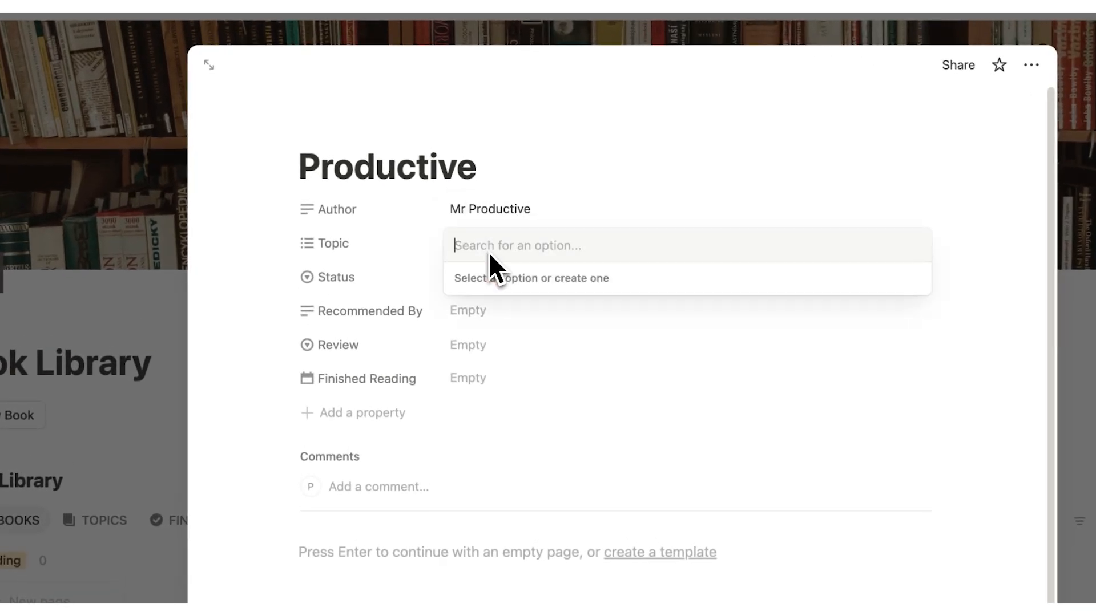
{"action": "type", "text": "Product"}
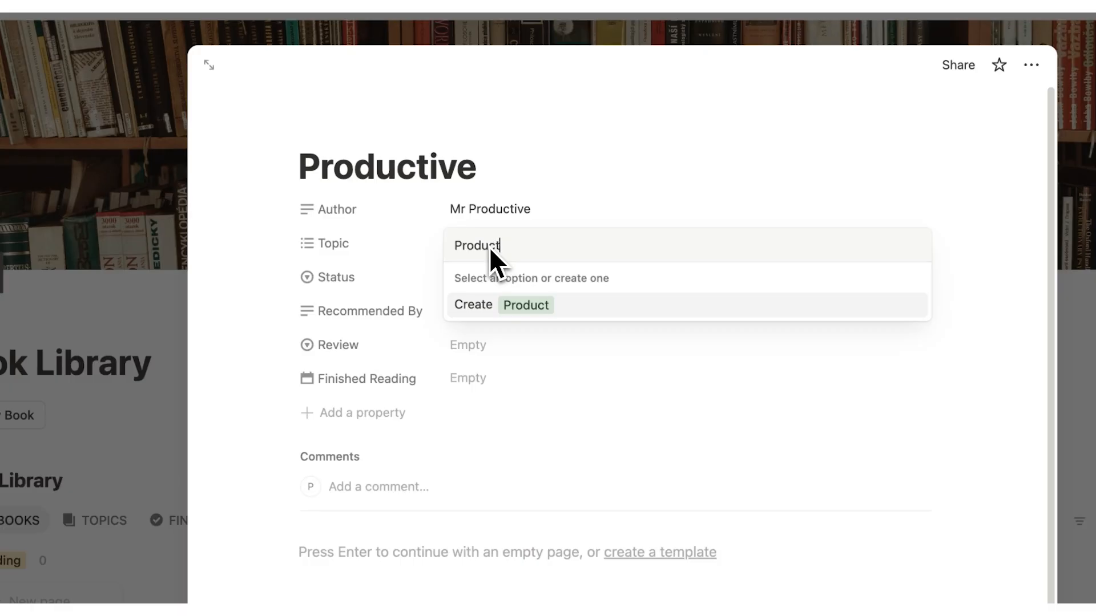
{"action": "type", "text": "ivi"}
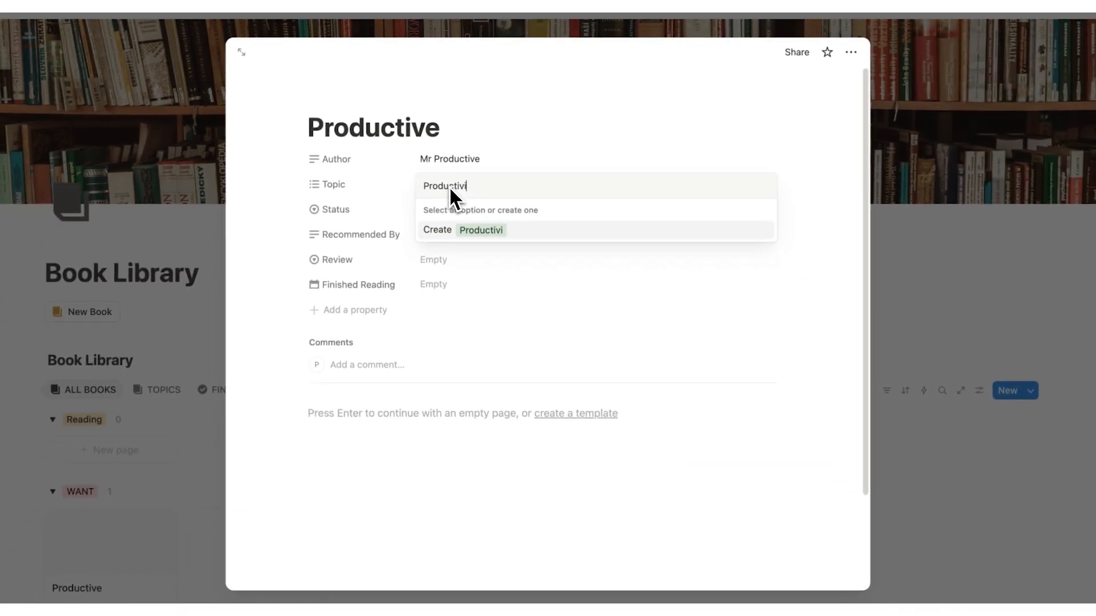
{"action": "left_click", "coordinate": [463, 229]}
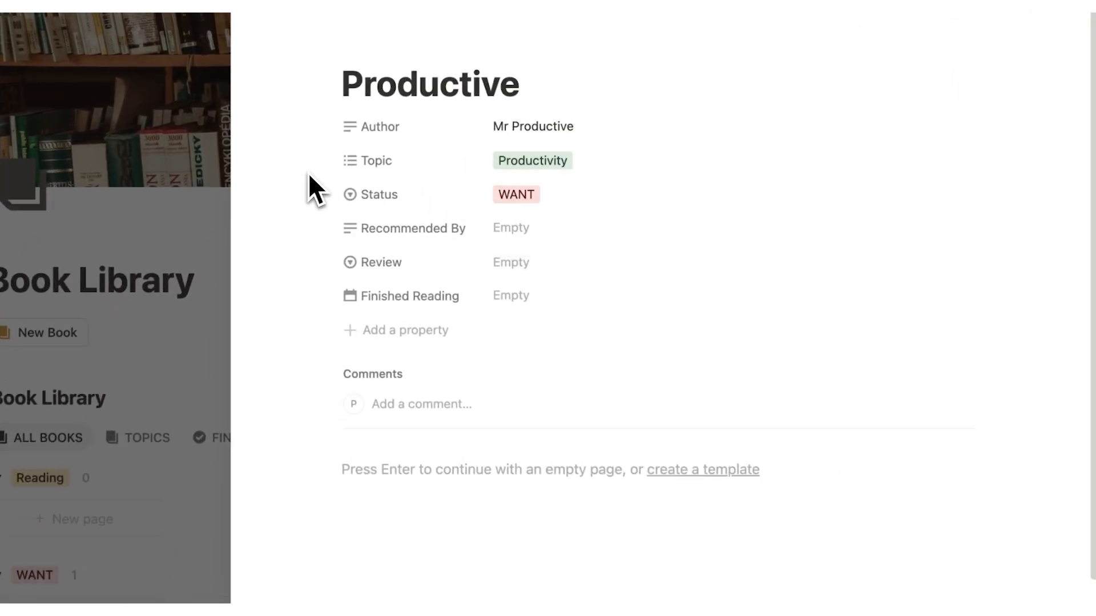
{"action": "mouse_move", "coordinate": [550, 220]}
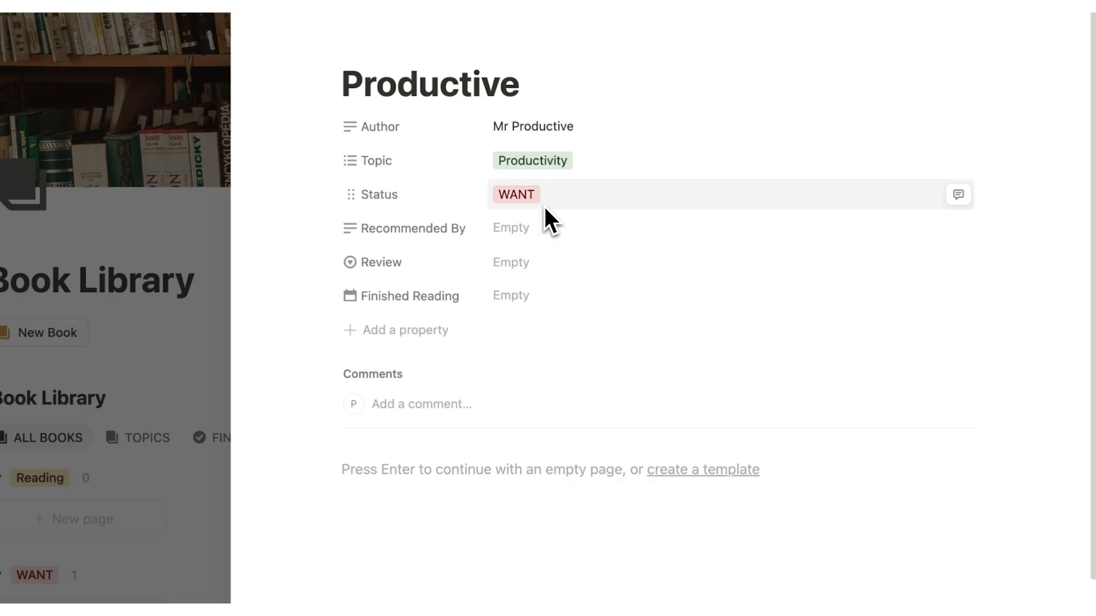
- Mark Productive as Finished with a five-star review and finished-reading date August 12, 2025
{"action": "left_click", "coordinate": [516, 194]}
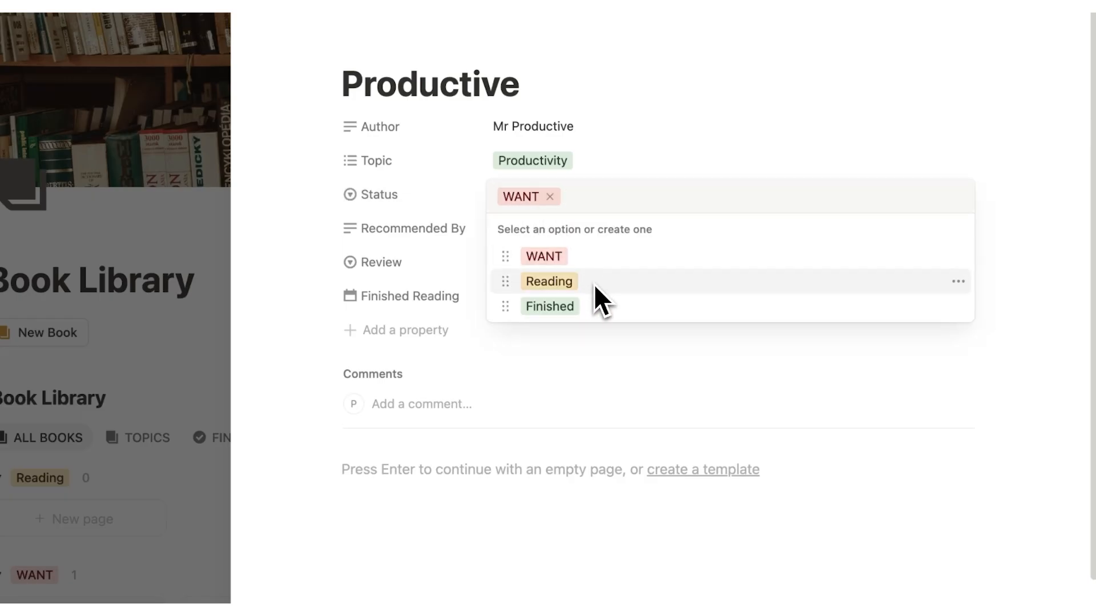
{"action": "left_click", "coordinate": [699, 229]}
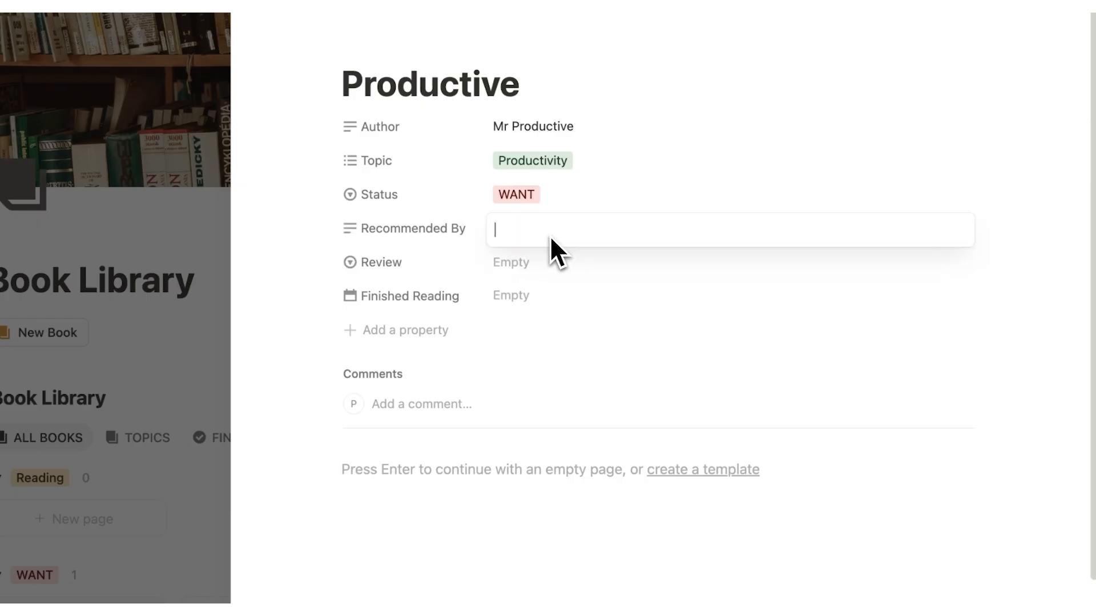
{"action": "mouse_move", "coordinate": [293, 251]}
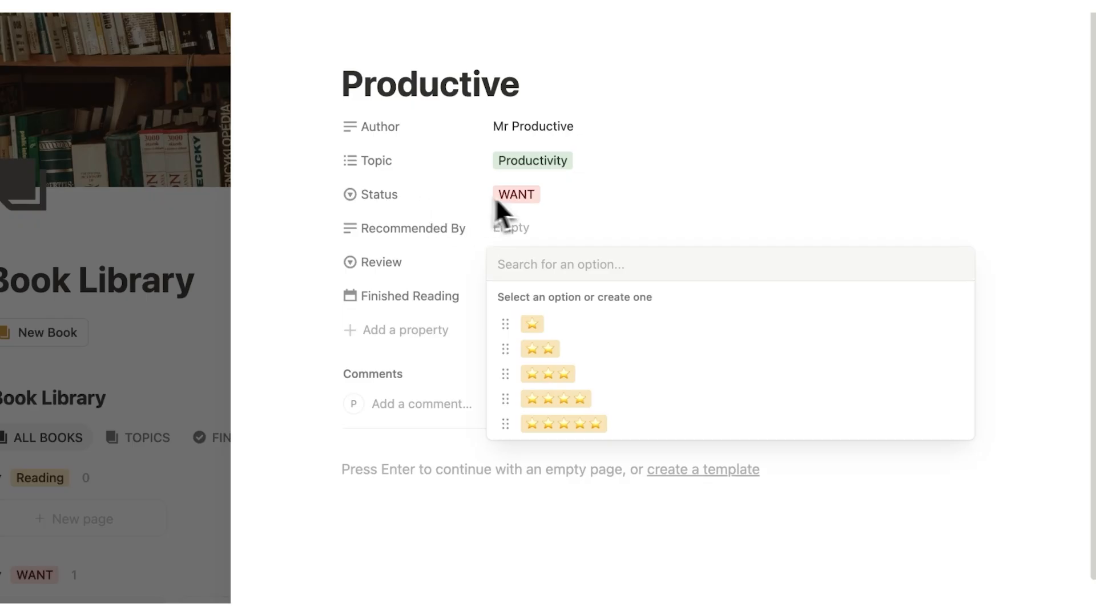
{"action": "mouse_move", "coordinate": [546, 323]}
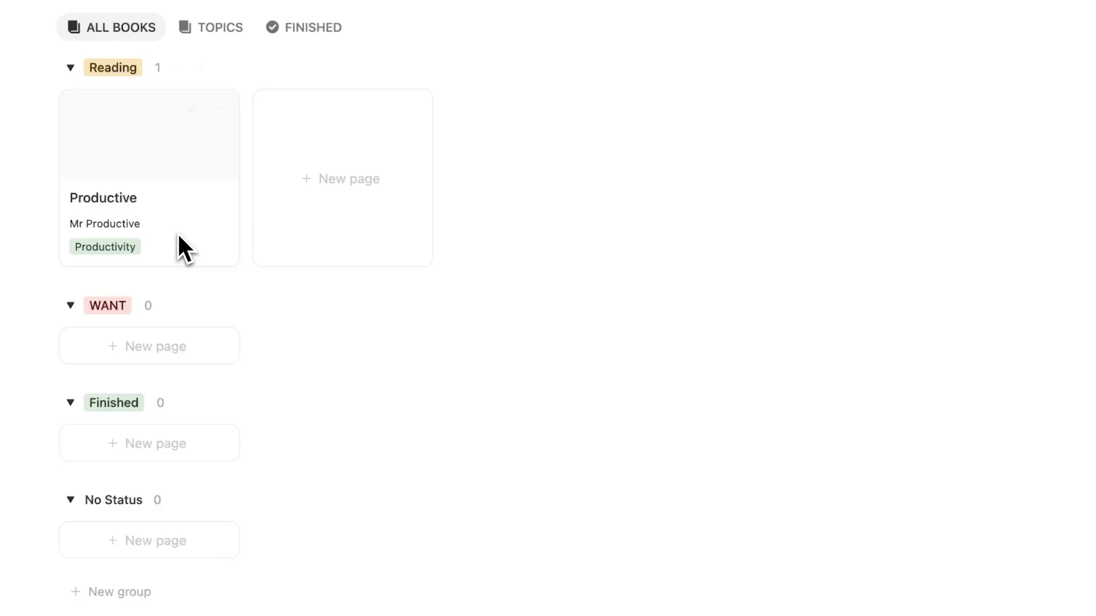
{"action": "scroll", "scroll_direction": "up", "scroll_amount": 3}
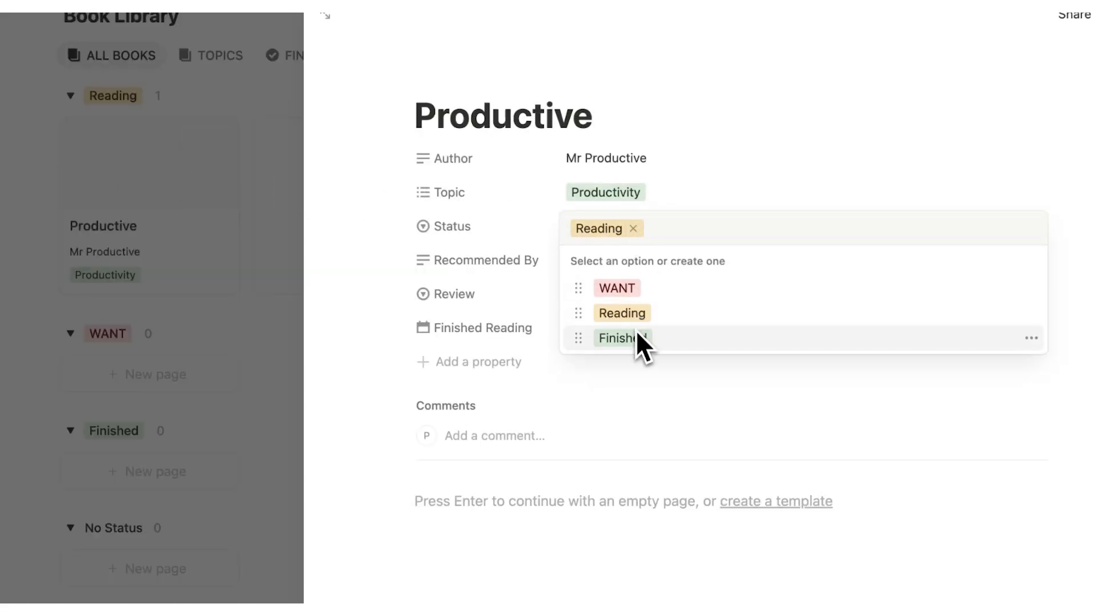
{"action": "left_click", "coordinate": [621, 339]}
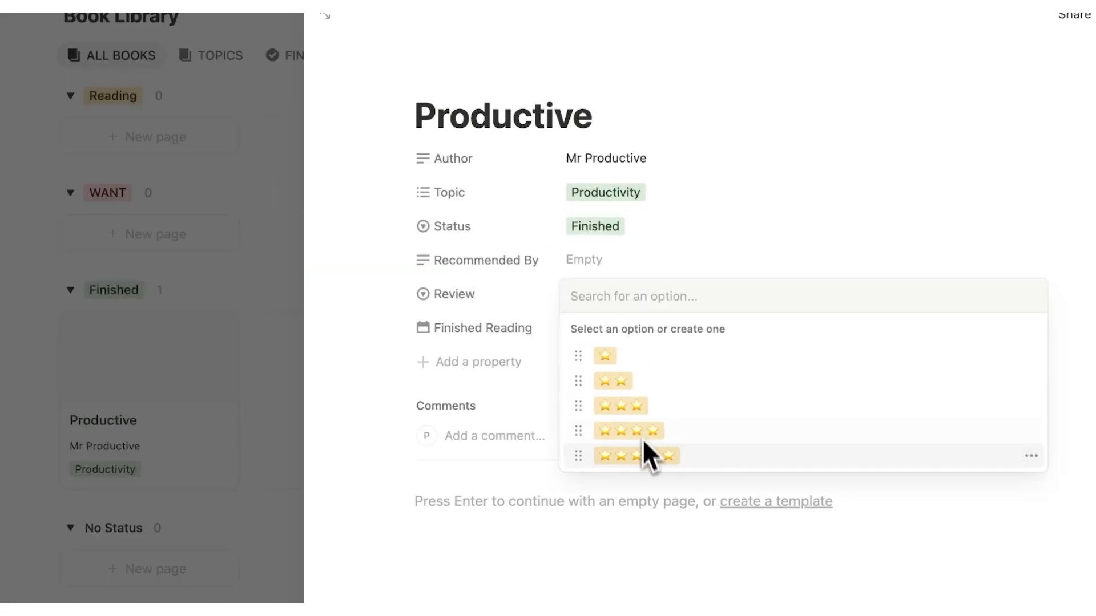
{"action": "left_click", "coordinate": [634, 455]}
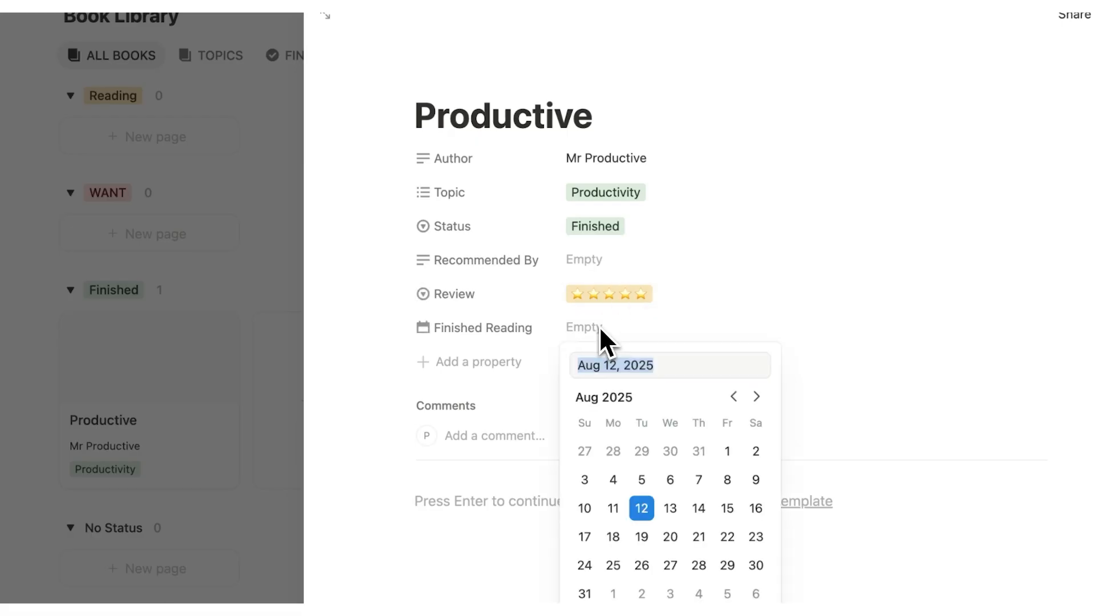
{"action": "left_click", "coordinate": [640, 508]}
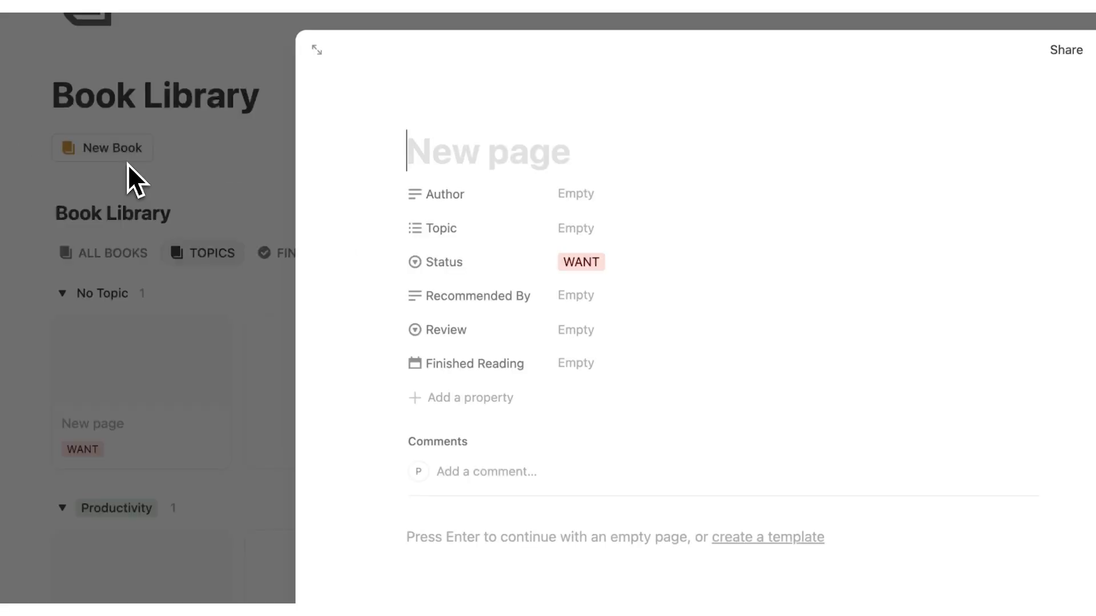
- Tag the new Get healthy book with a newly created Health topic
{"action": "left_click", "coordinate": [575, 228]}
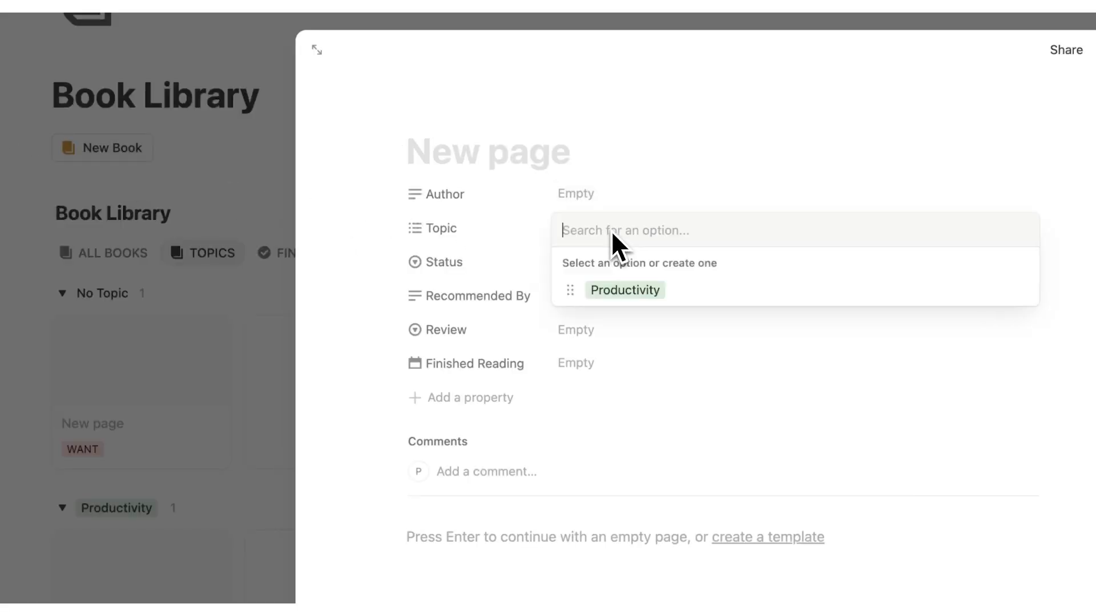
{"action": "type", "text": "Health"}
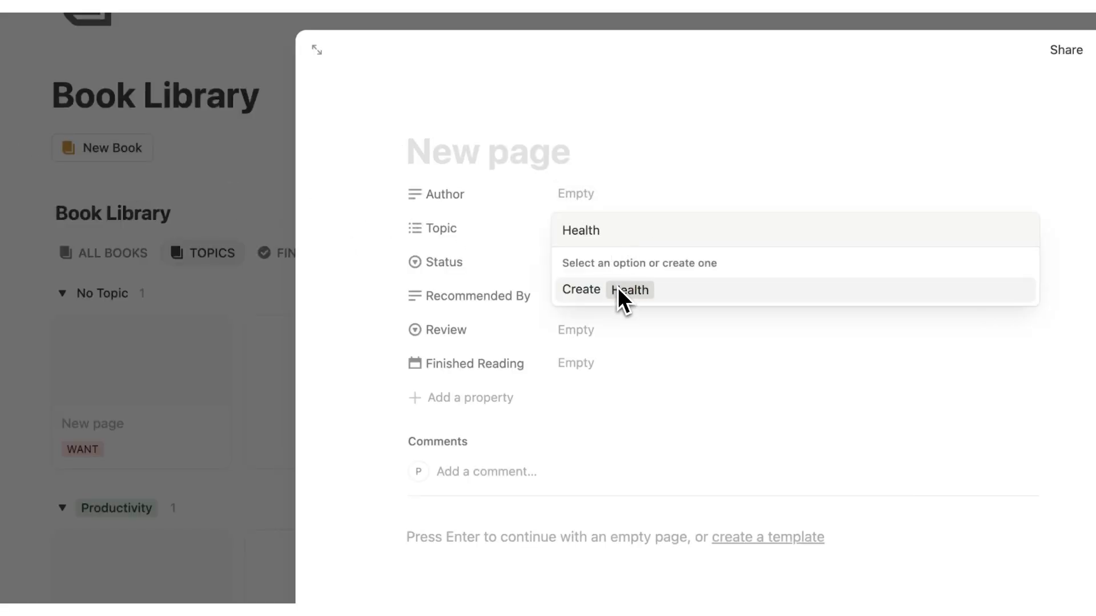
{"action": "left_click", "coordinate": [628, 288]}
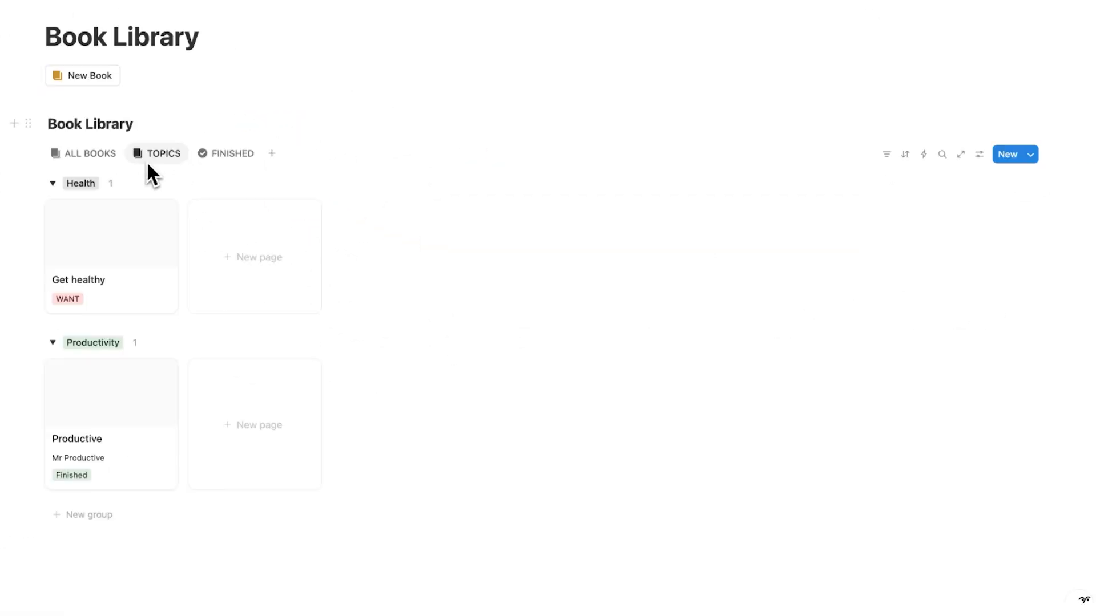
{"action": "mouse_move", "coordinate": [161, 263]}
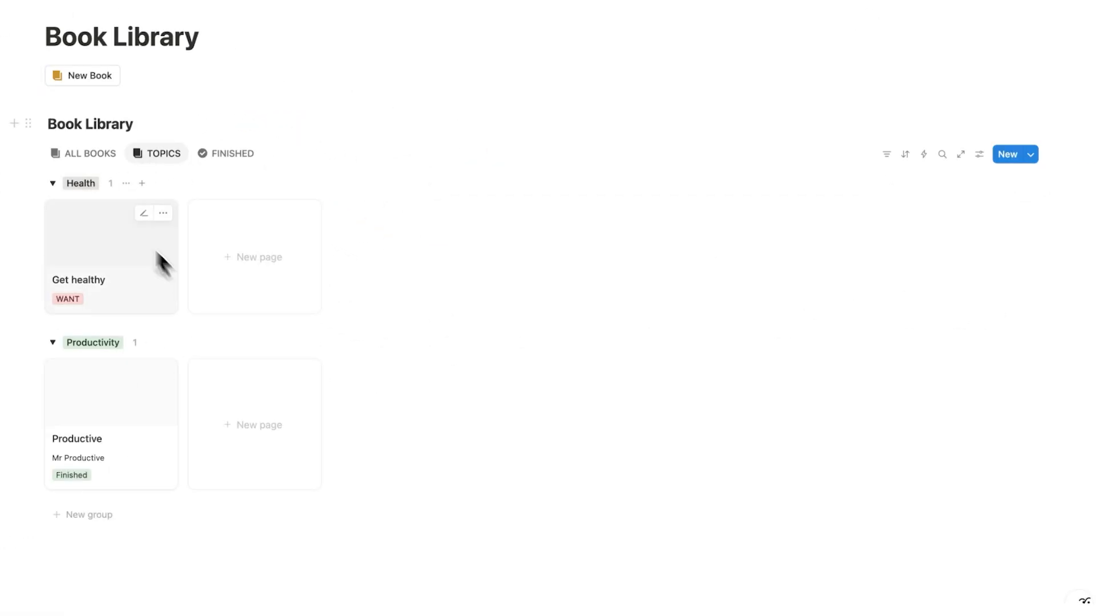
- Show only Finished books and check the Finished Reading descending sort
{"action": "left_click", "coordinate": [233, 153]}
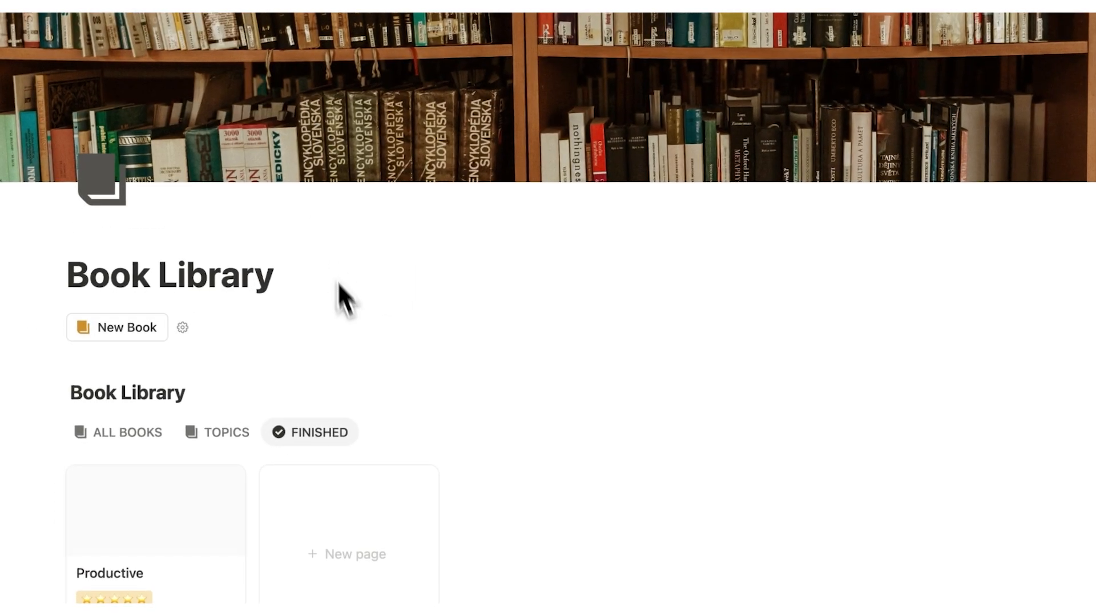
{"action": "scroll", "scroll_direction": "down", "scroll_amount": 3}
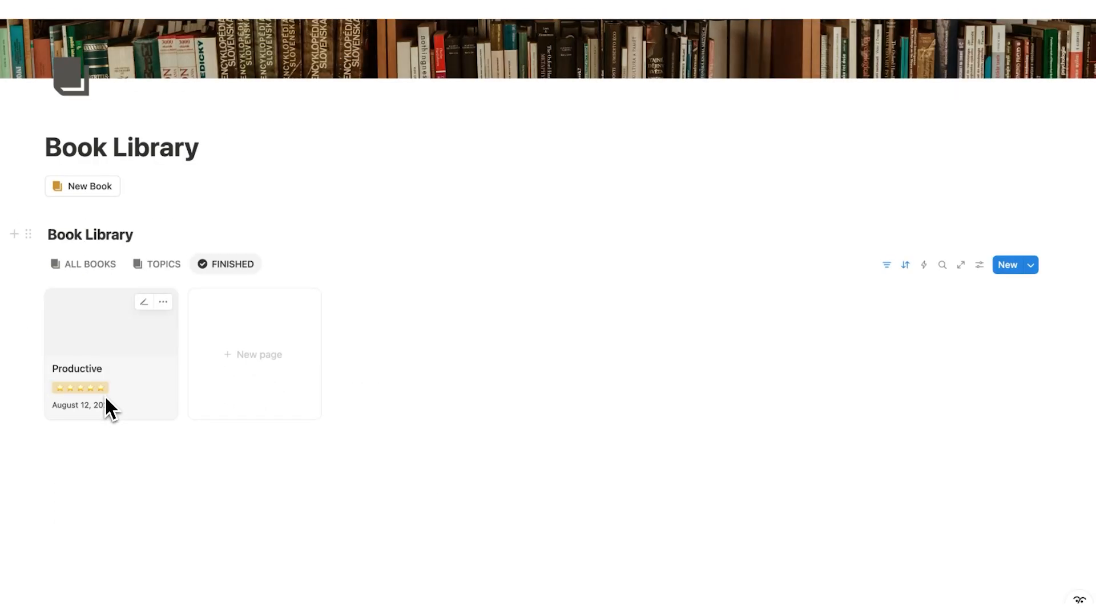
{"action": "left_click", "coordinate": [904, 264]}
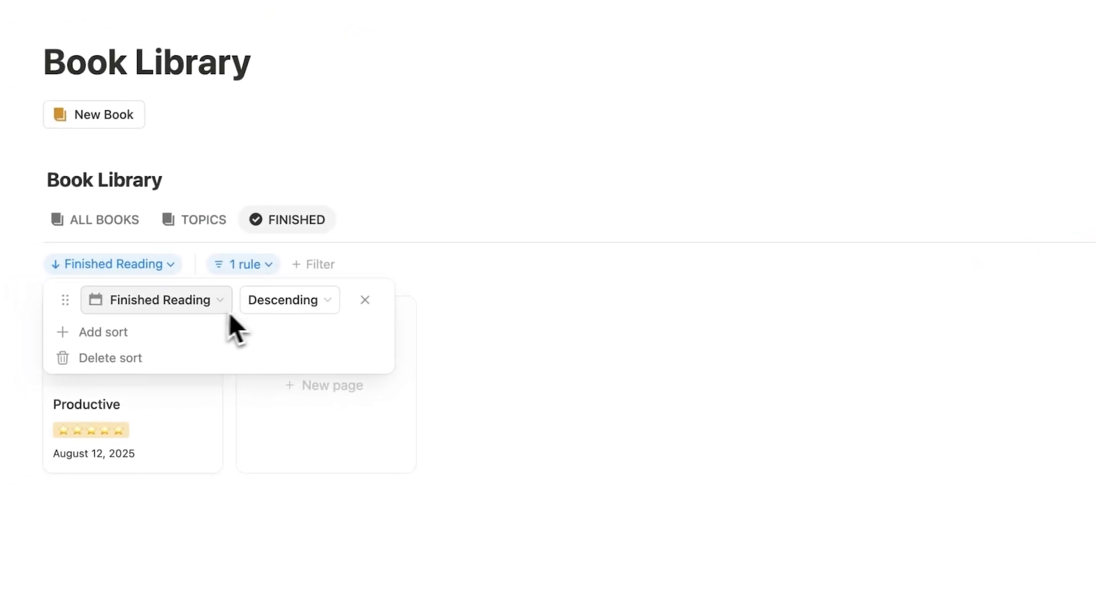
- Set Get healthy's Finished Reading date to August 13, 2025 so it leads the list
{"action": "left_click", "coordinate": [203, 220]}
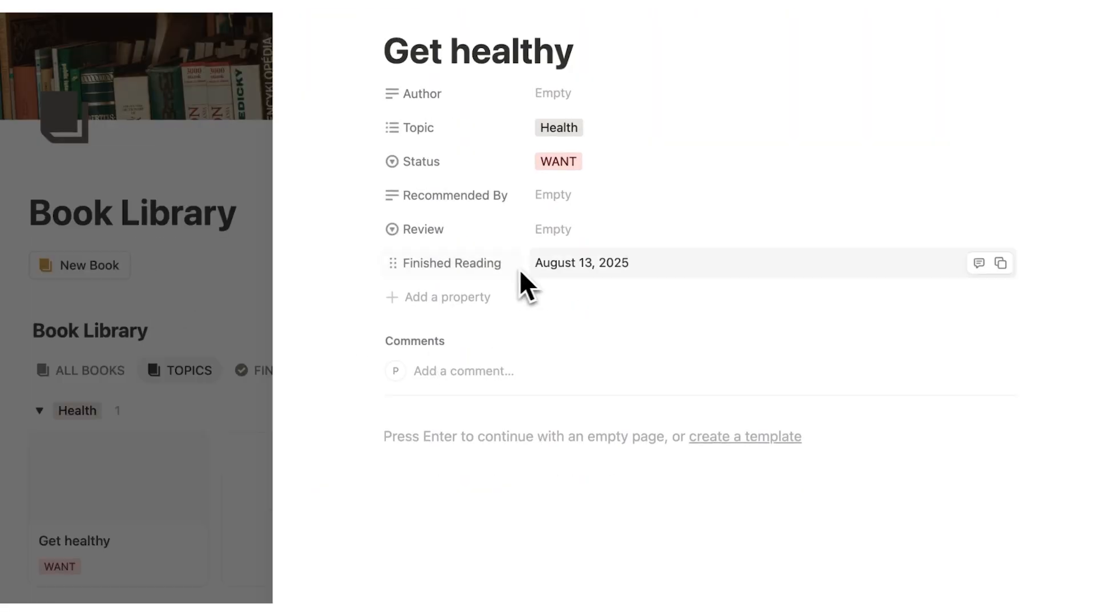
{"action": "left_click", "coordinate": [558, 161]}
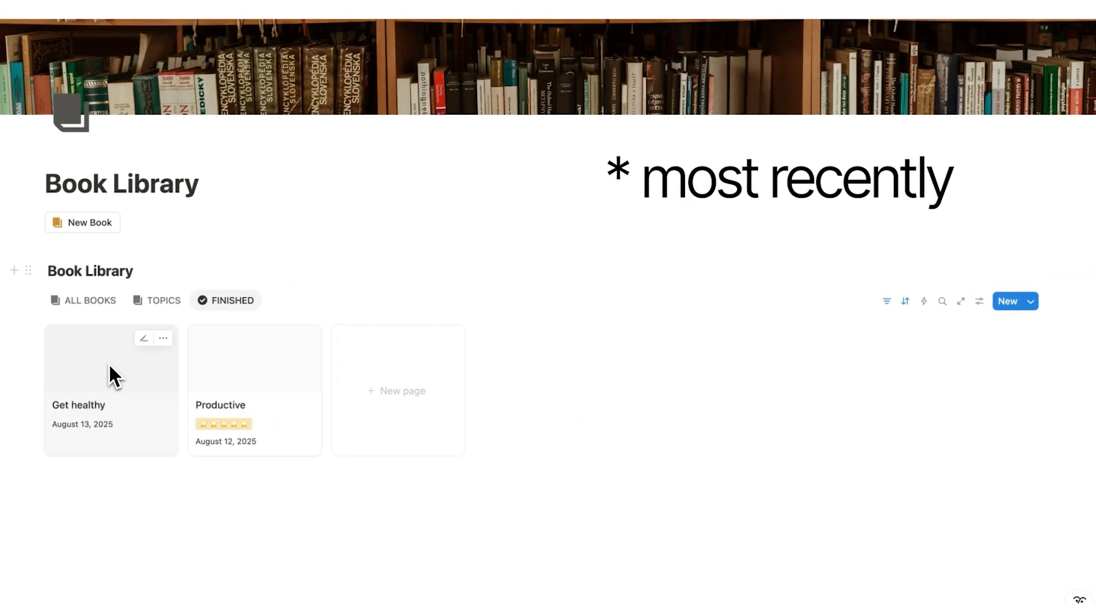
{"action": "scroll", "scroll_direction": "up", "scroll_amount": 3}
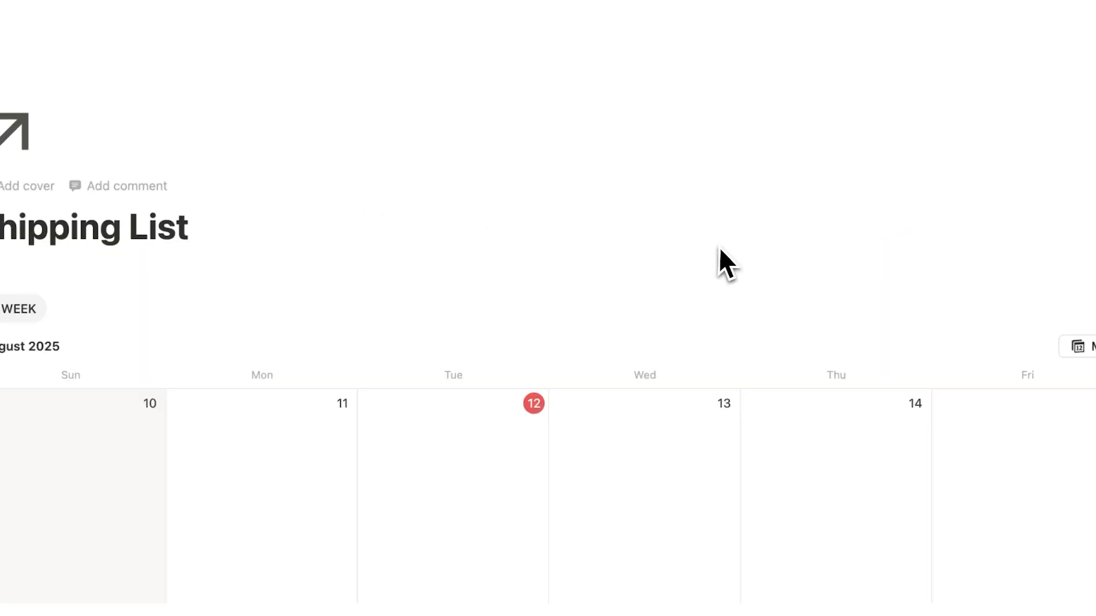
- Add a YouTube Video entry dated August 12, 2025 from the Shipping List week calendar
{"action": "double_click", "coordinate": [173, 207]}
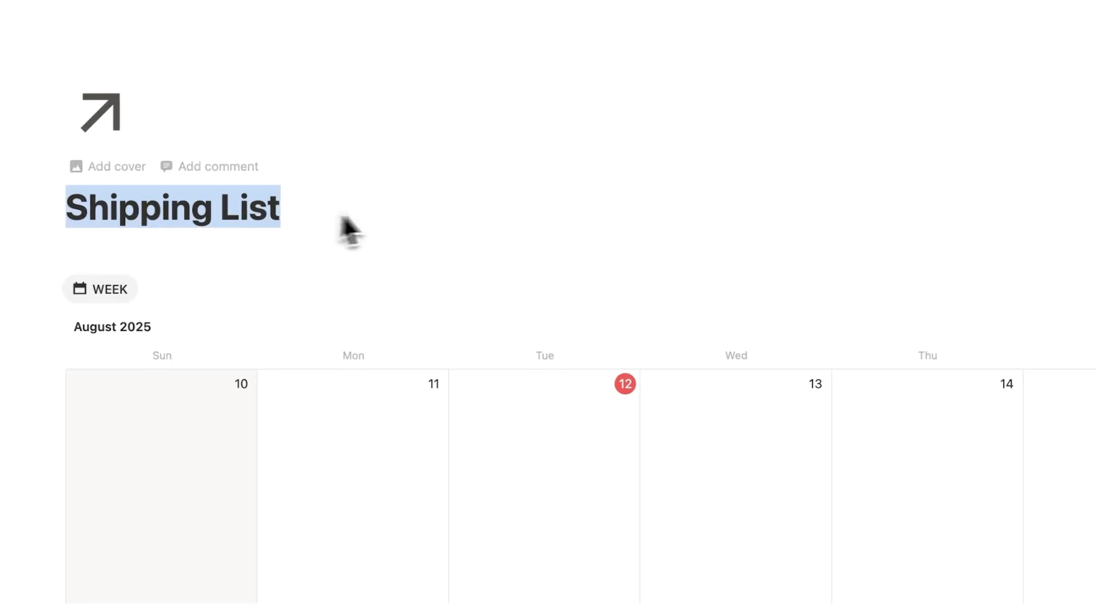
{"action": "left_click", "coordinate": [349, 224]}
{"action": "type", "text": "YouTube Vi"}
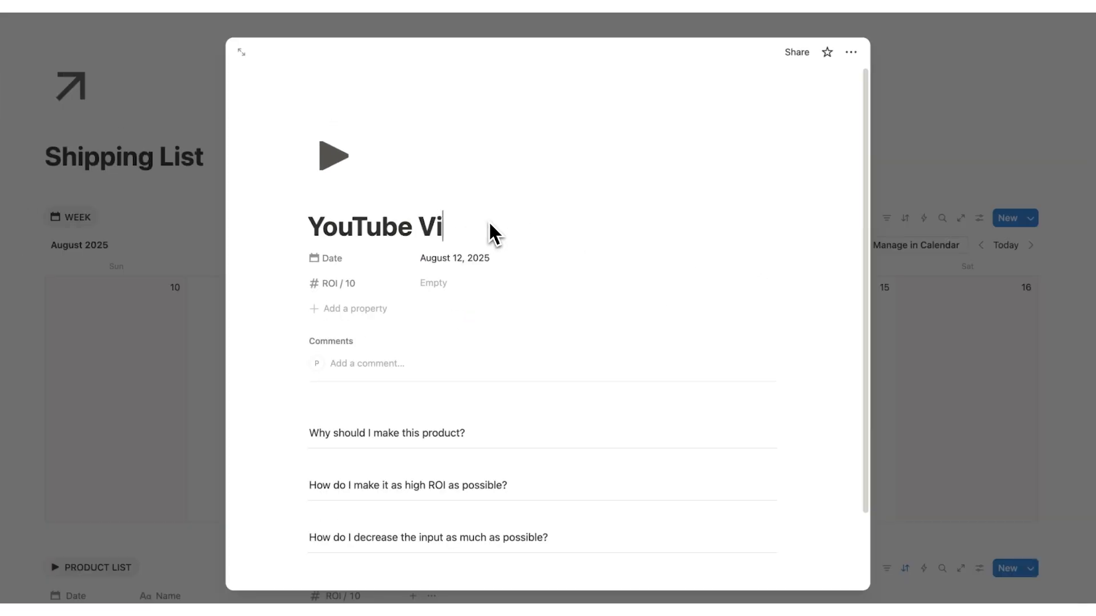
{"action": "type", "text": "deo"}
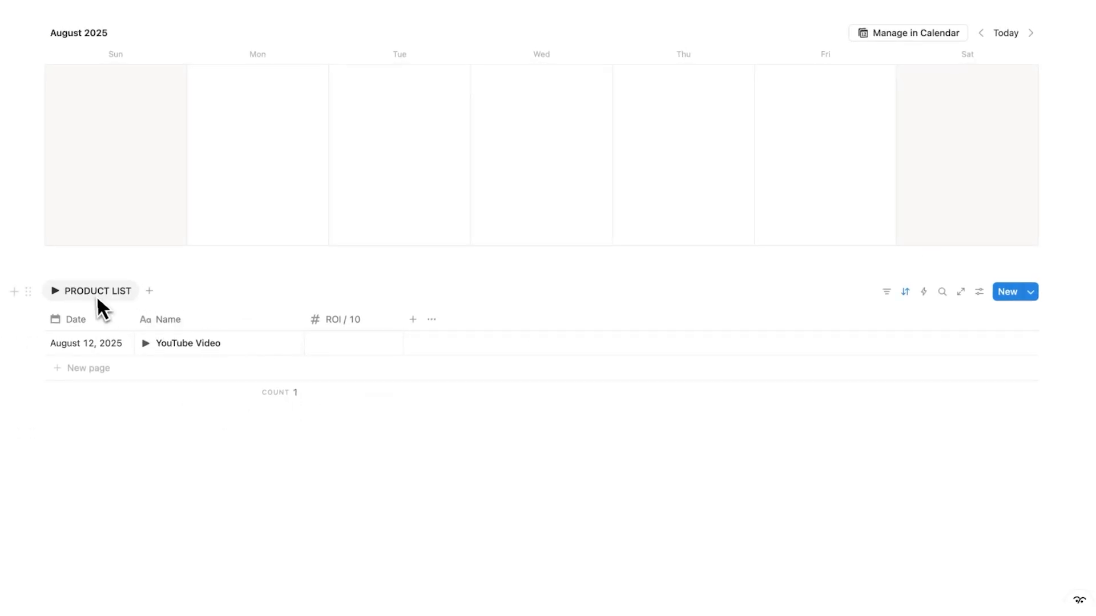
{"action": "mouse_move", "coordinate": [81, 368]}
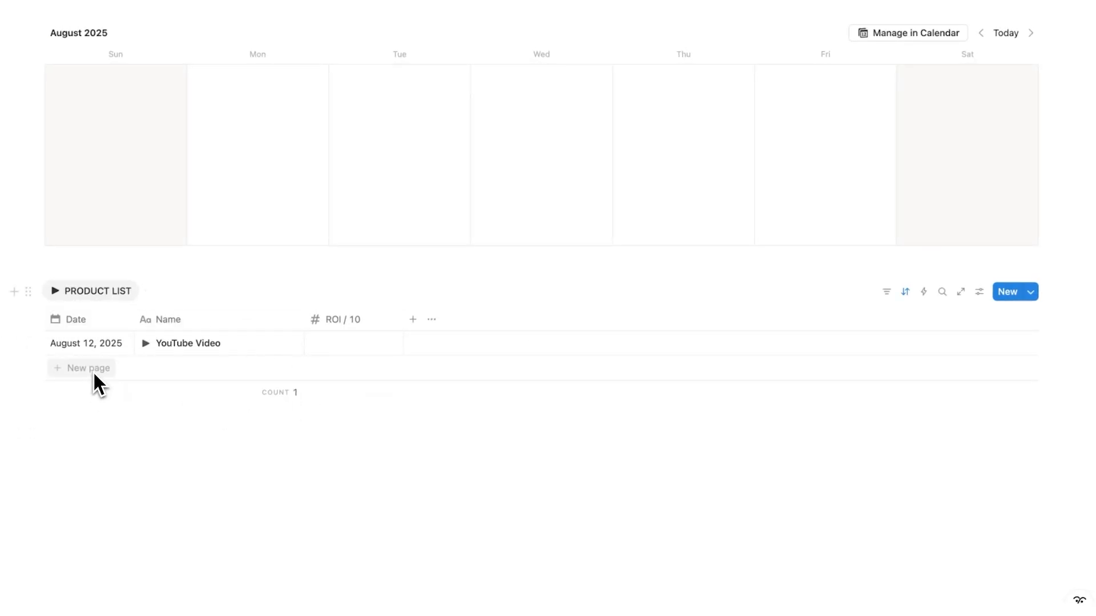
- Add a Write a book row to the product list
{"action": "left_click", "coordinate": [81, 368]}
{"action": "type", "text": "W"}
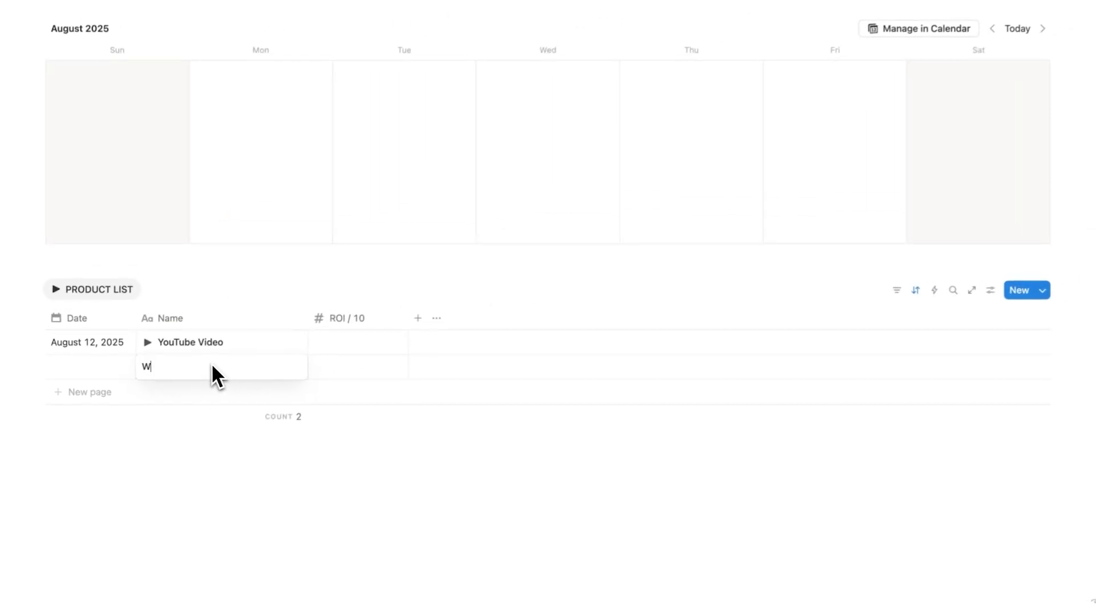
{"action": "type", "text": "rite a book"}
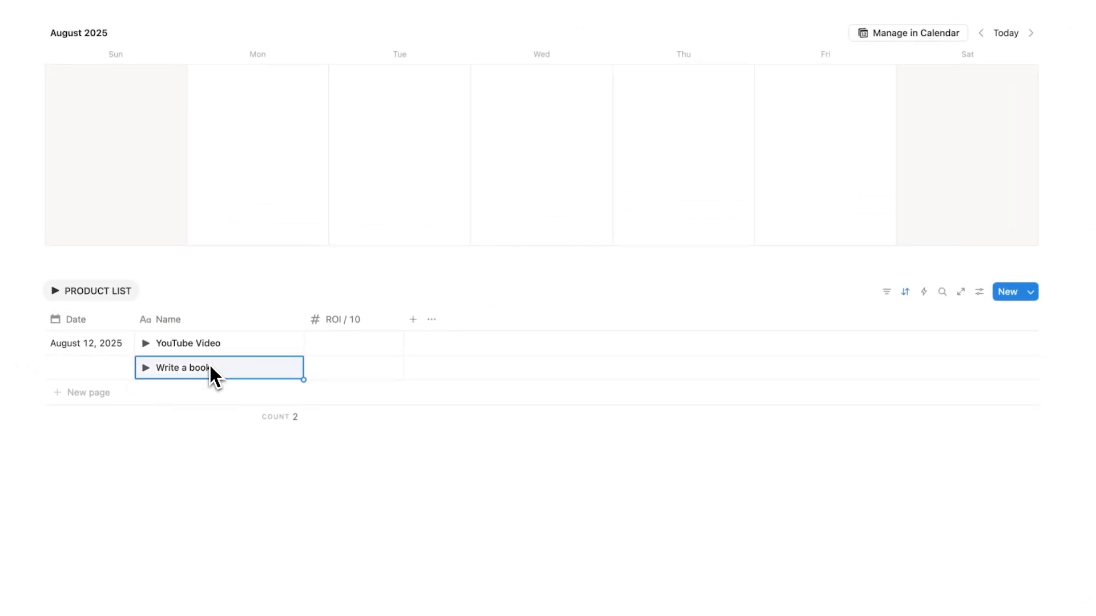
{"action": "left_click", "coordinate": [181, 367]}
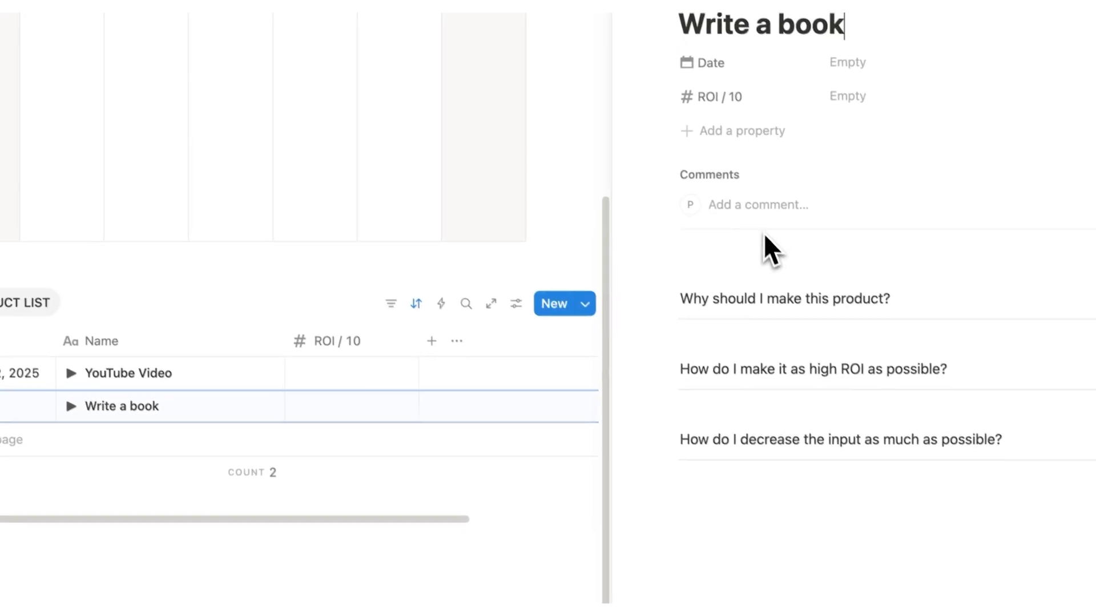
- Answer the three planning questions: productivity, maybe make it free to help thousands, use AI to generate images
{"action": "scroll", "scroll_direction": "down", "scroll_amount": 3}
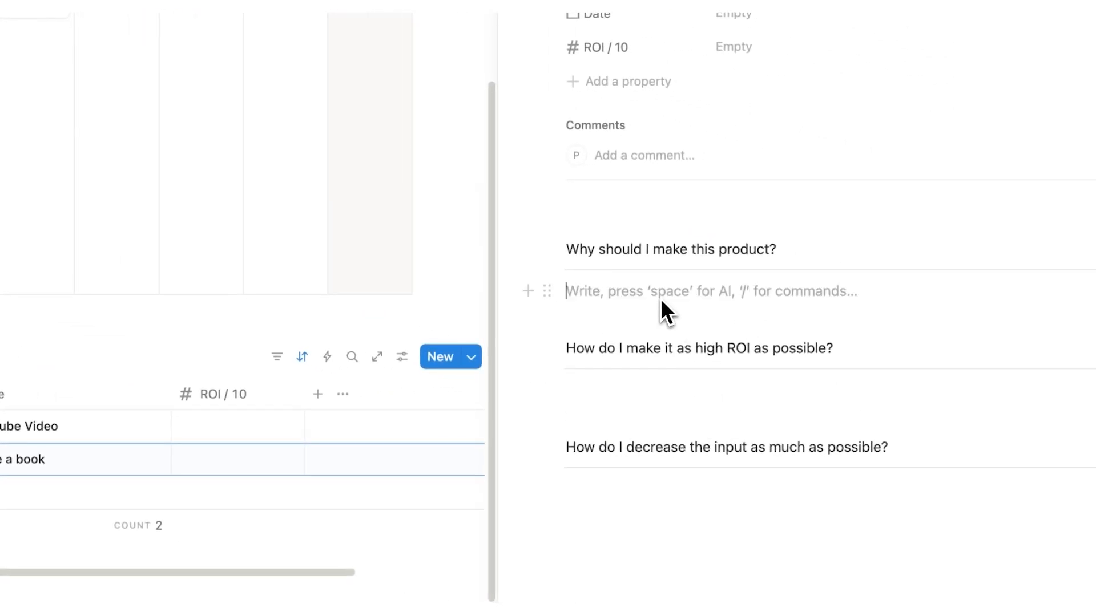
{"action": "type", "text": "bed"}
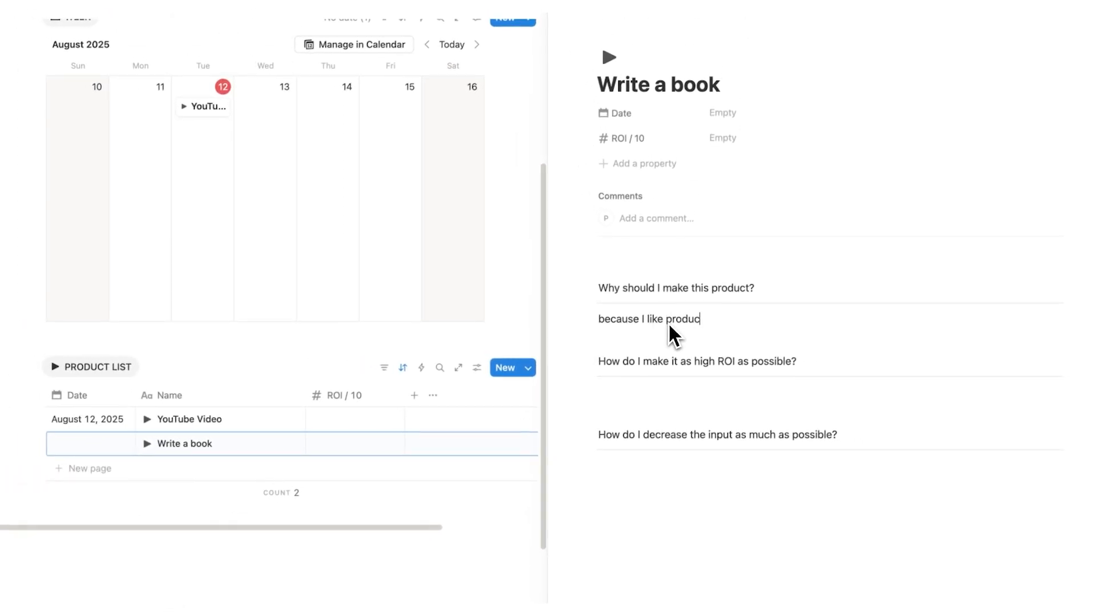
{"action": "type", "text": "tivity"}
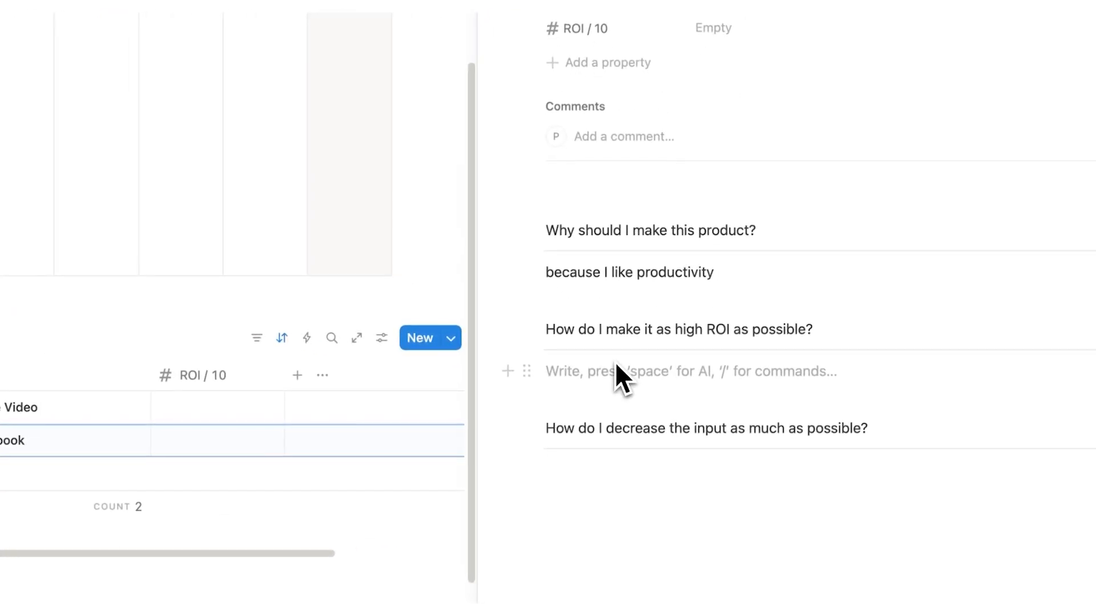
{"action": "type", "text": "maybe make it free and help"}
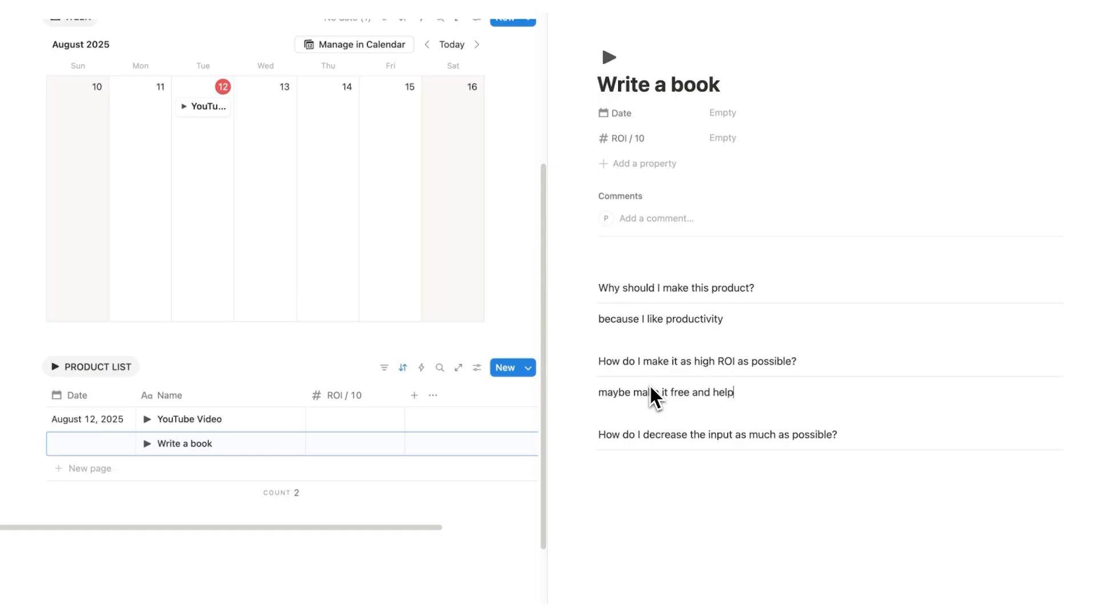
{"action": "type", "text": "thousands of people!"}
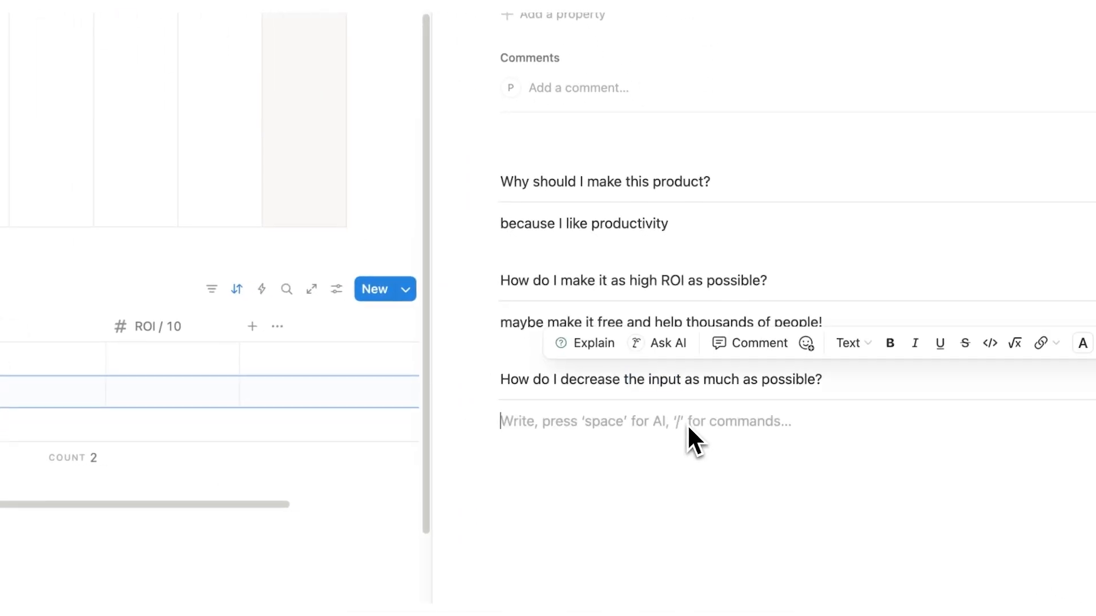
{"action": "type", "text": "use Ai to genera"}
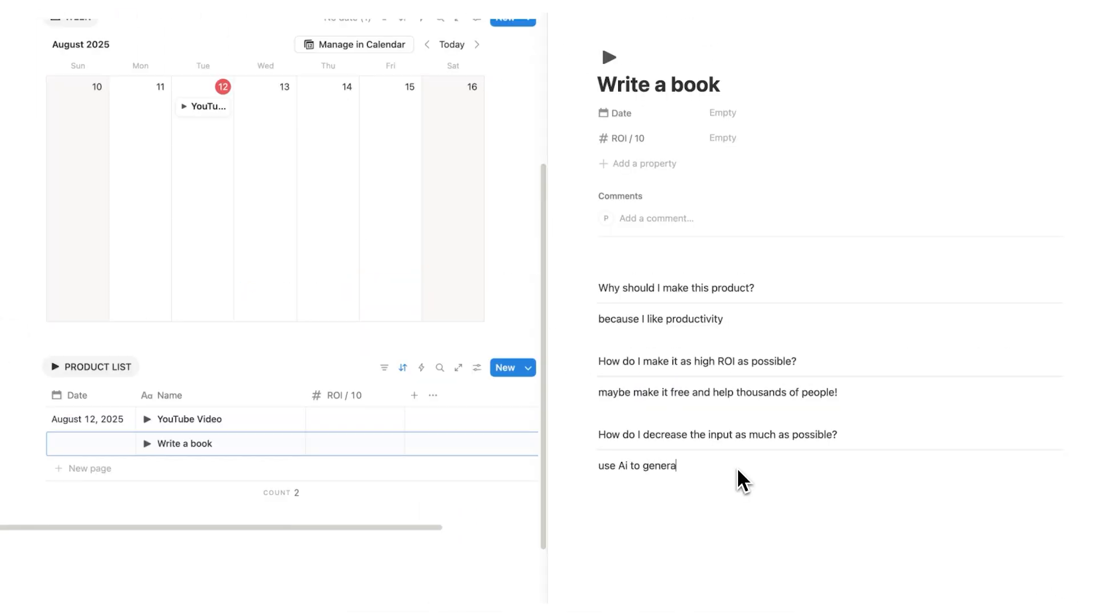
{"action": "type", "text": "te images"}
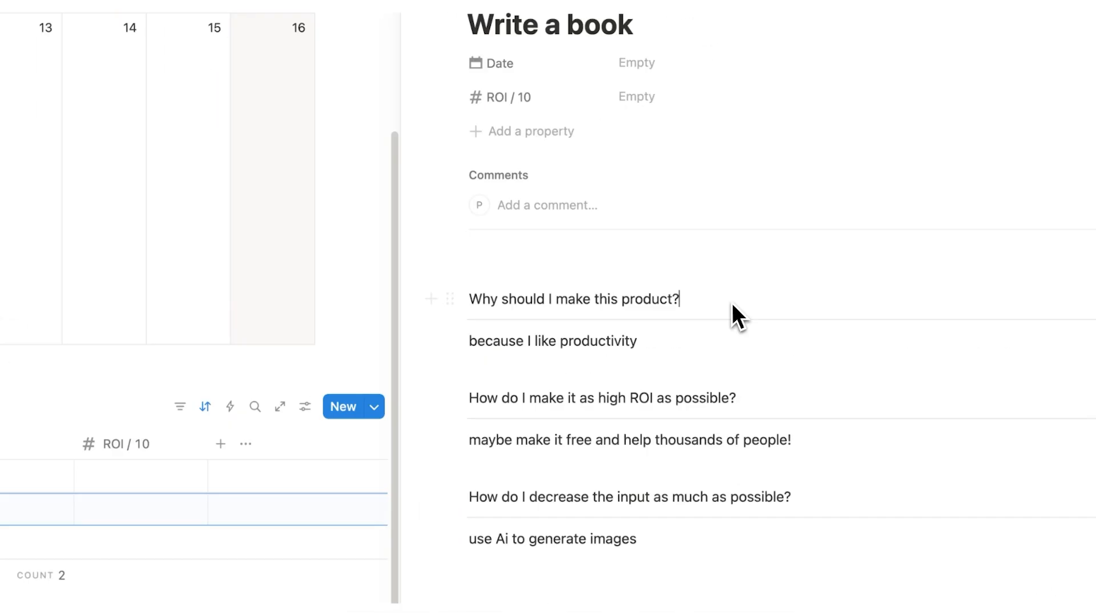
{"action": "mouse_move", "coordinate": [692, 426]}
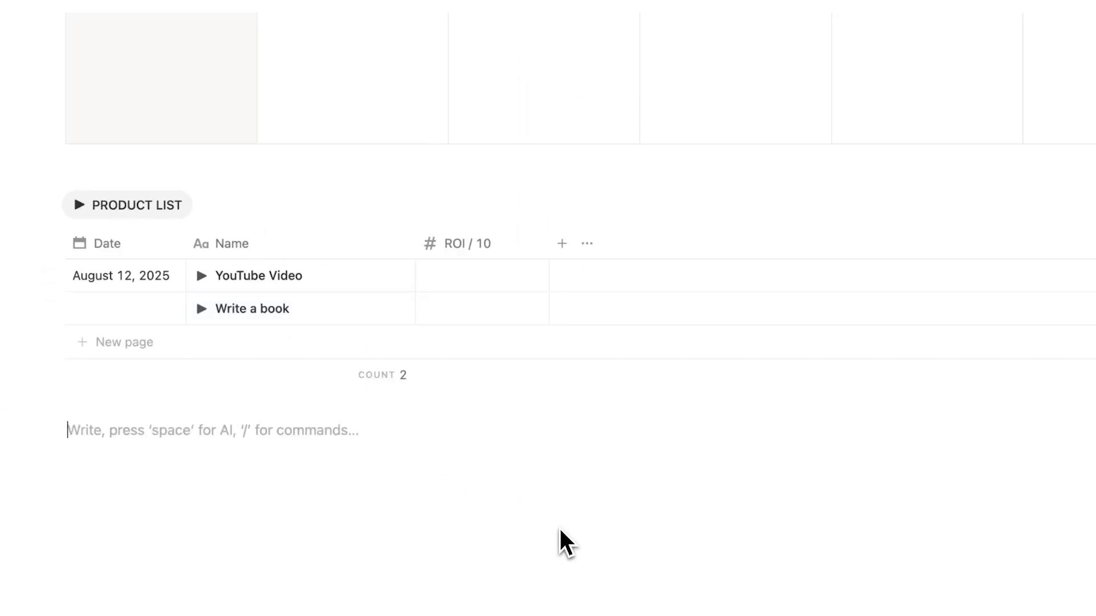
{"action": "mouse_move", "coordinate": [234, 293]}
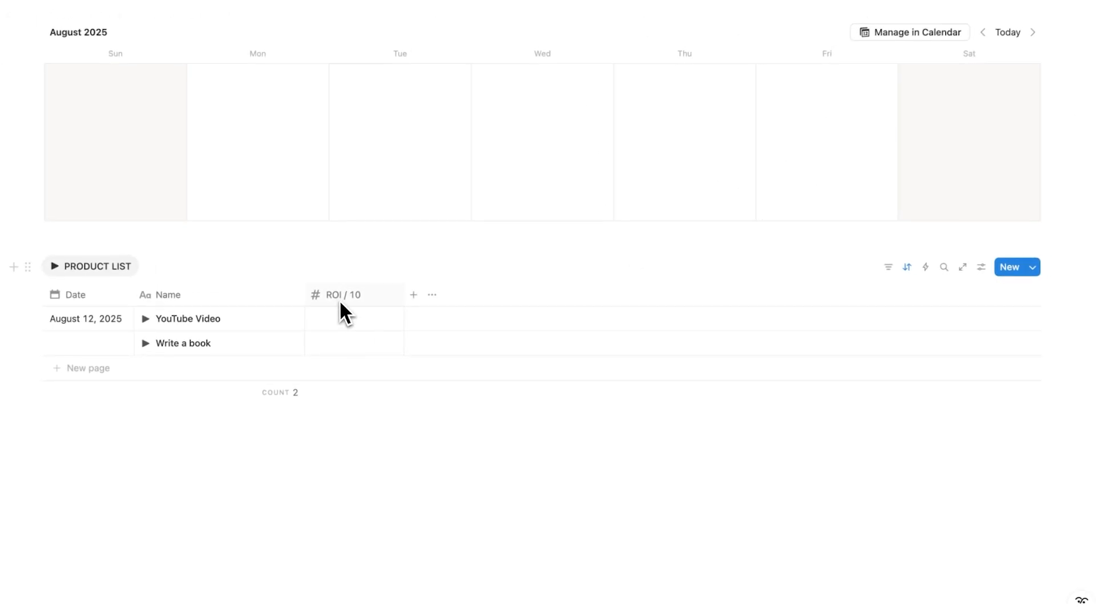
{"action": "mouse_move", "coordinate": [356, 357]}
{"action": "type", "text": "8"}
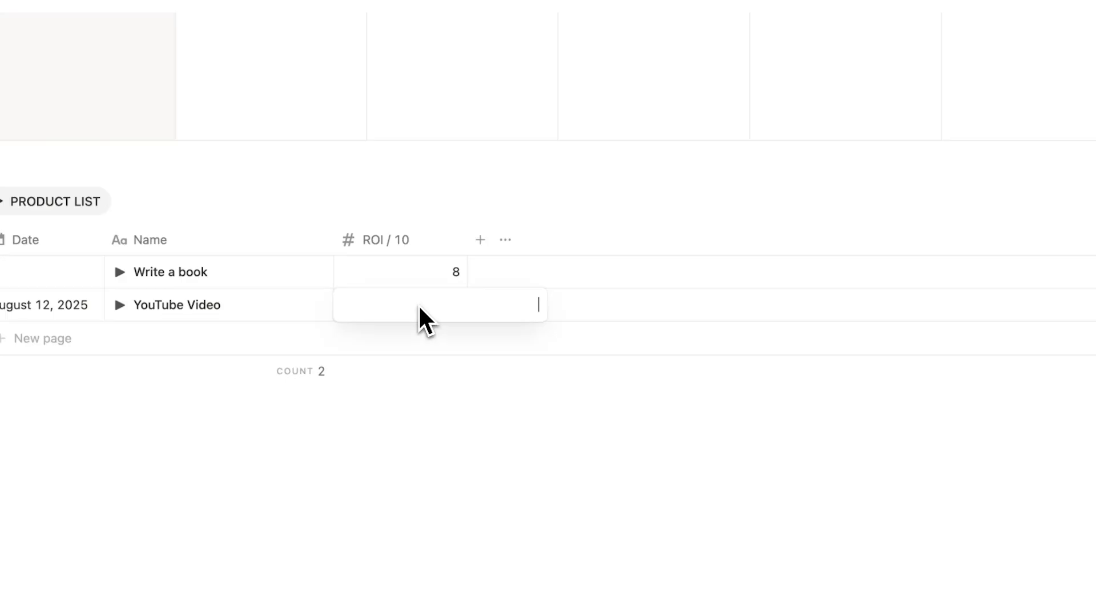
- Rate YouTube Video ROI 10 and Write a book 8, sorted highest ROI first
{"action": "type", "text": "10"}
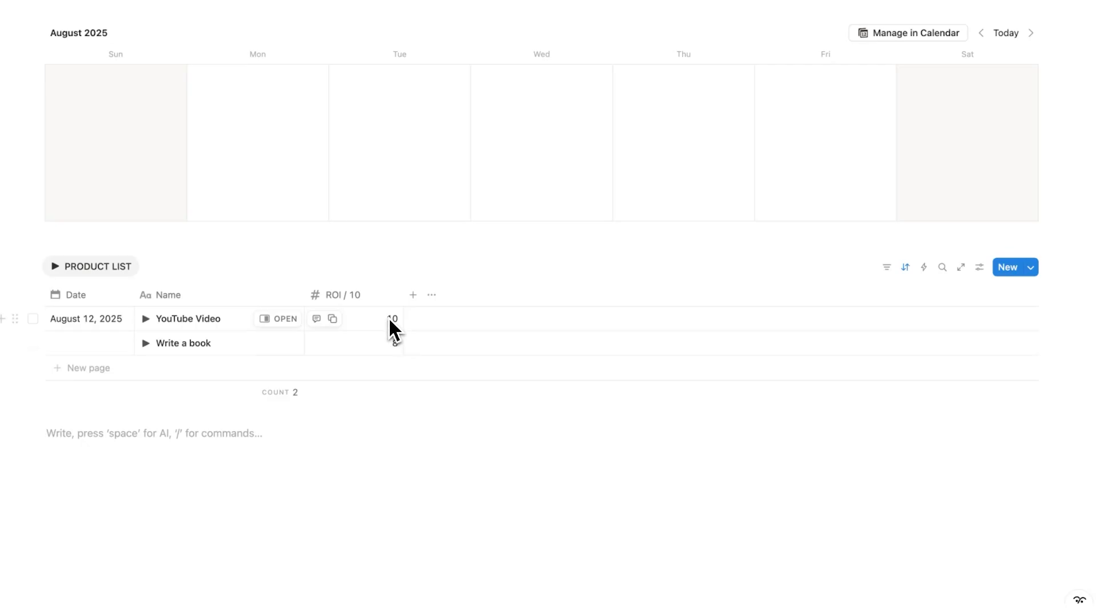
{"action": "left_click", "coordinate": [906, 267]}
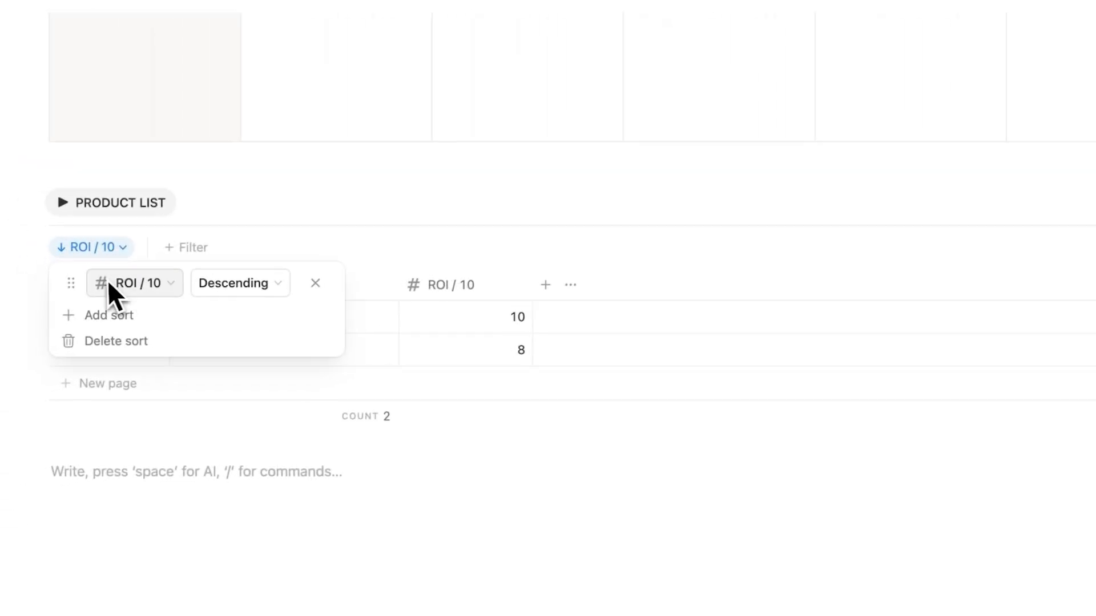
{"action": "mouse_move", "coordinate": [534, 481]}
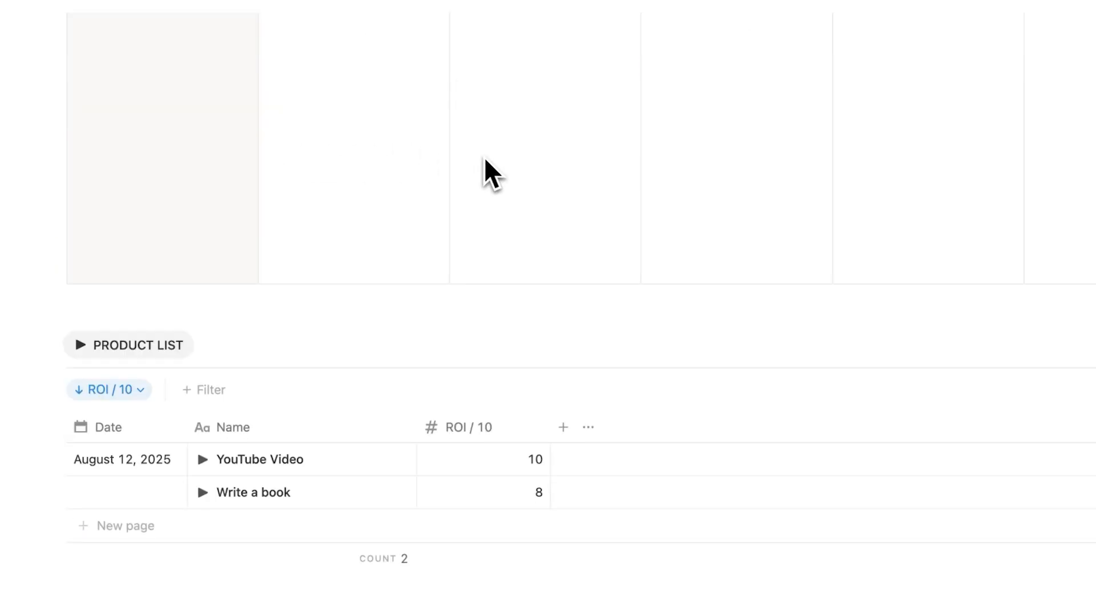
{"action": "mouse_move", "coordinate": [464, 426]}
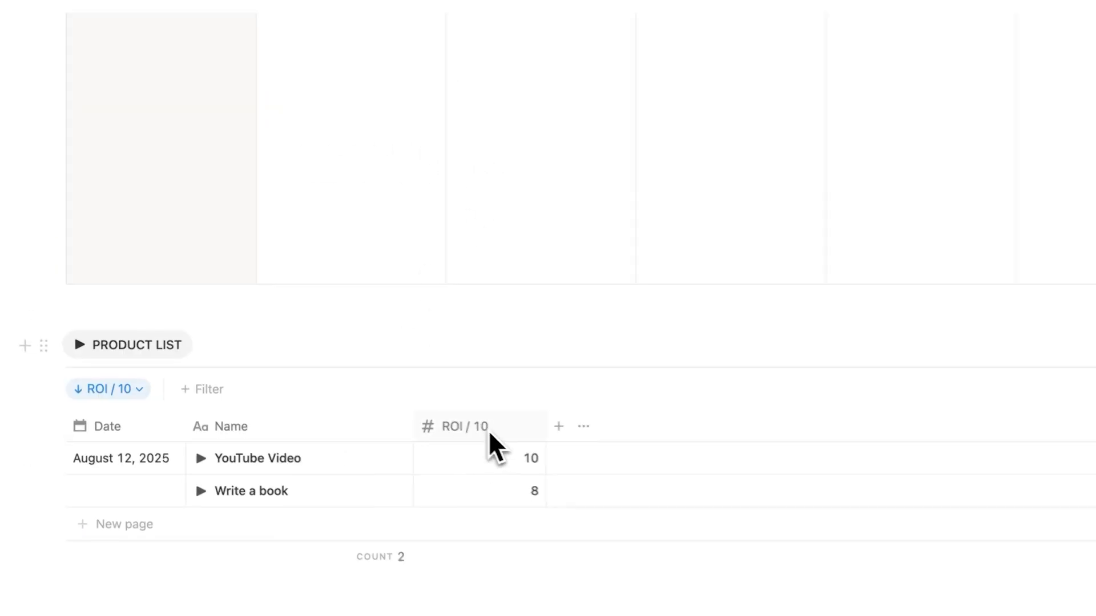
{"action": "scroll", "scroll_direction": "up", "scroll_amount": 3}
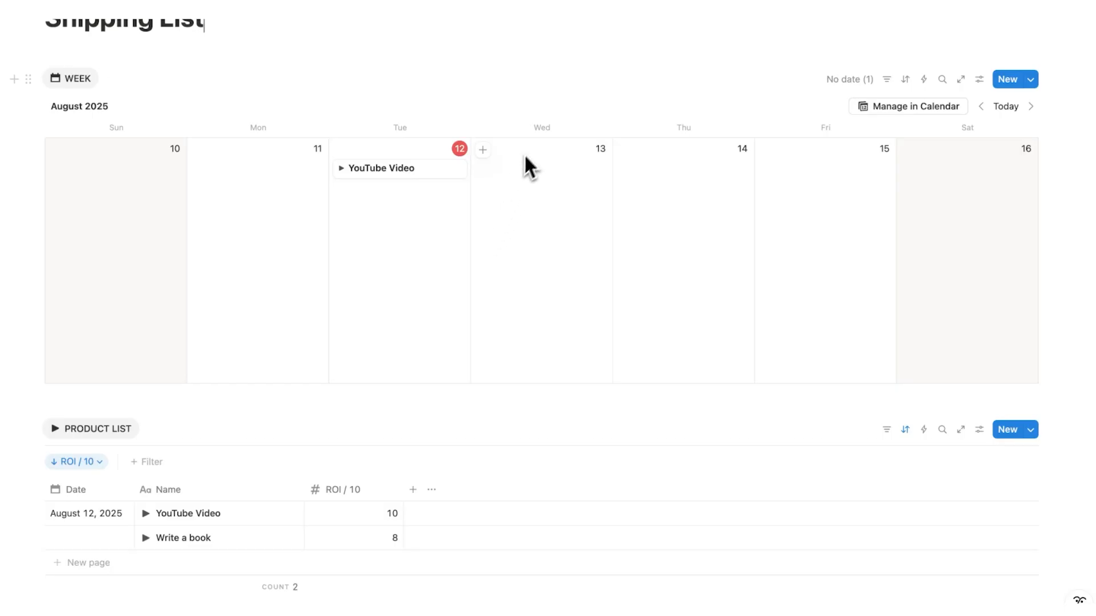
{"action": "mouse_move", "coordinate": [533, 183]}
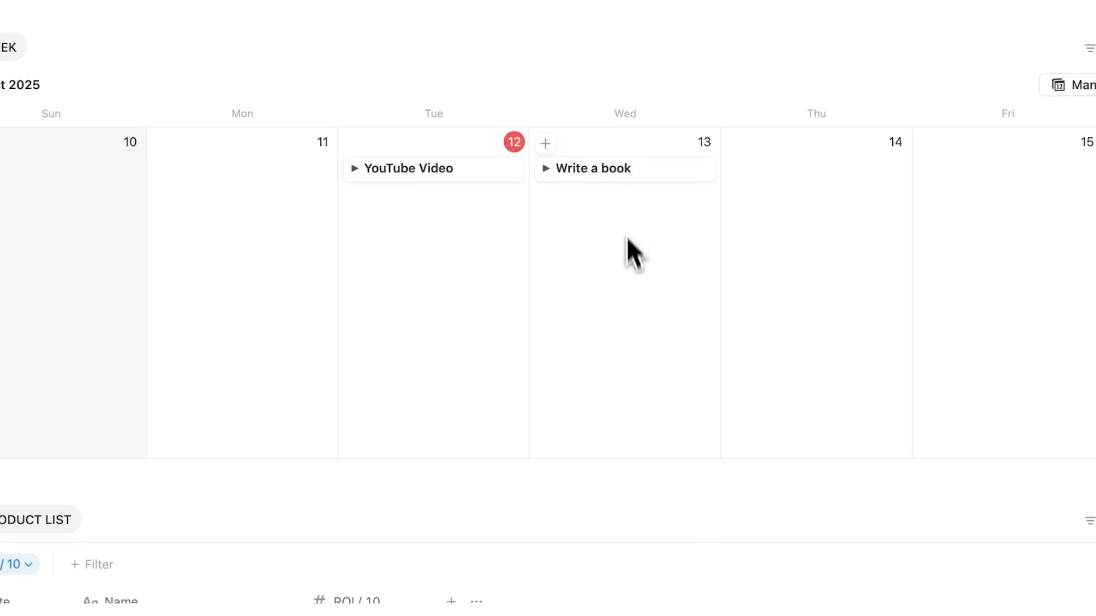
{"action": "mouse_move", "coordinate": [644, 145]}
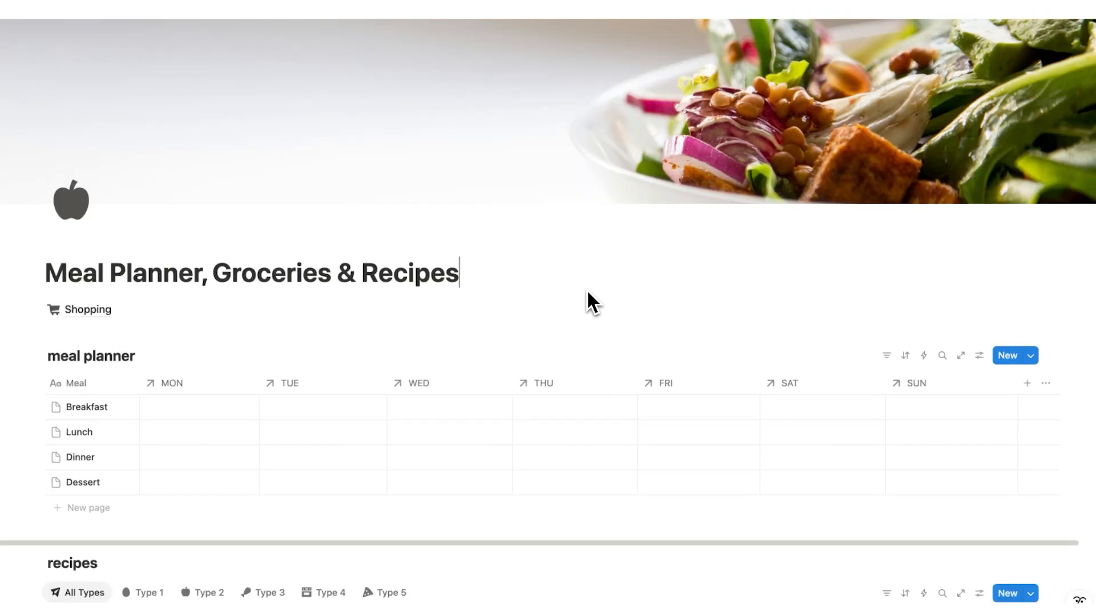
- Switch the groceries database to the All Groceries view grouped by category
{"action": "scroll", "scroll_direction": "down", "scroll_amount": 3}
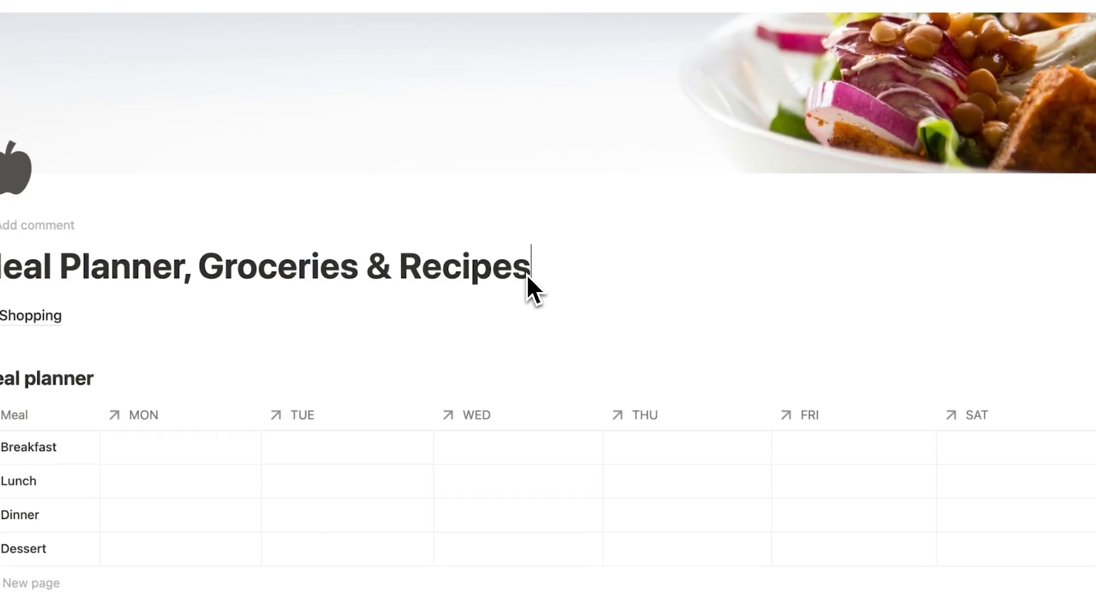
{"action": "scroll", "scroll_direction": "down", "scroll_amount": 3}
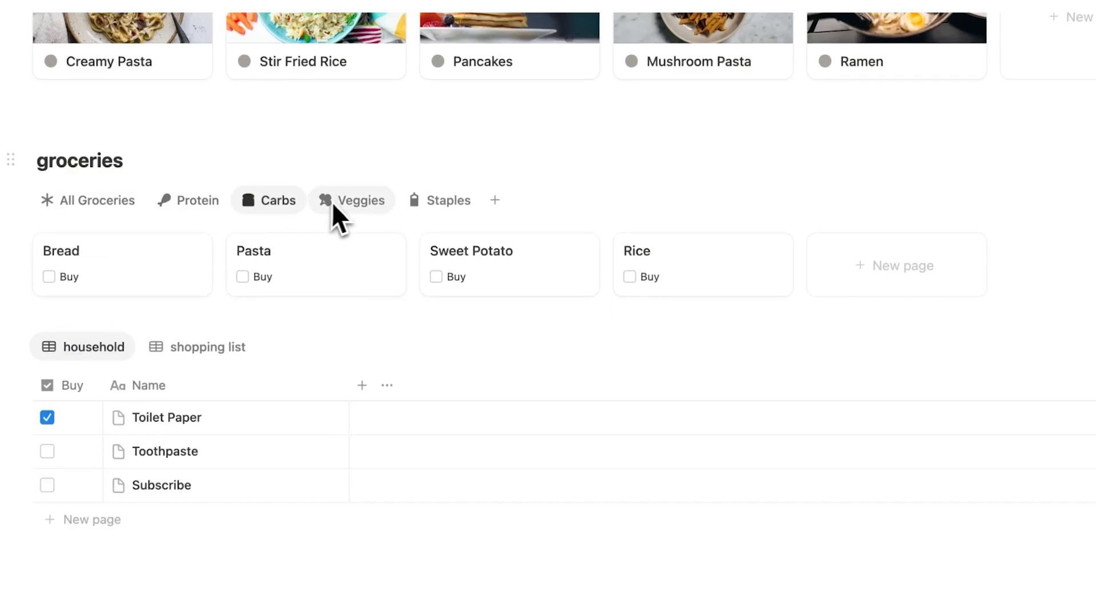
{"action": "left_click", "coordinate": [88, 201]}
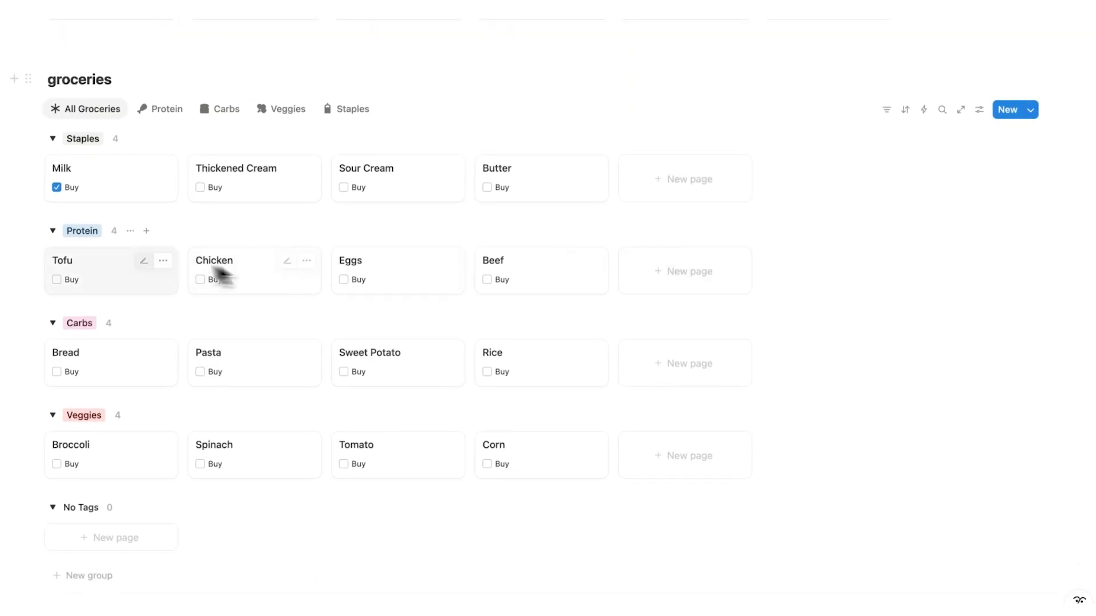
{"action": "mouse_move", "coordinate": [471, 367]}
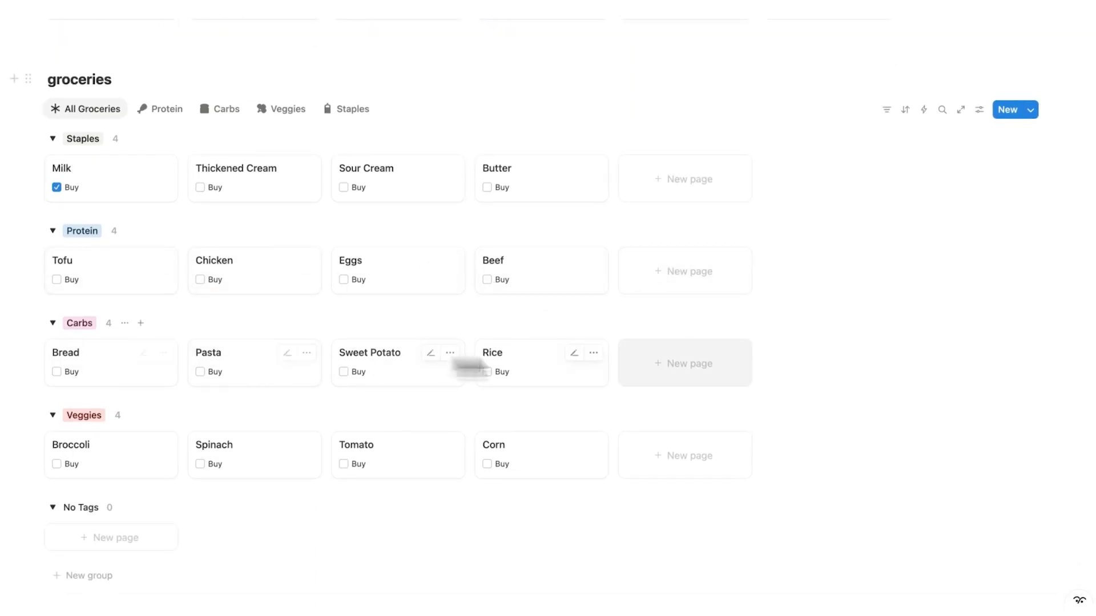
- Tick Buy on Butter, Eggs, Pasta and Sweet Potato so they join Milk on the shopping list
{"action": "scroll", "scroll_direction": "up", "scroll_amount": 3}
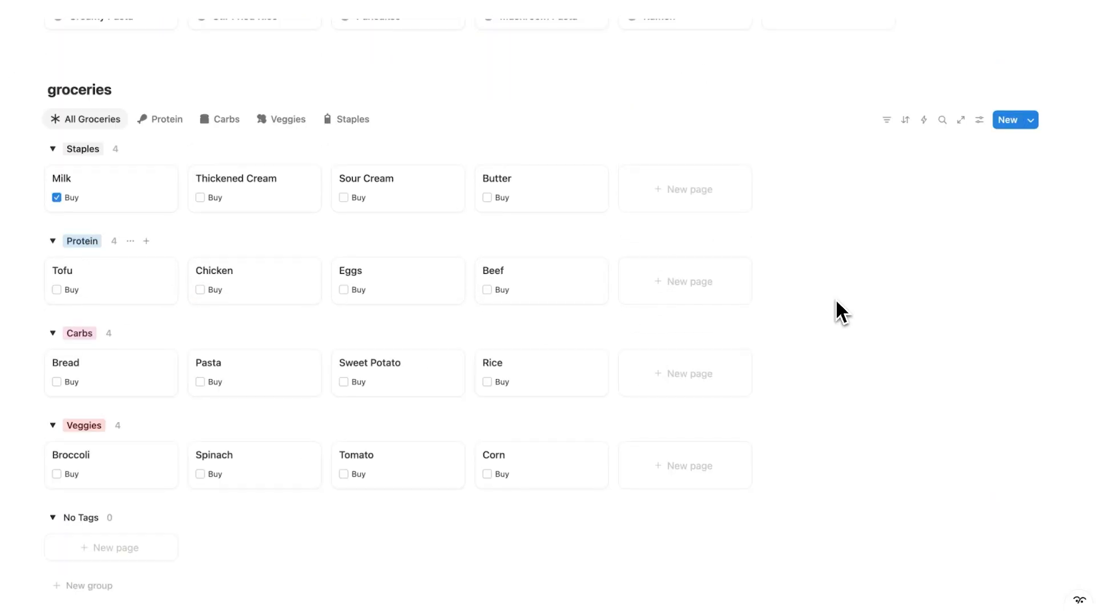
{"action": "mouse_move", "coordinate": [502, 210]}
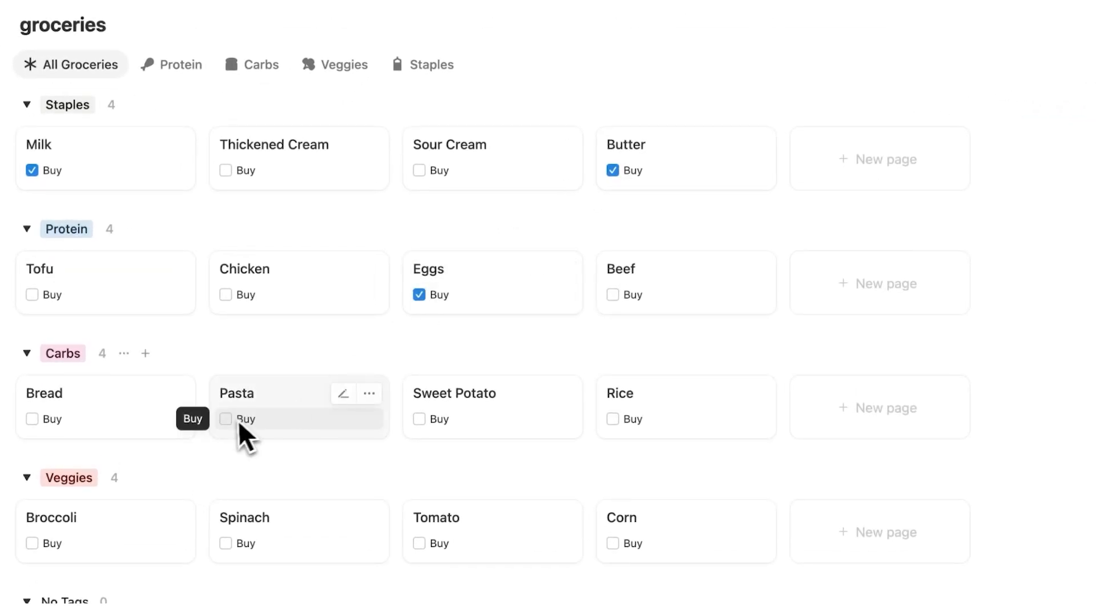
{"action": "left_click", "coordinate": [225, 419]}
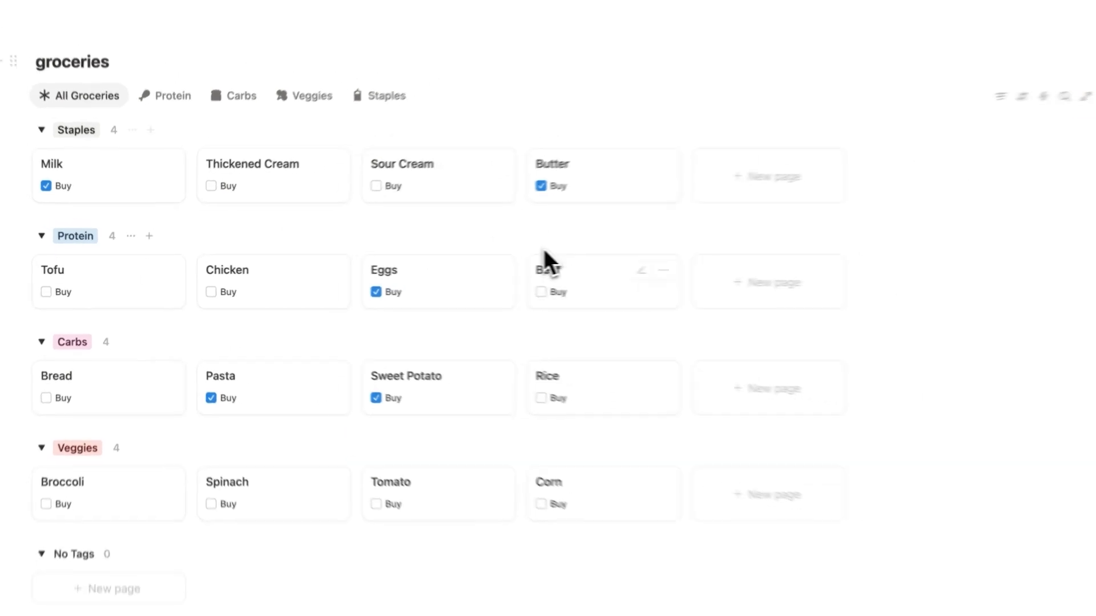
{"action": "scroll", "scroll_direction": "up", "scroll_amount": 3}
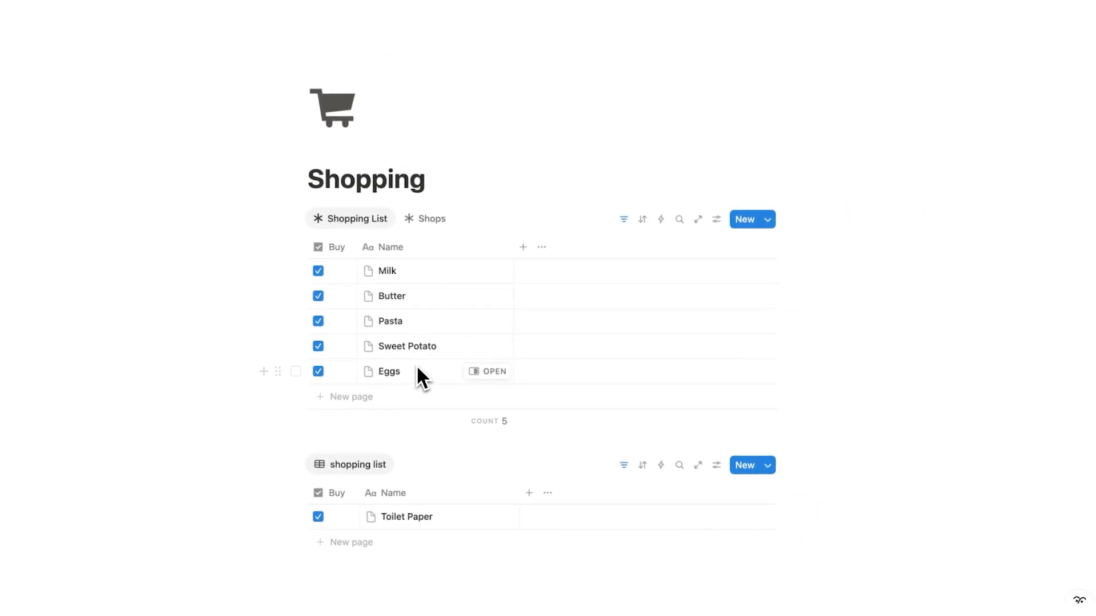
{"action": "mouse_move", "coordinate": [363, 257]}
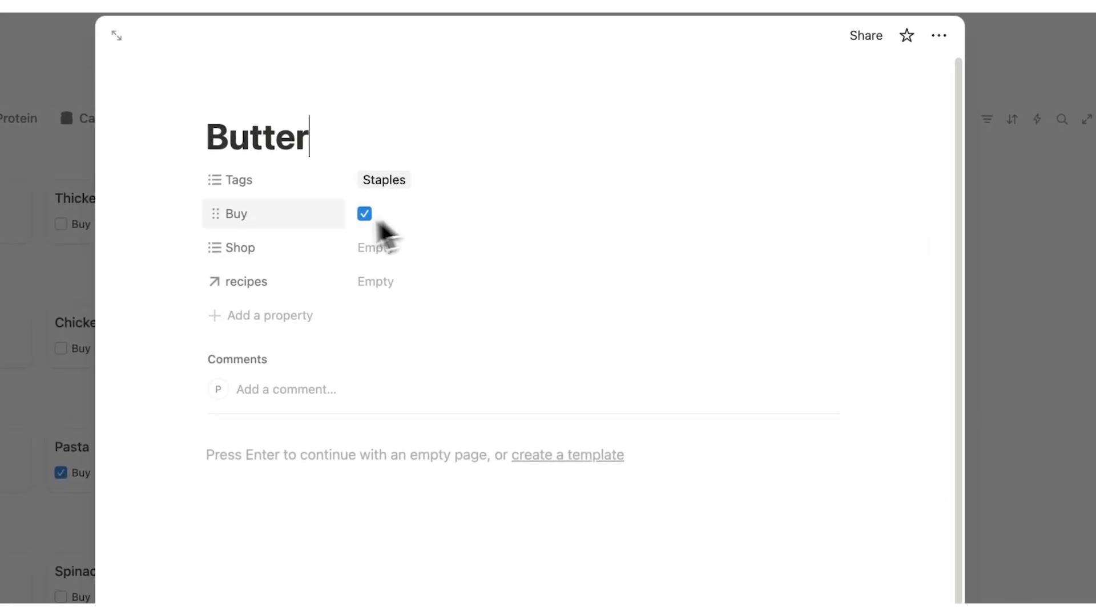
- Assign Butter to Shop 1 and return to the Meal Planner, Groceries & Recipes page
{"action": "left_click", "coordinate": [376, 248]}
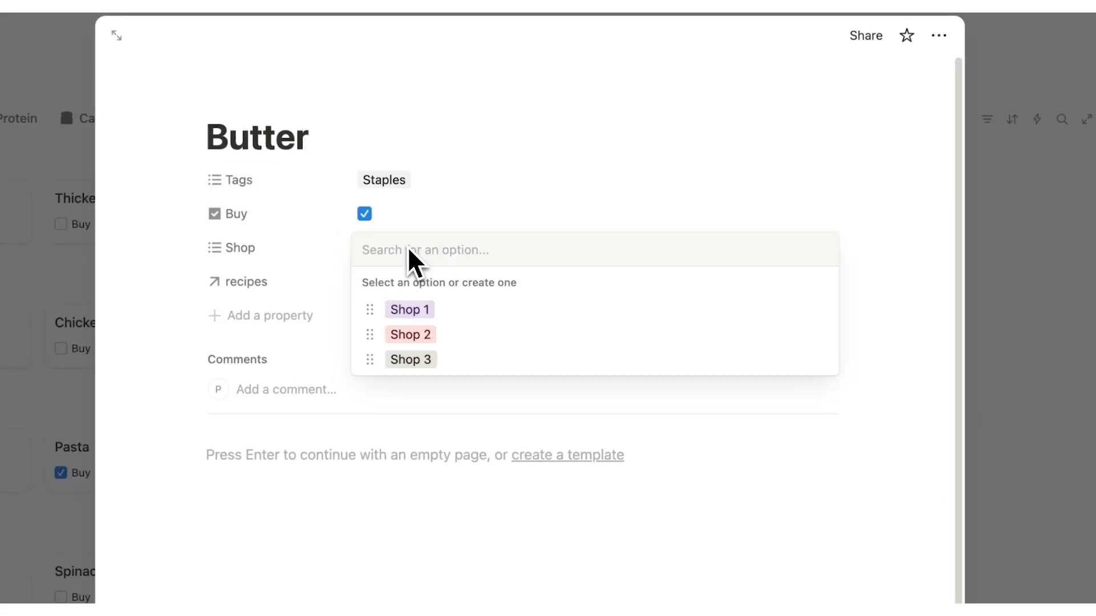
{"action": "left_click", "coordinate": [410, 309]}
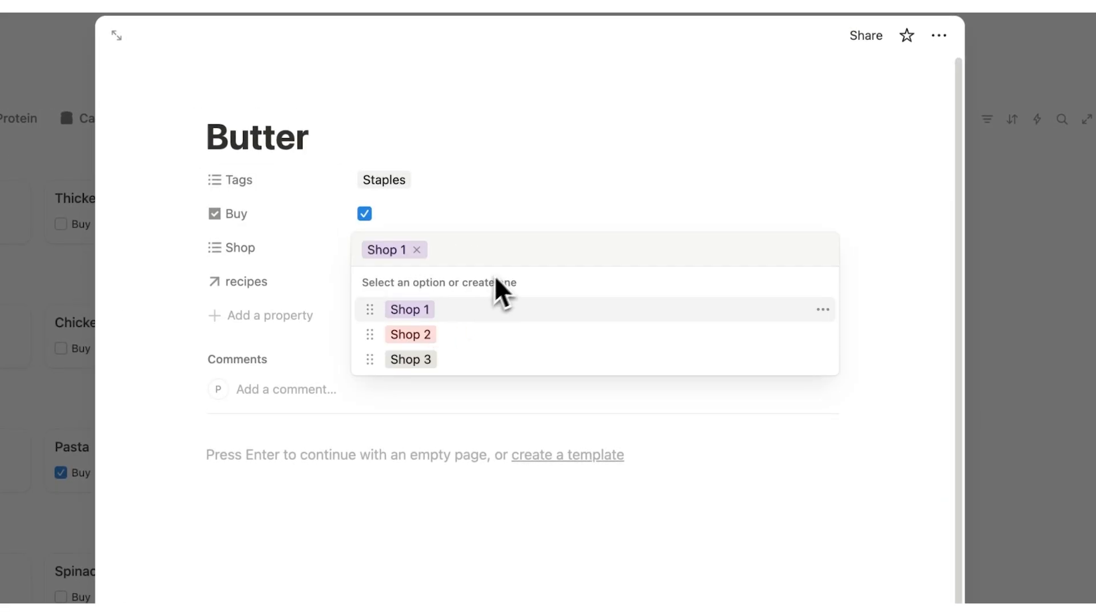
{"action": "left_click", "coordinate": [821, 310]}
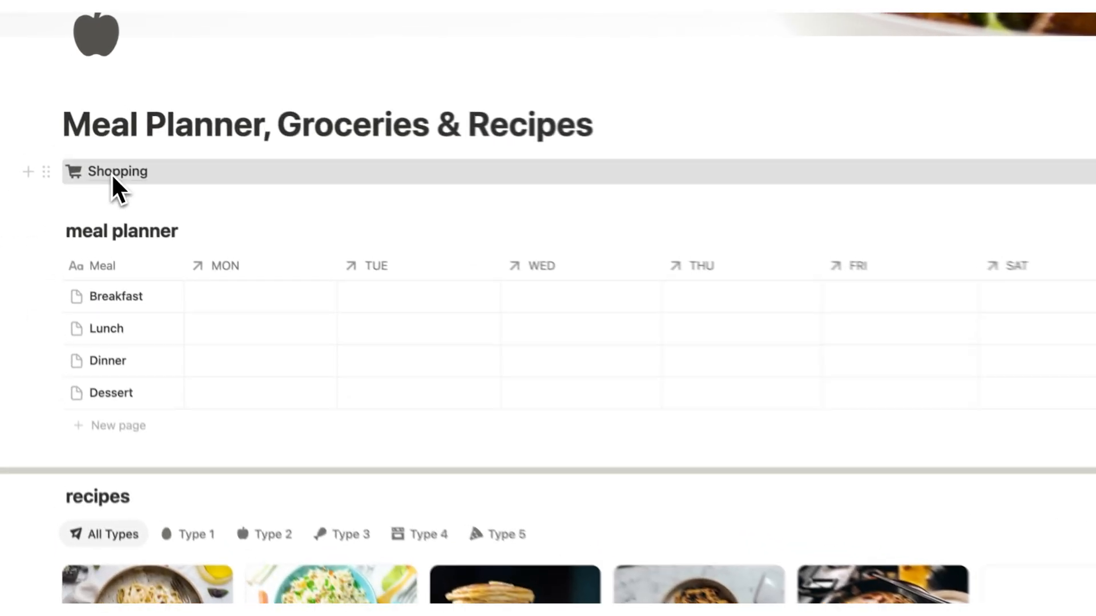
- Review the Shops view of ticked groceries and the household shopping list below it
{"action": "left_click", "coordinate": [117, 171]}
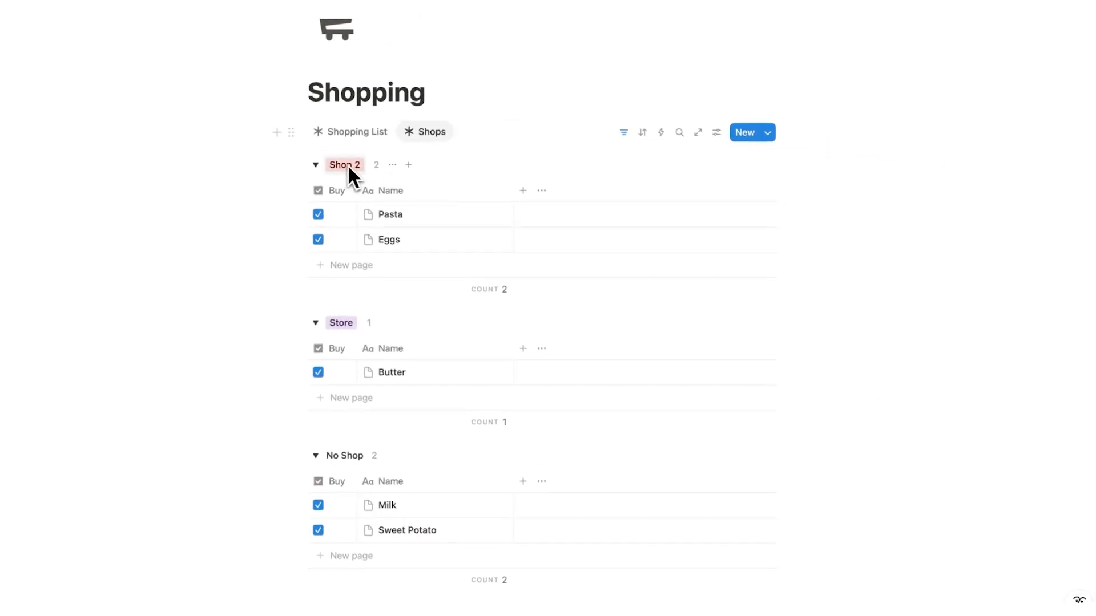
{"action": "scroll", "scroll_direction": "down", "scroll_amount": 3}
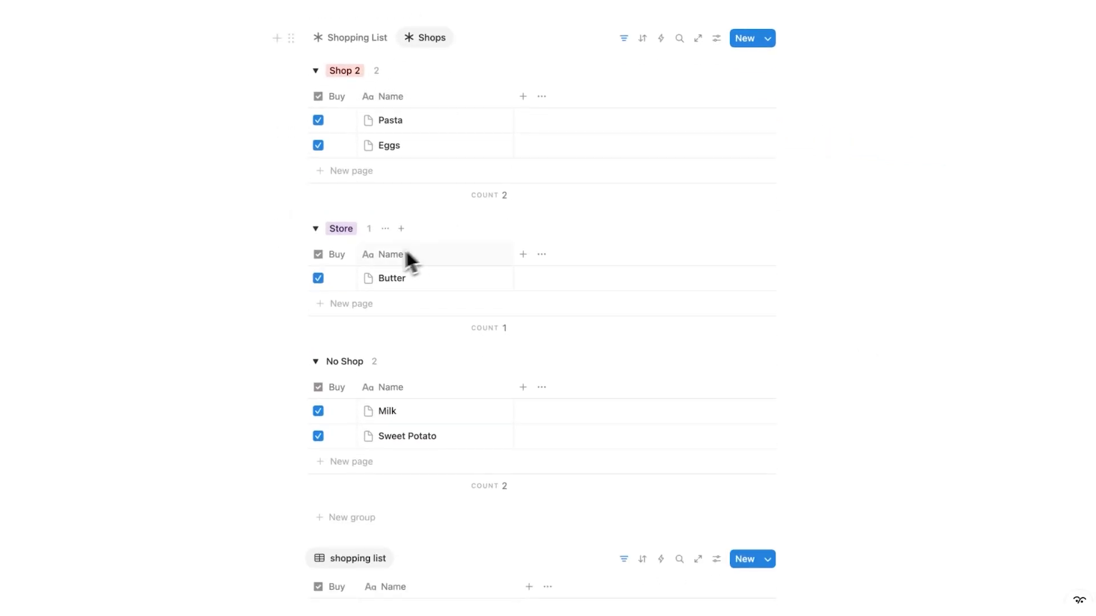
{"action": "scroll", "scroll_direction": "down", "scroll_amount": 3}
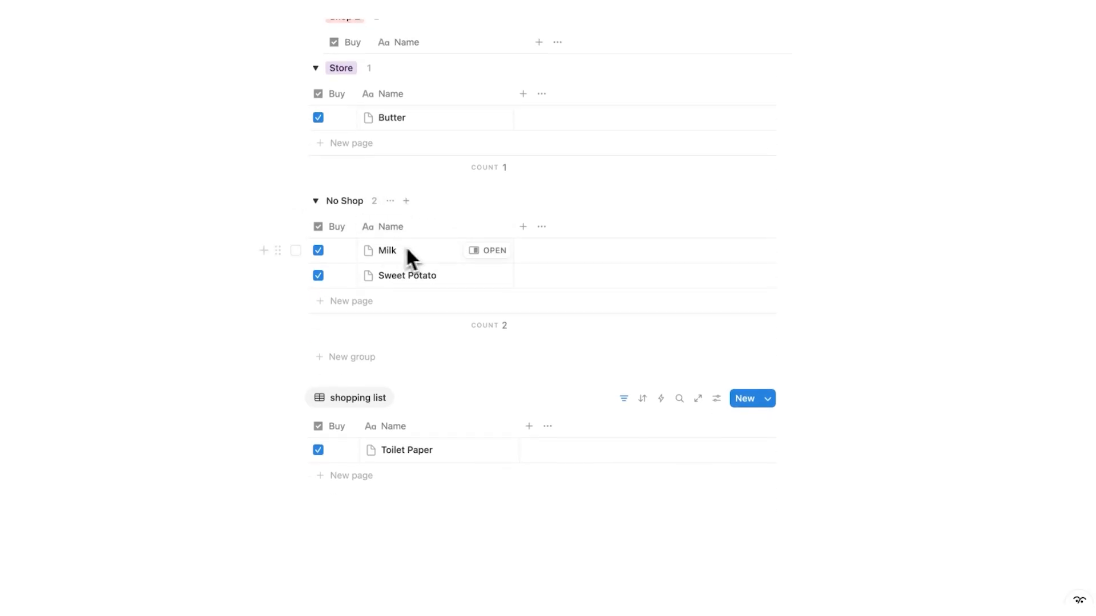
{"action": "mouse_move", "coordinate": [452, 279]}
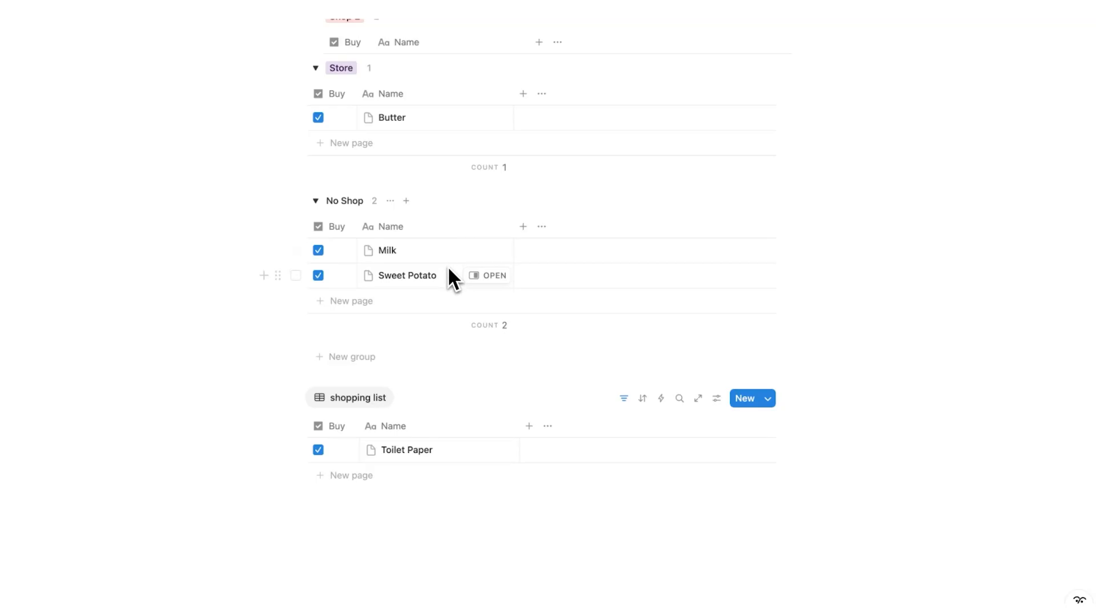
{"action": "left_click", "coordinate": [541, 246]}
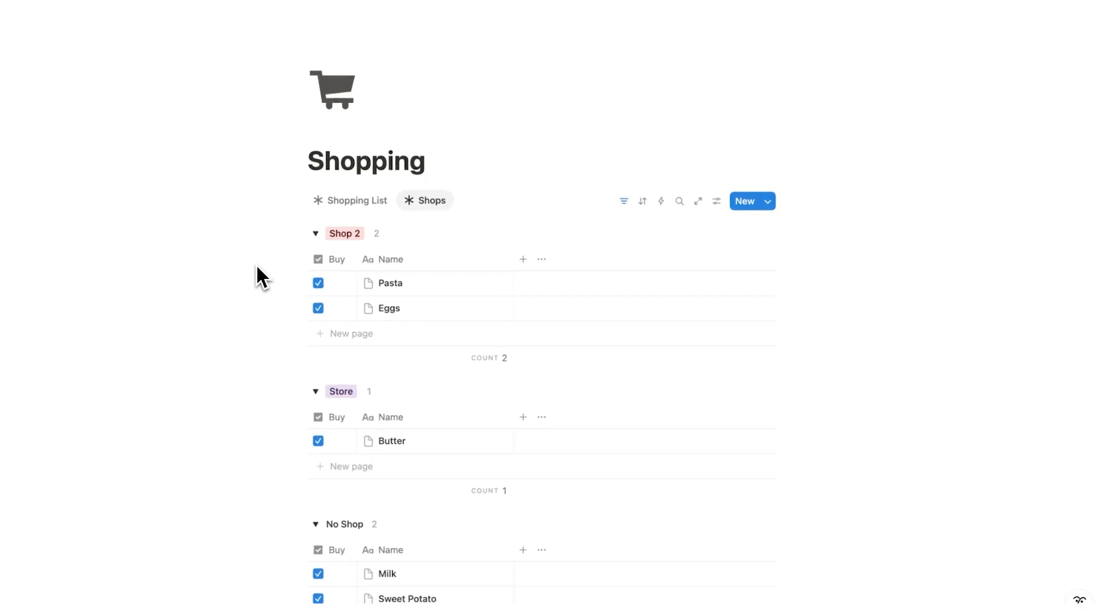
{"action": "scroll", "scroll_direction": "down", "scroll_amount": 3}
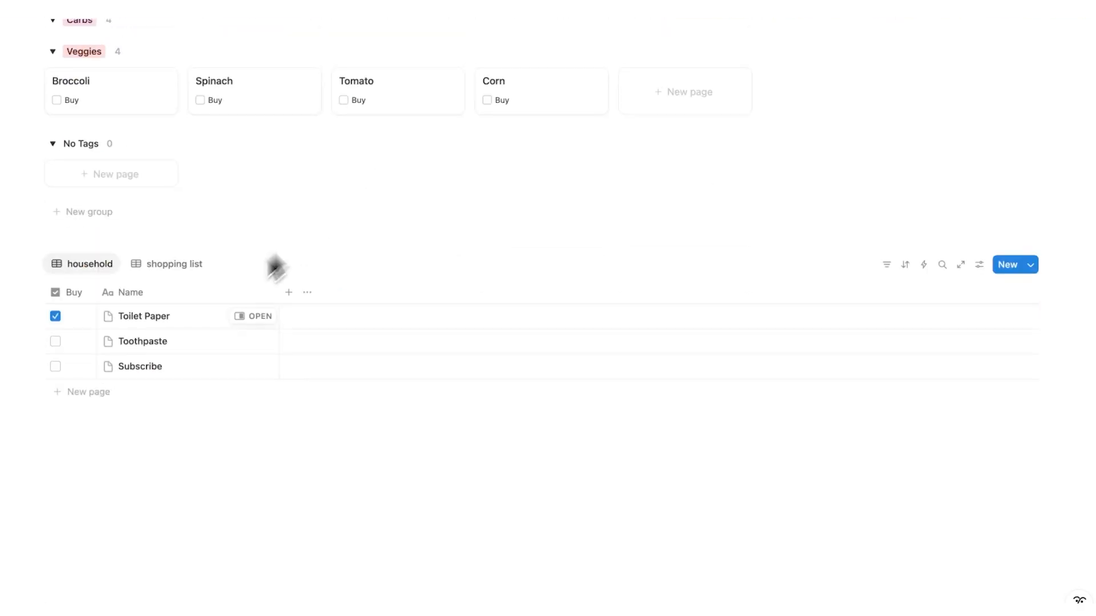
{"action": "mouse_move", "coordinate": [154, 358]}
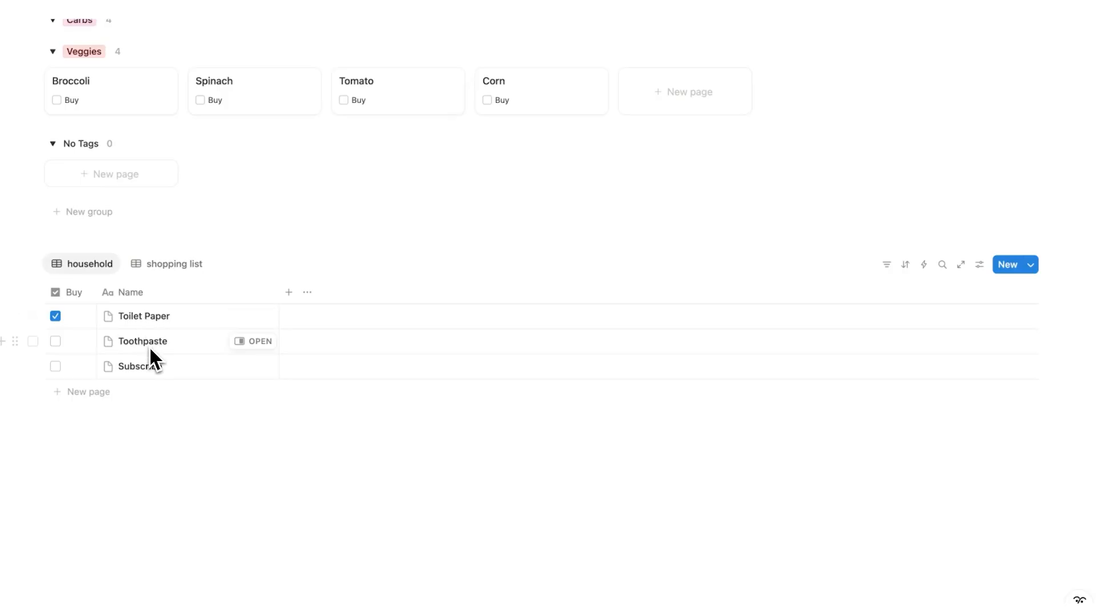
{"action": "mouse_move", "coordinate": [167, 382]}
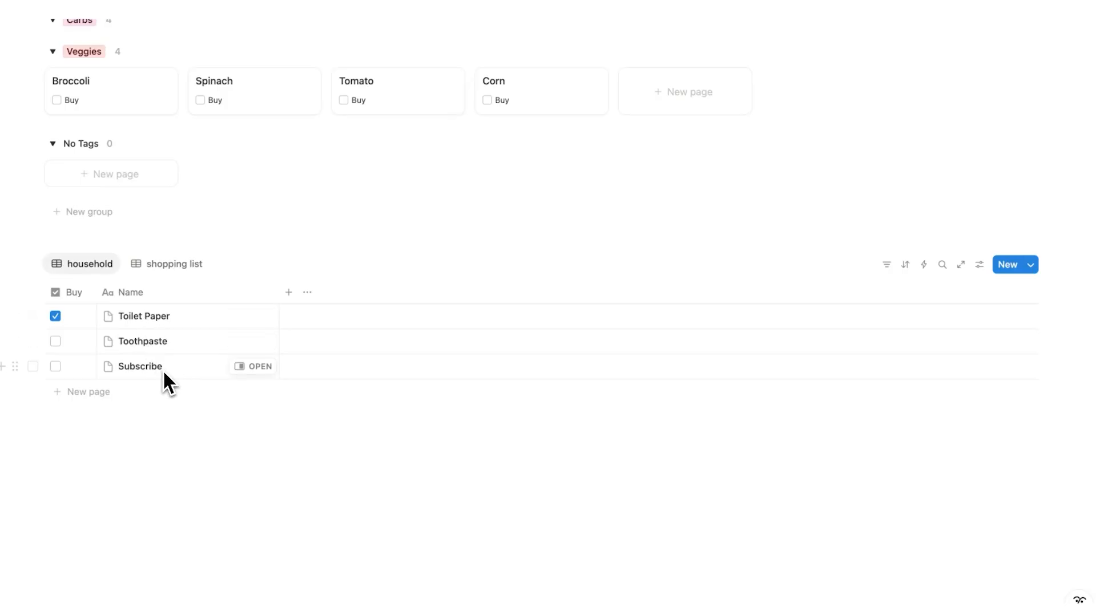
- Navigate back from the household list toward the Shopping page via the sidebar
{"action": "left_click", "coordinate": [55, 341]}
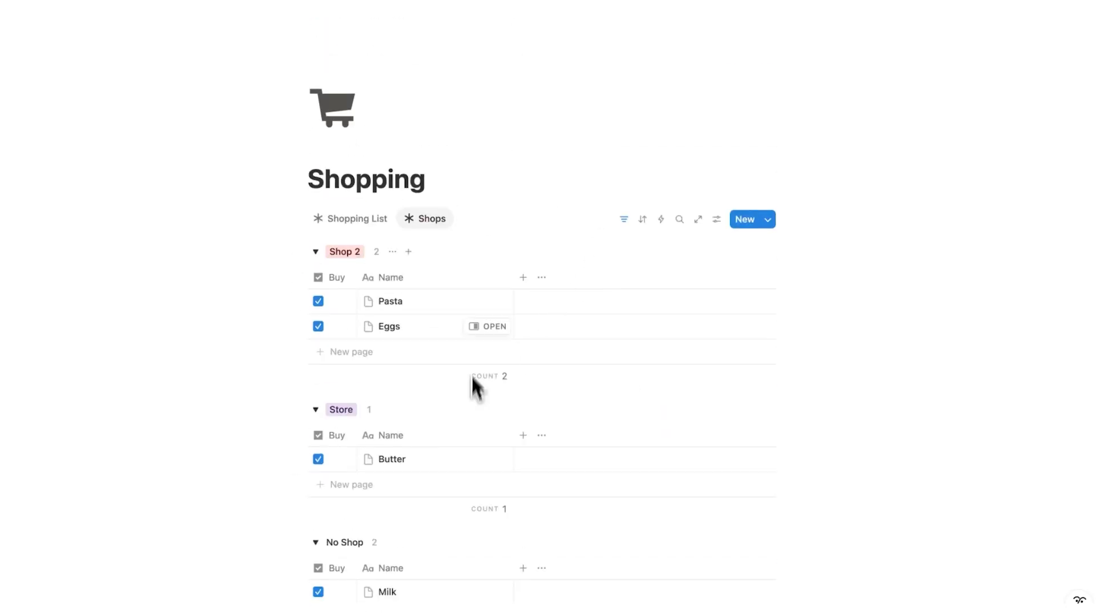
{"action": "mouse_move", "coordinate": [434, 342]}
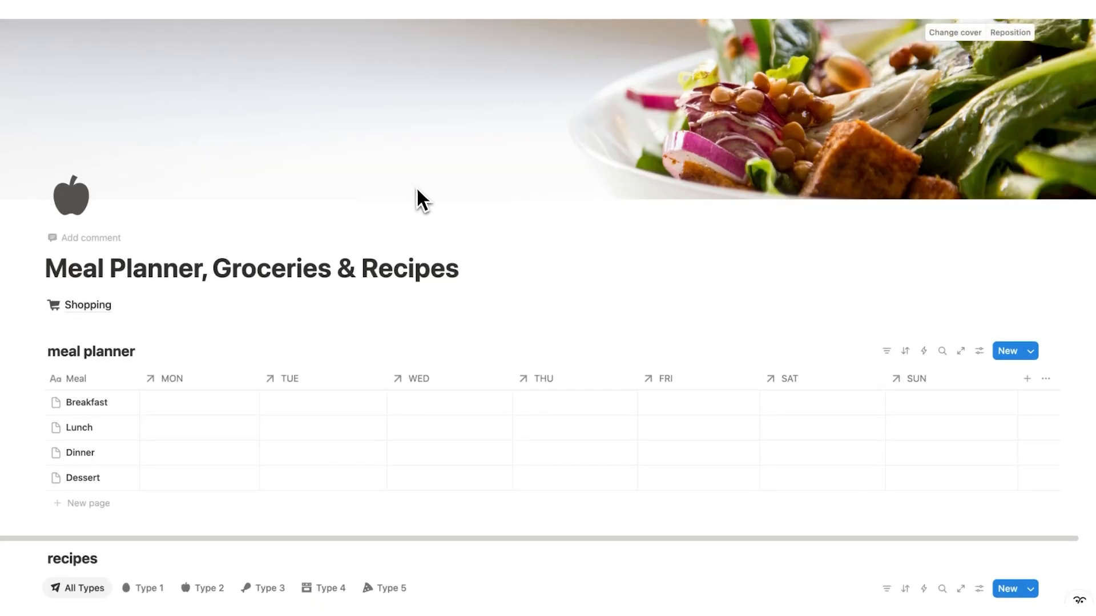
- Link Pasta to Mushroom Pasta's groceries relation and search 'Mushroom' for another grocery
{"action": "scroll", "scroll_direction": "down", "scroll_amount": 3}
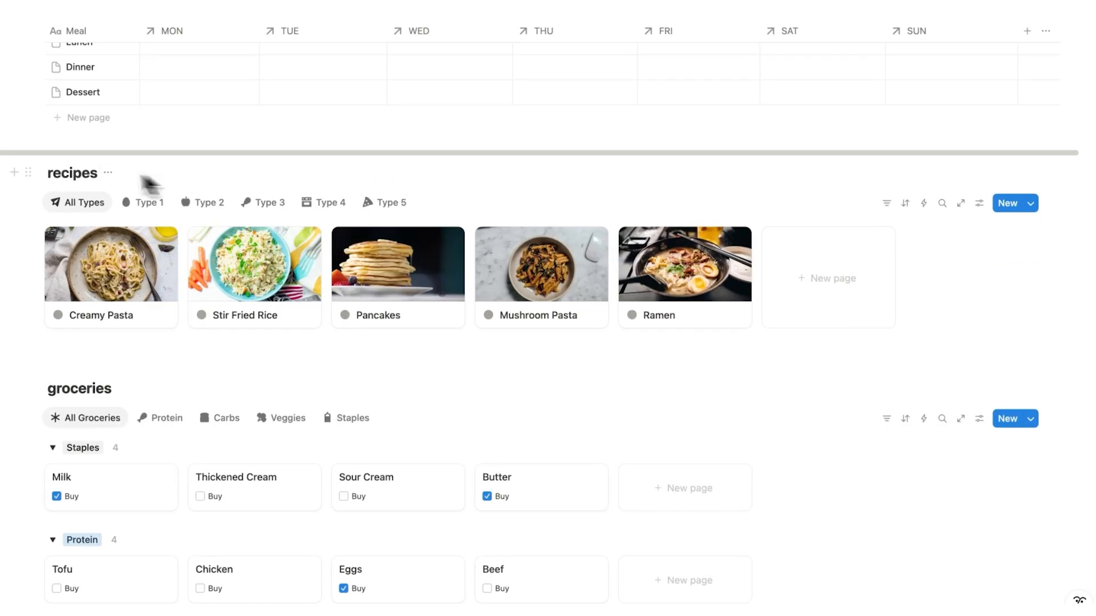
{"action": "mouse_move", "coordinate": [84, 271]}
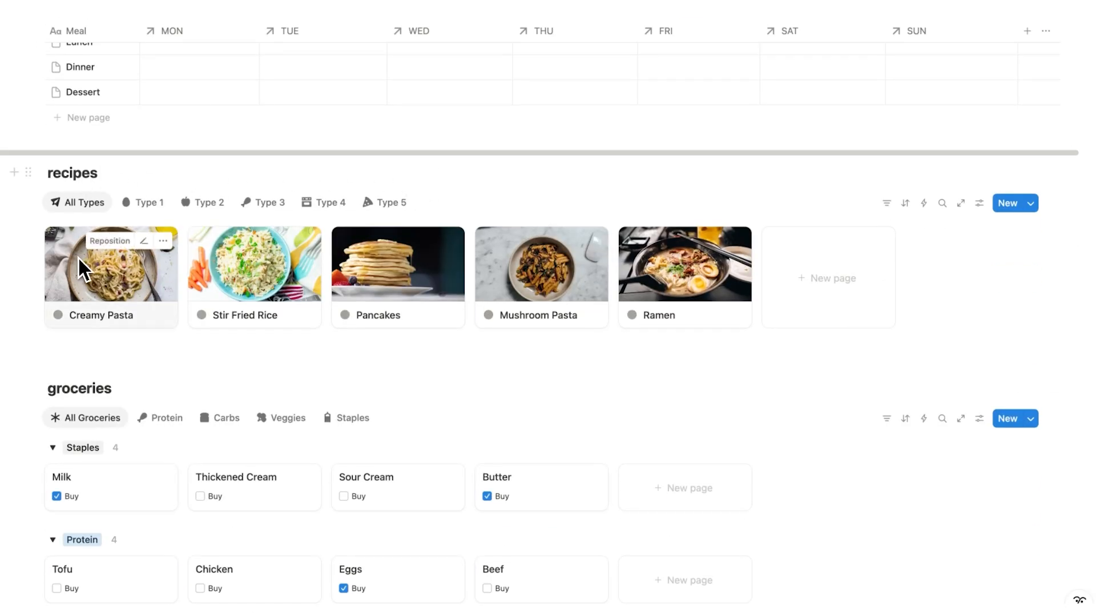
{"action": "mouse_move", "coordinate": [526, 297]}
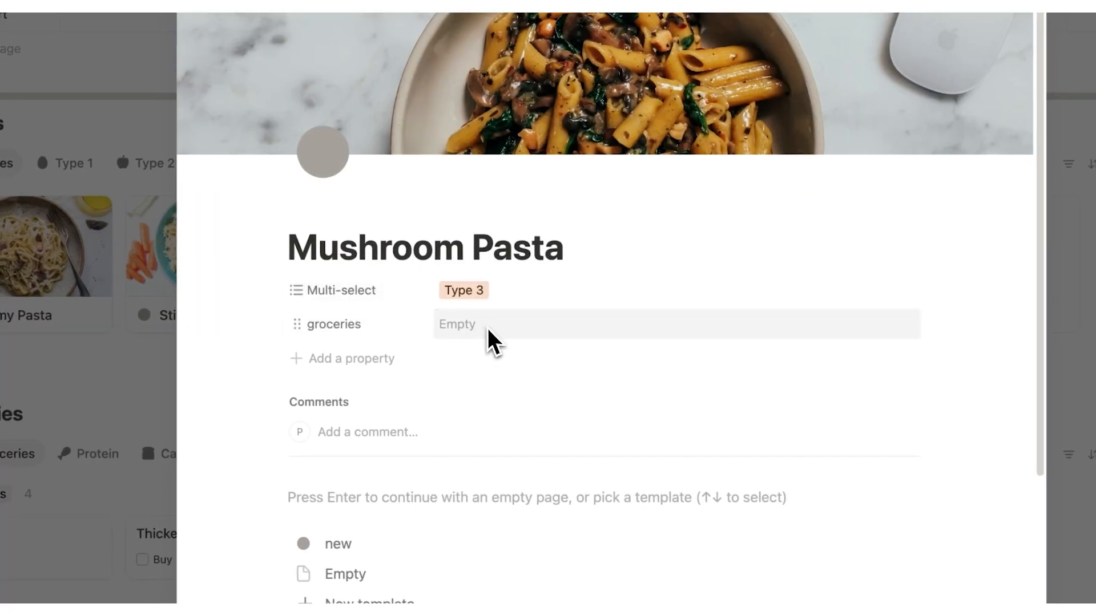
{"action": "left_click", "coordinate": [458, 323]}
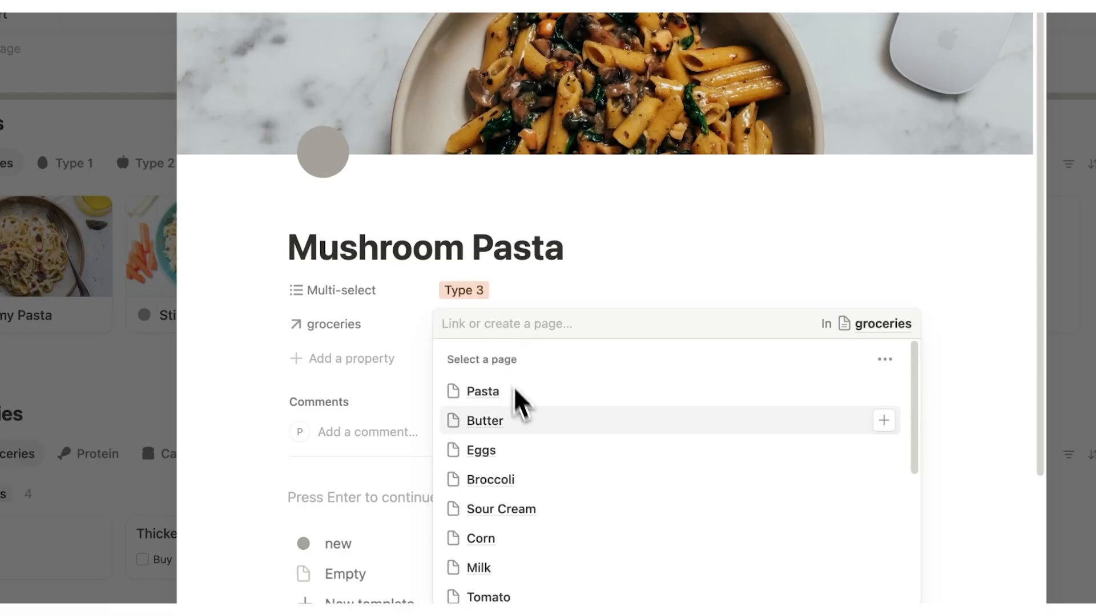
{"action": "left_click", "coordinate": [482, 392]}
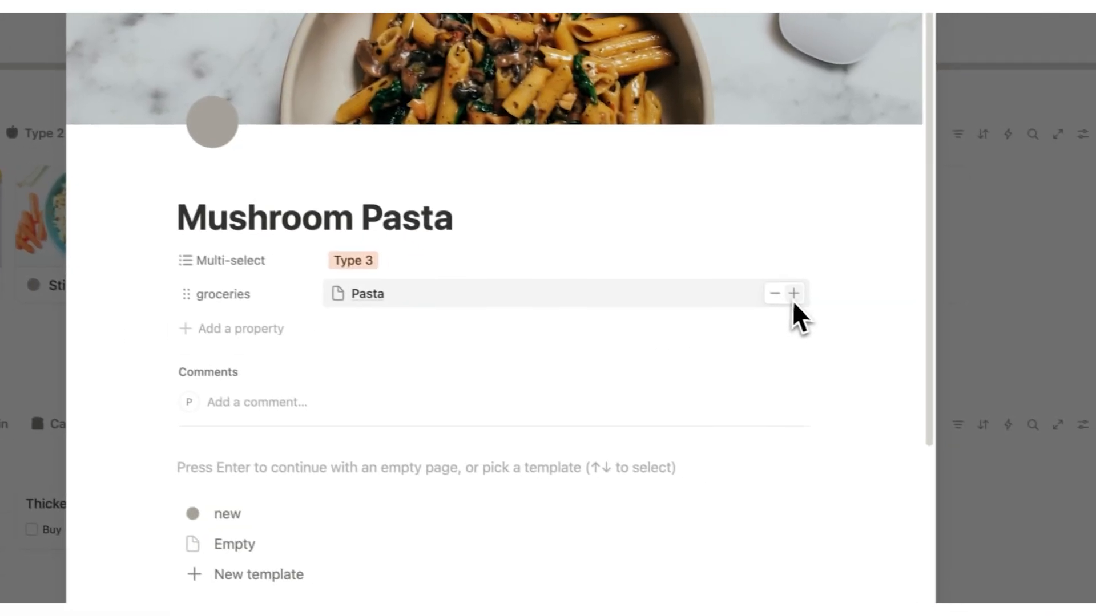
{"action": "left_click", "coordinate": [794, 293]}
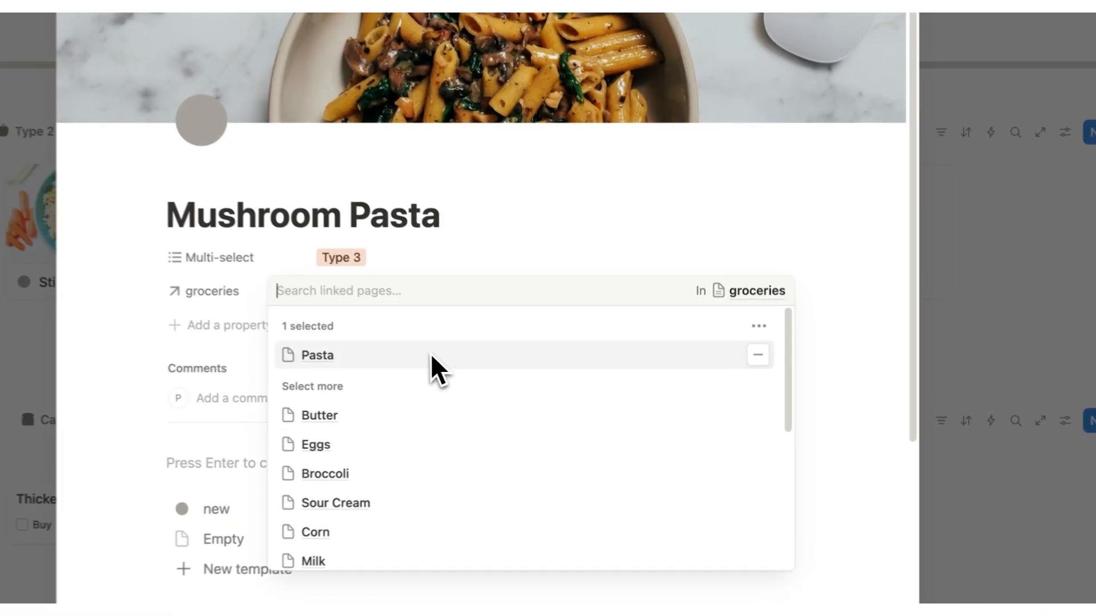
{"action": "type", "text": "Mushroom"}
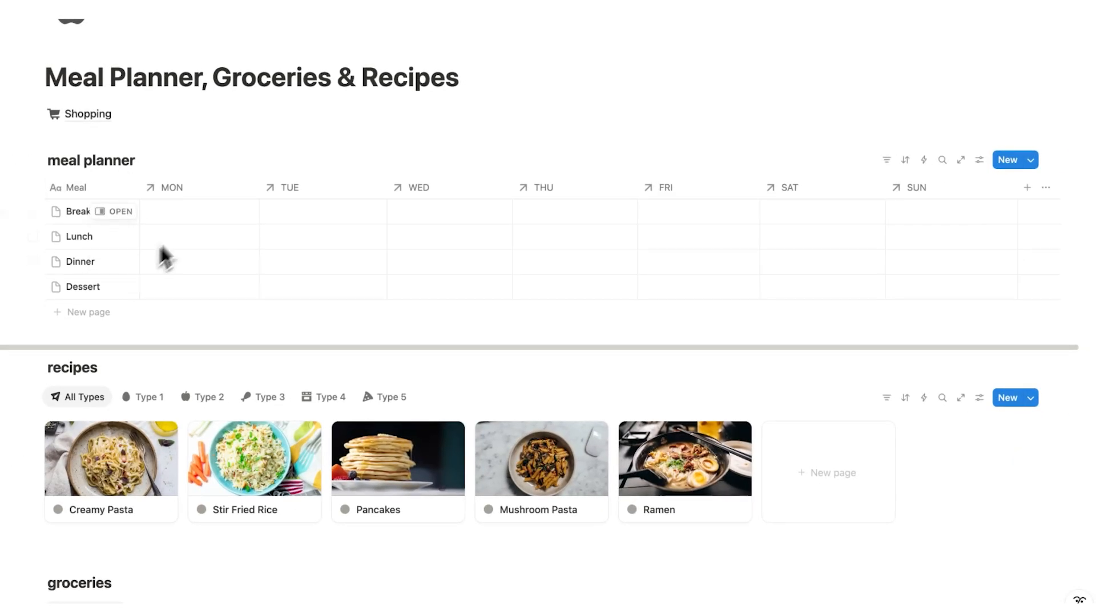
- Set Monday dinner to Mushroom Pasta; link Tomato to Tomato Soup and add a cover image
{"action": "left_click", "coordinate": [199, 262]}
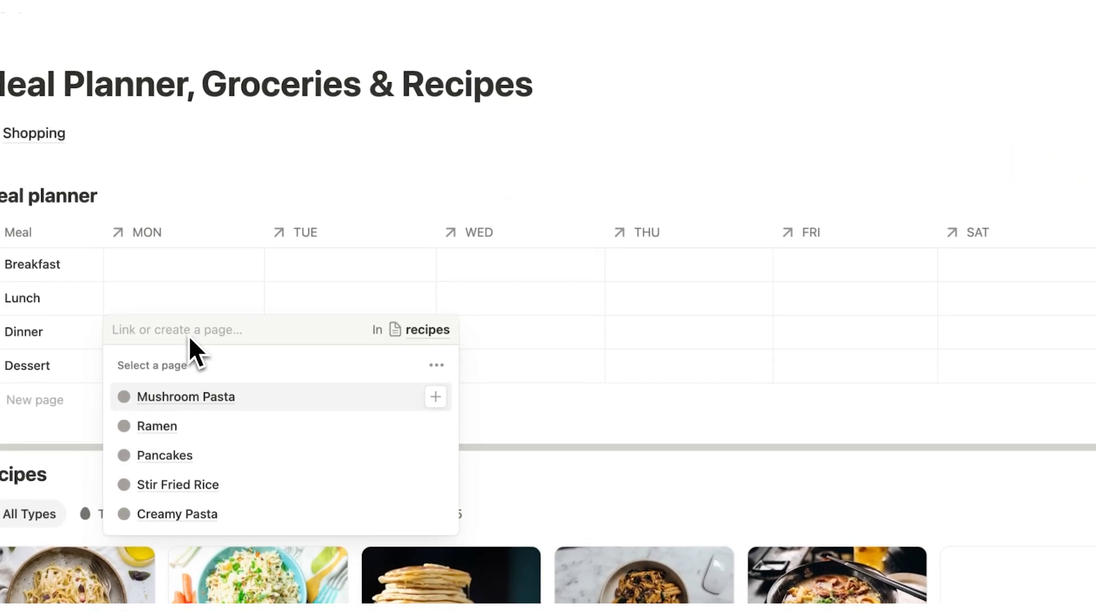
{"action": "left_click", "coordinate": [185, 397]}
{"action": "type", "text": "Tomato"}
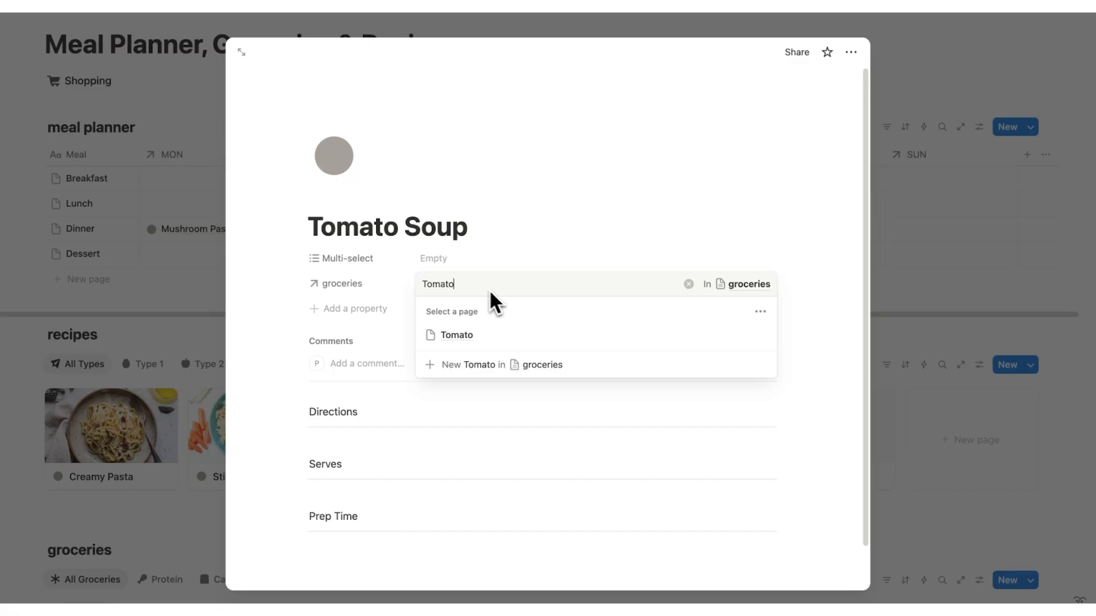
{"action": "left_click", "coordinate": [455, 335]}
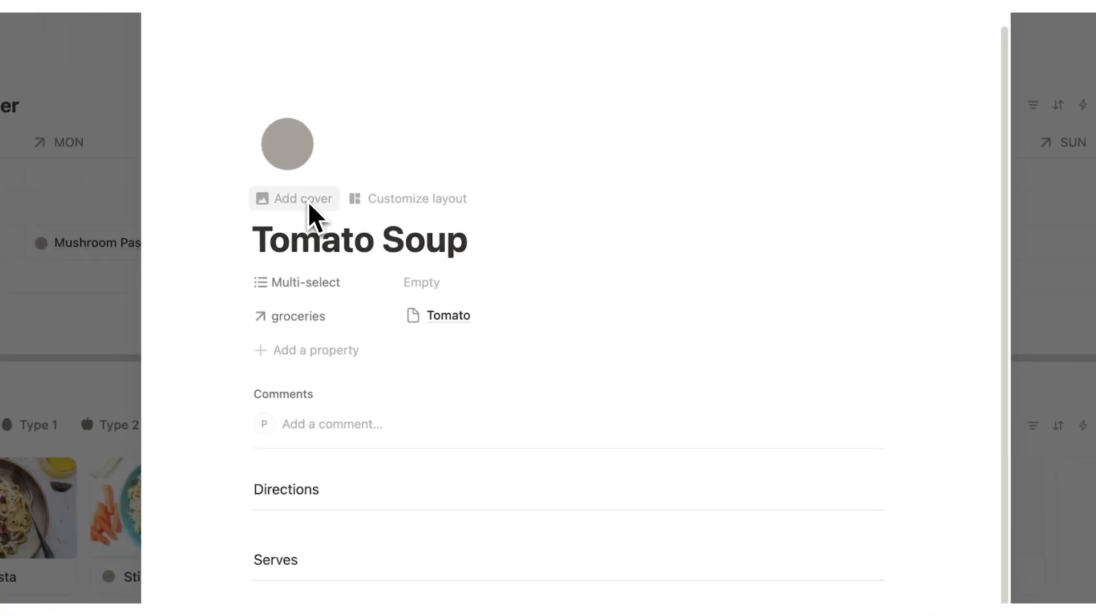
{"action": "left_click", "coordinate": [294, 199]}
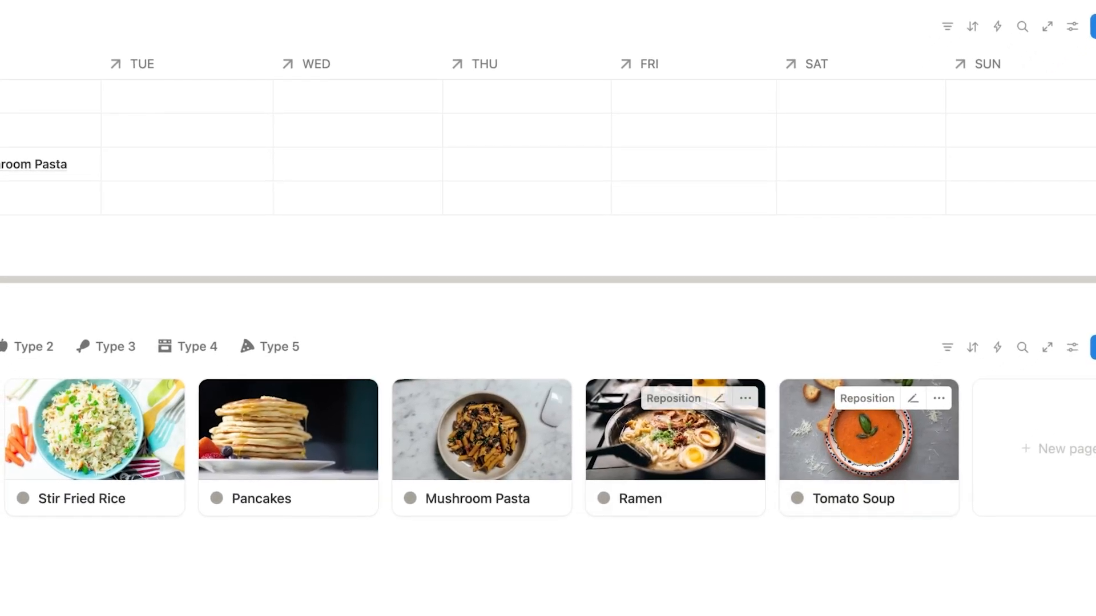
- Set the Monday lunch cell to Tomato Soup in the meal planner
{"action": "scroll", "scroll_direction": "up", "scroll_amount": 3}
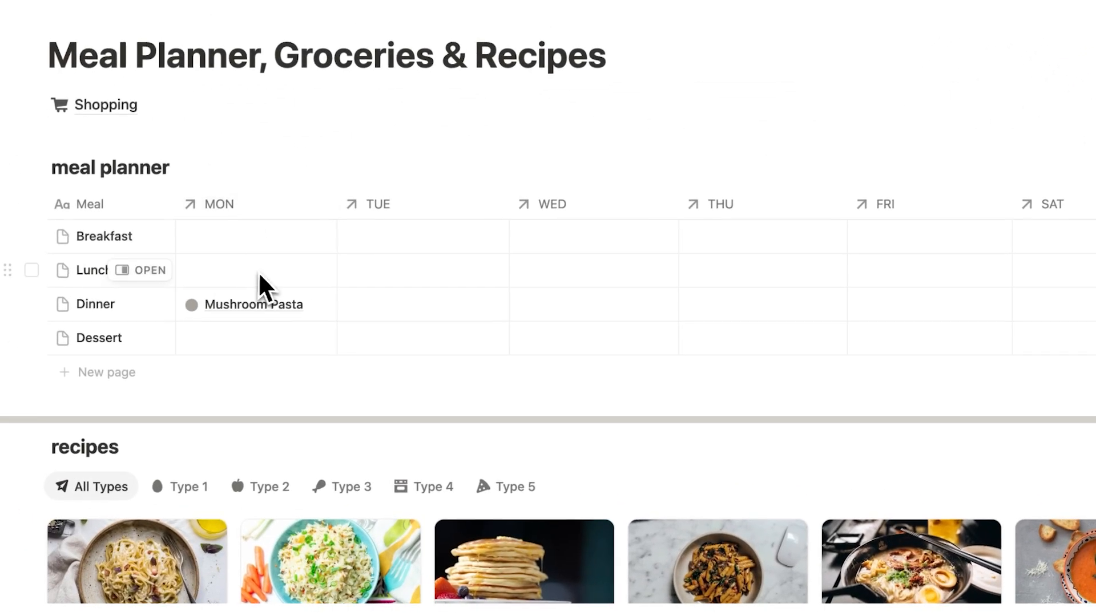
{"action": "left_click", "coordinate": [256, 270]}
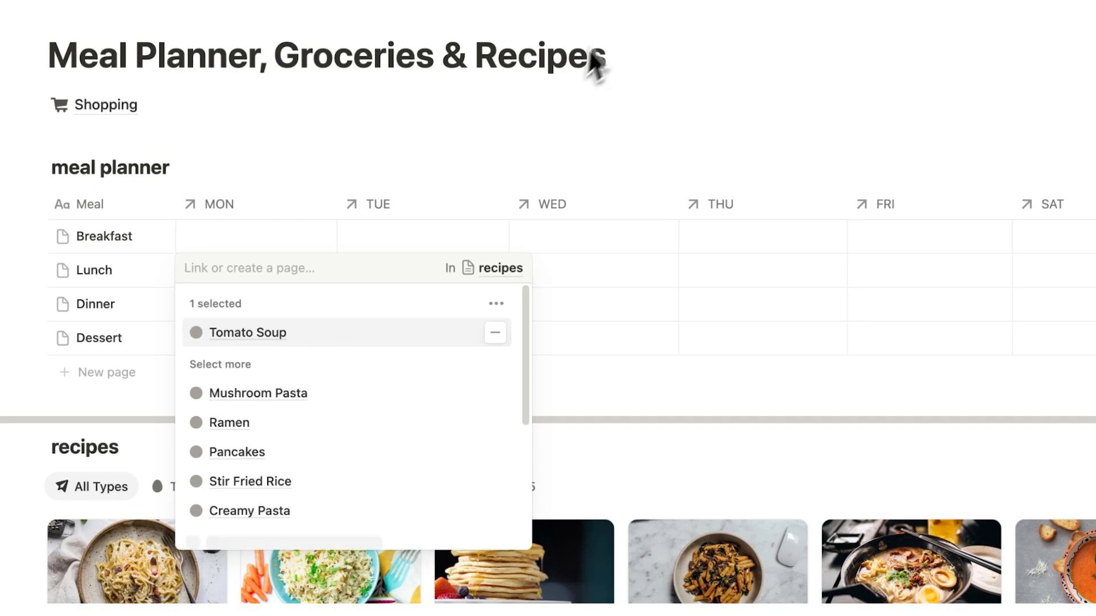
{"action": "left_click", "coordinate": [258, 393]}
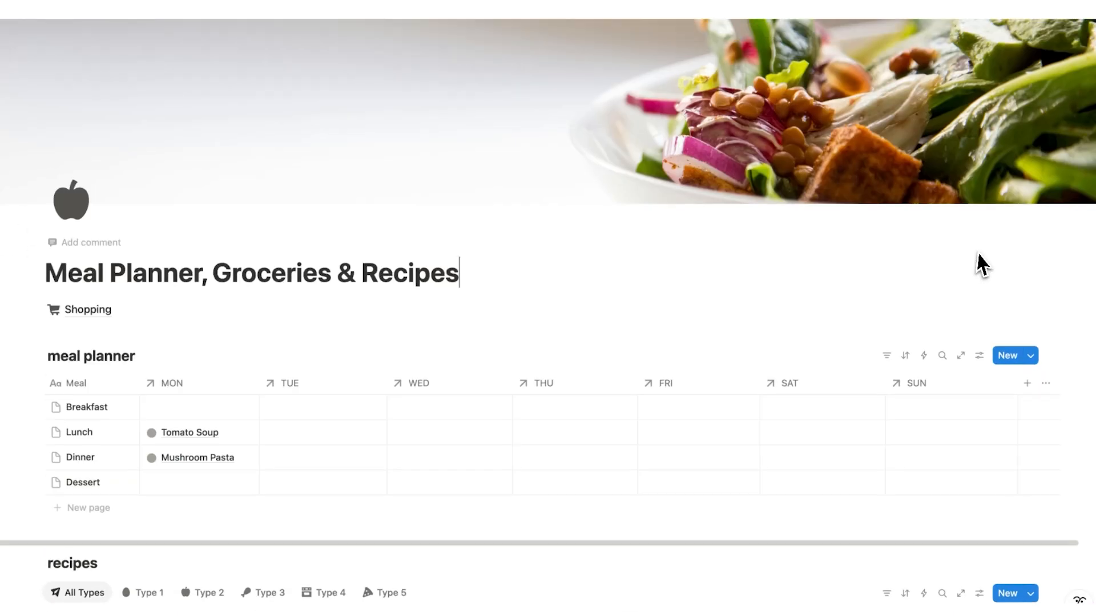
{"action": "scroll", "scroll_direction": "down", "scroll_amount": 3}
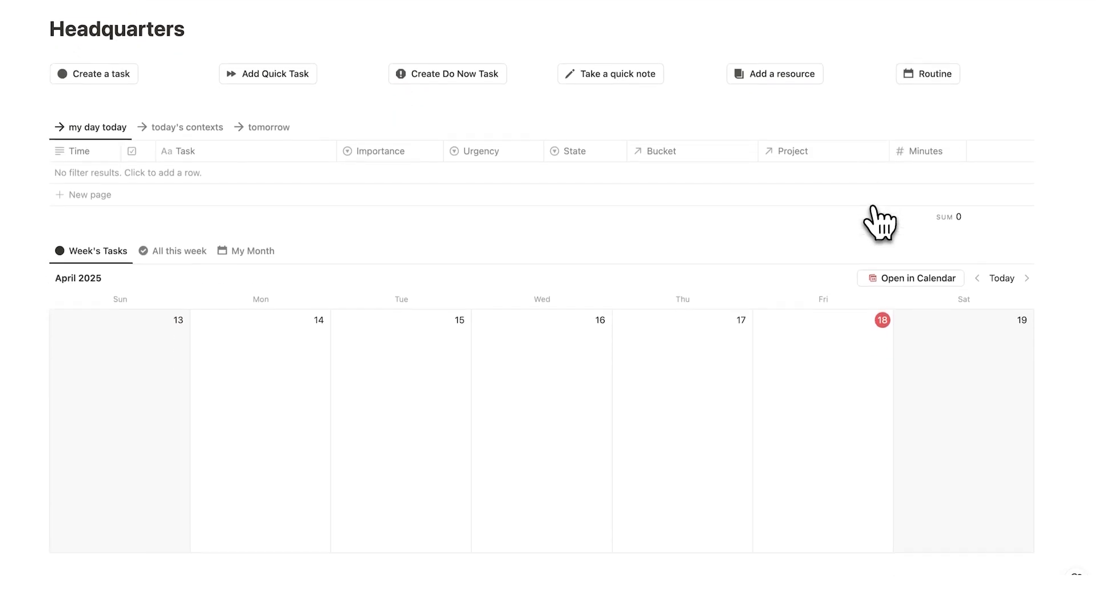
- Scroll the Headquarters dashboard down to My Task List and My Projects
{"action": "scroll", "scroll_direction": "down", "scroll_amount": 3}
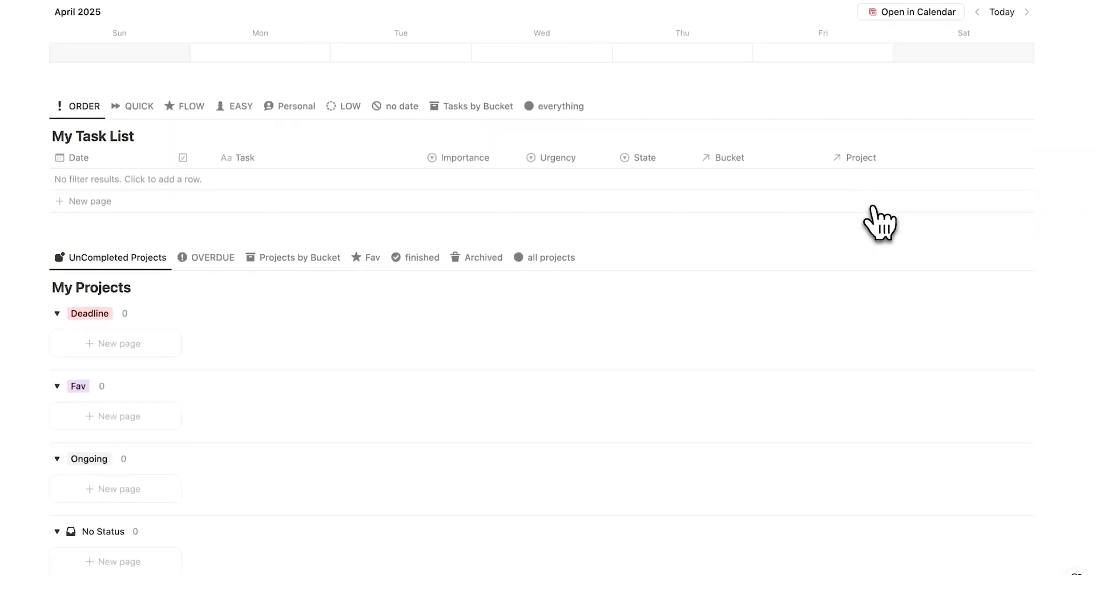